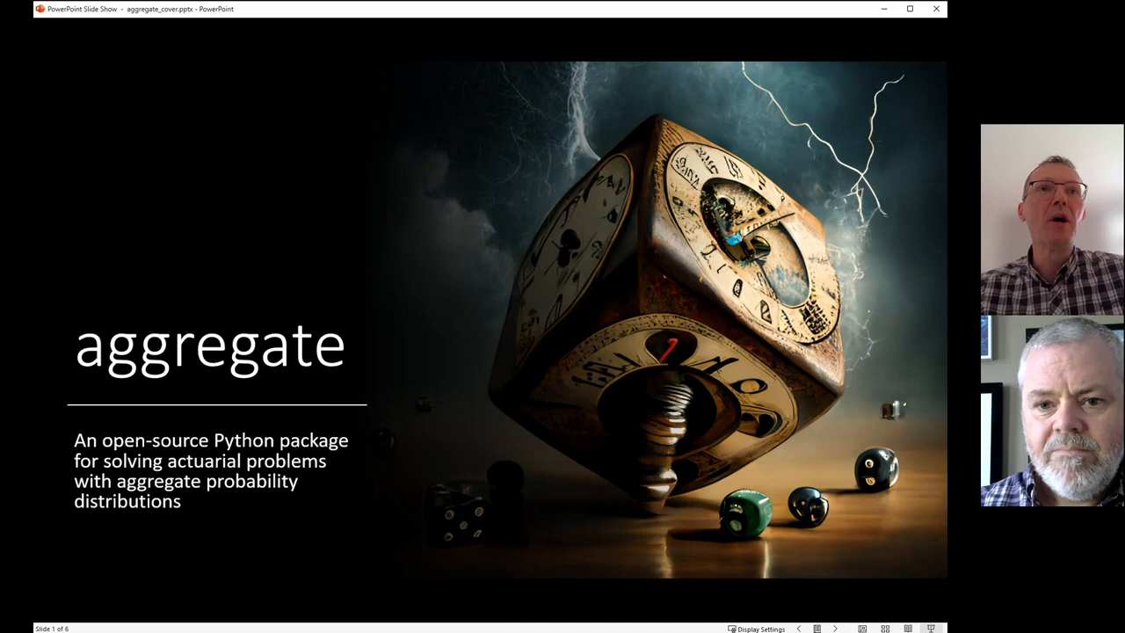
mouse_move(747, 24)
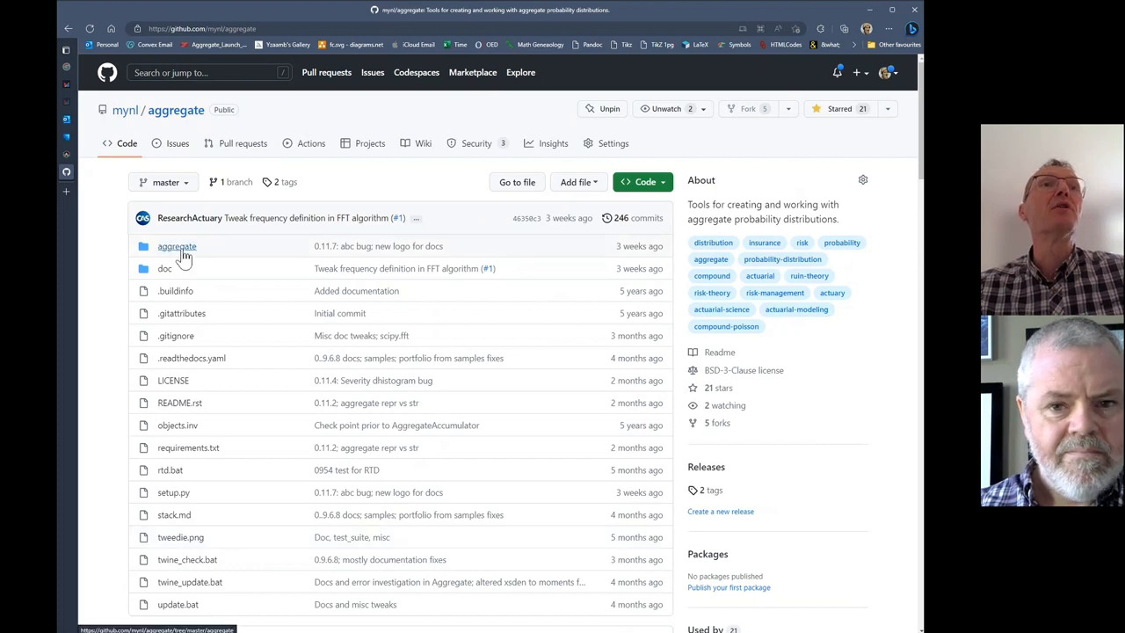
Step: Browse the aggregate package folder, then list the repository's doc folder
left_click(175, 246)
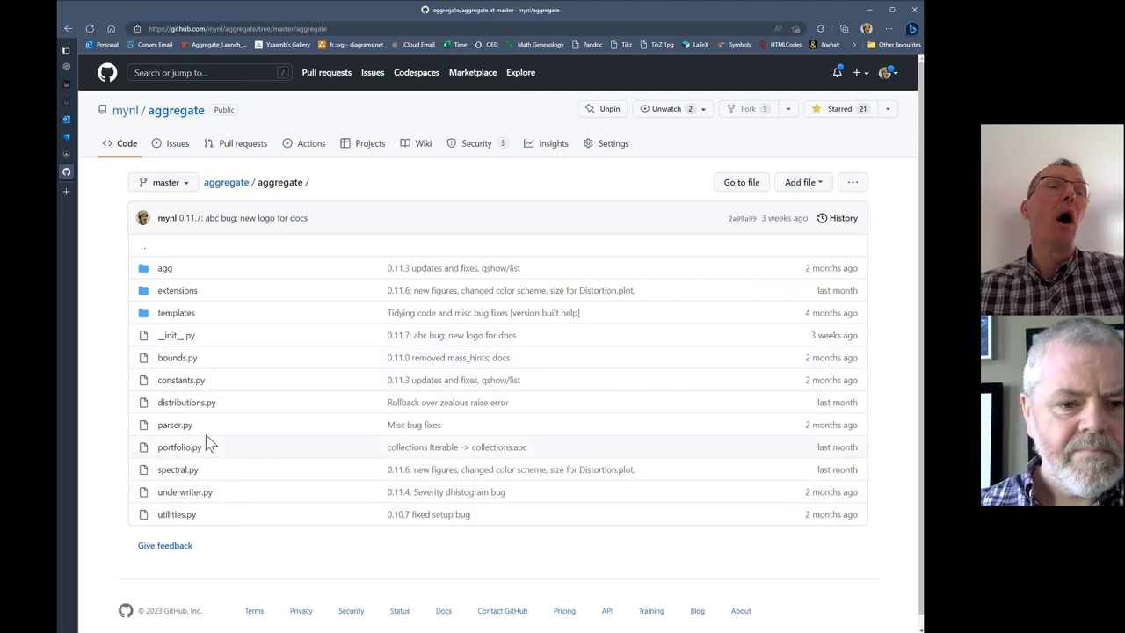
mouse_move(226, 401)
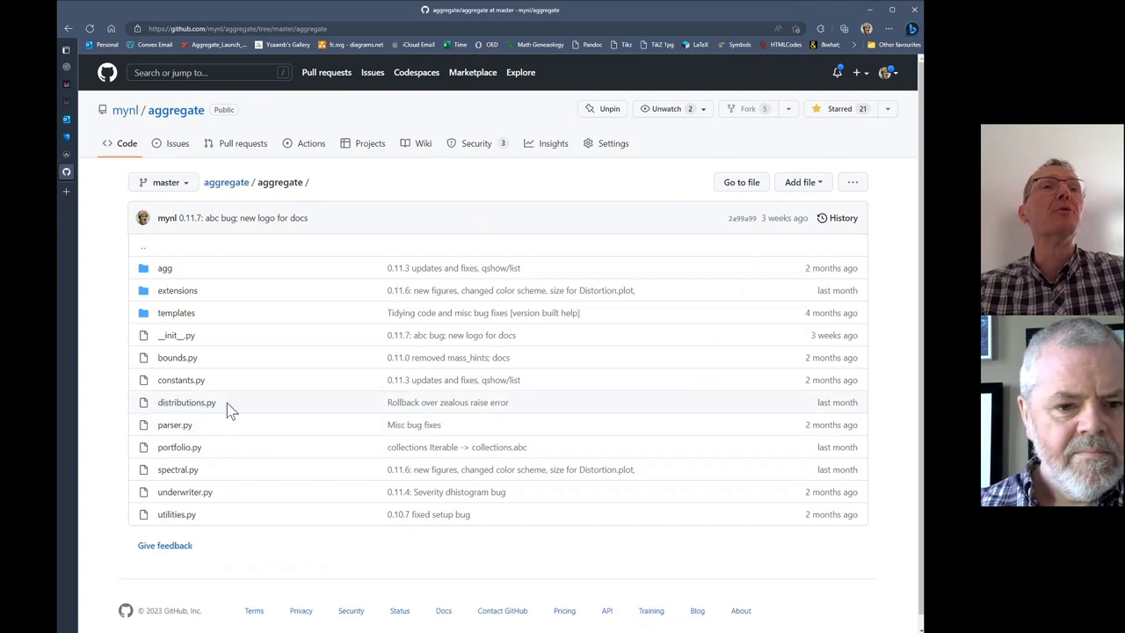
mouse_move(228, 453)
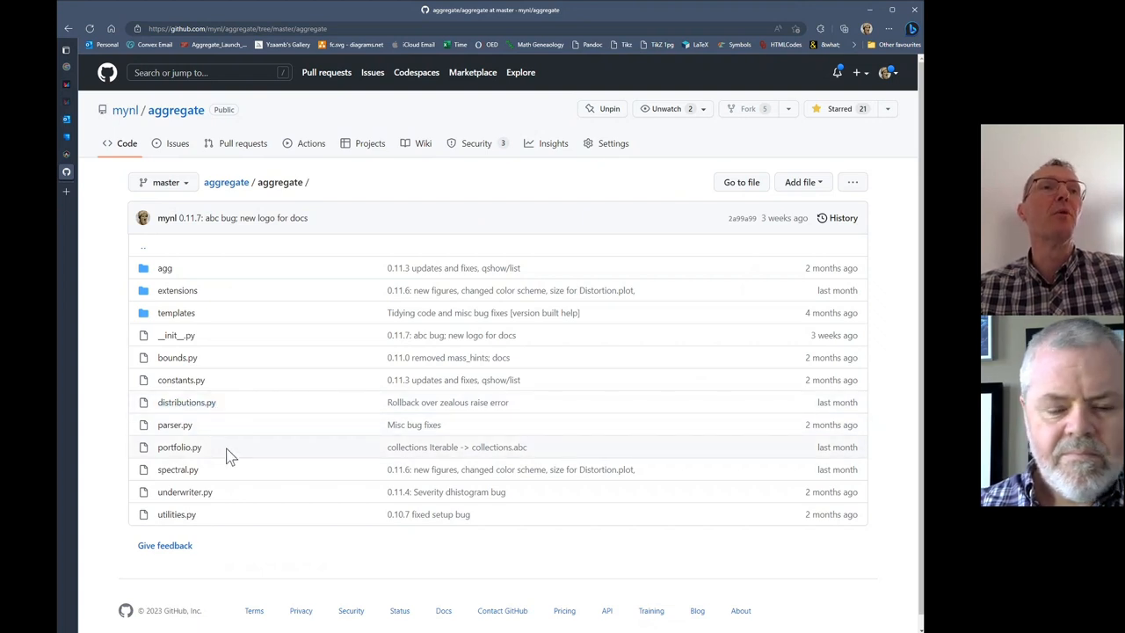
mouse_move(235, 483)
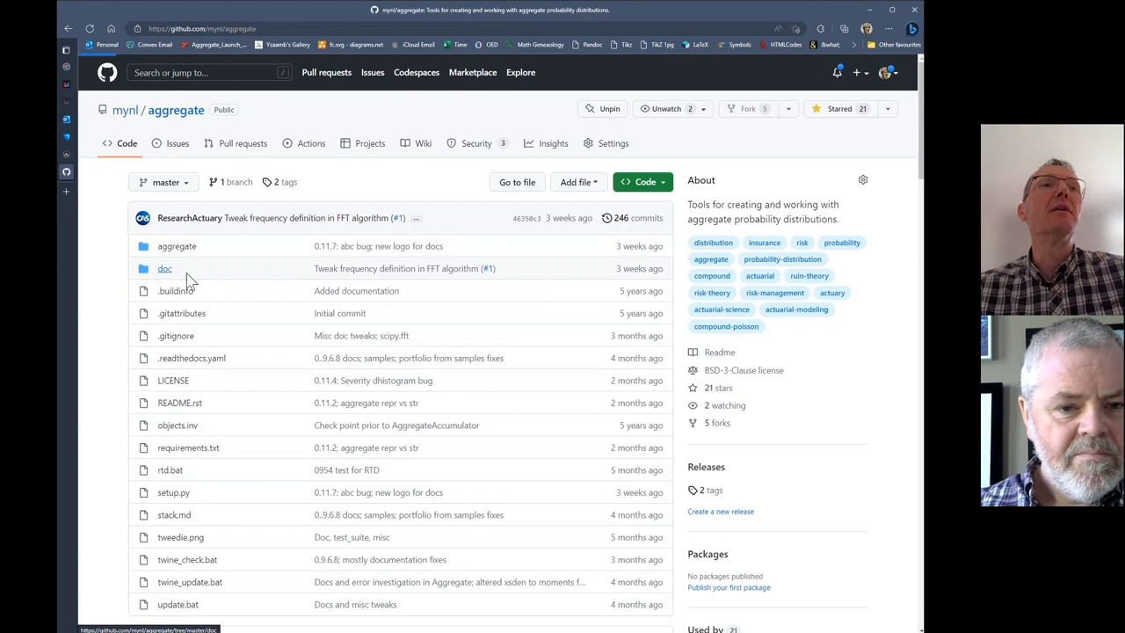
left_click(166, 267)
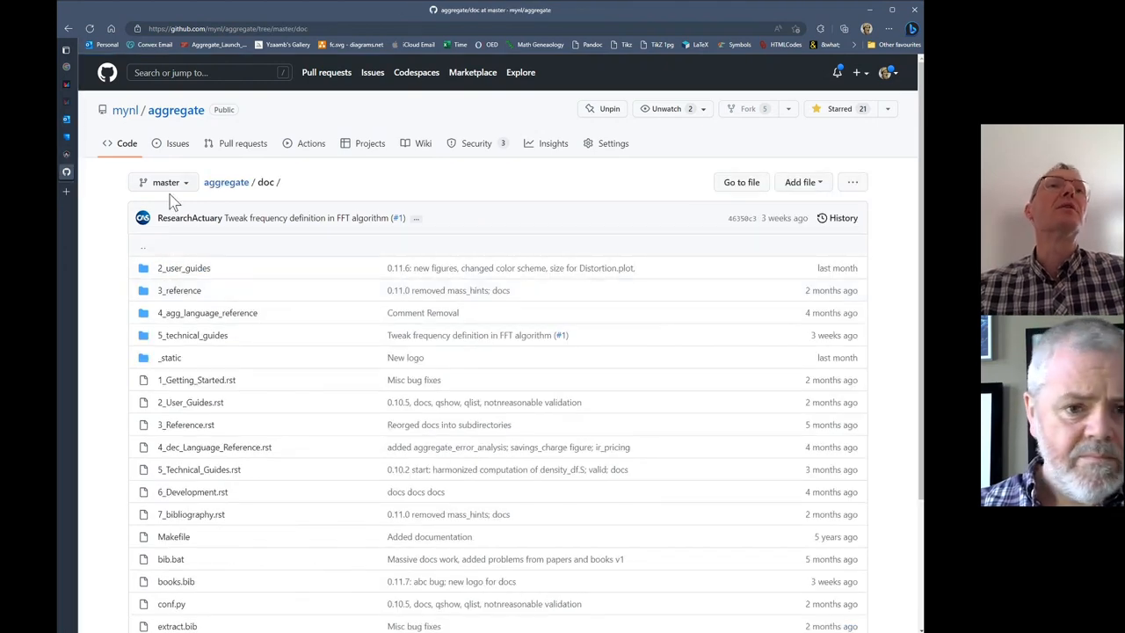
left_click(98, 46)
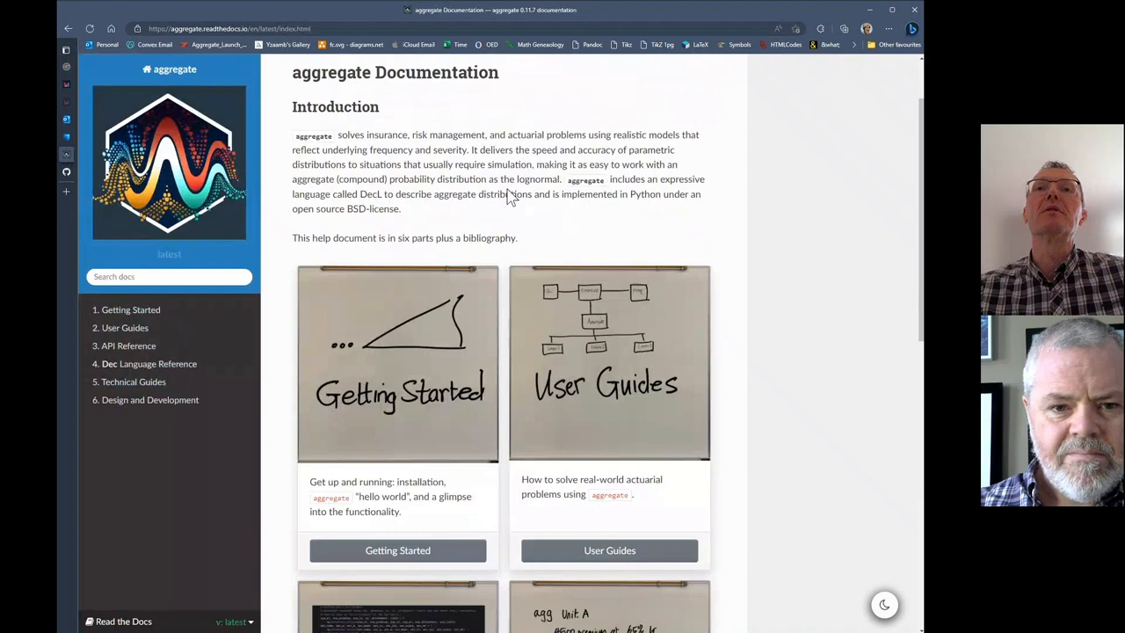
Step: Read through the 5.4 Numerical Methods and FFT Convolution guide and its rendered formulas
scroll("down", 3)
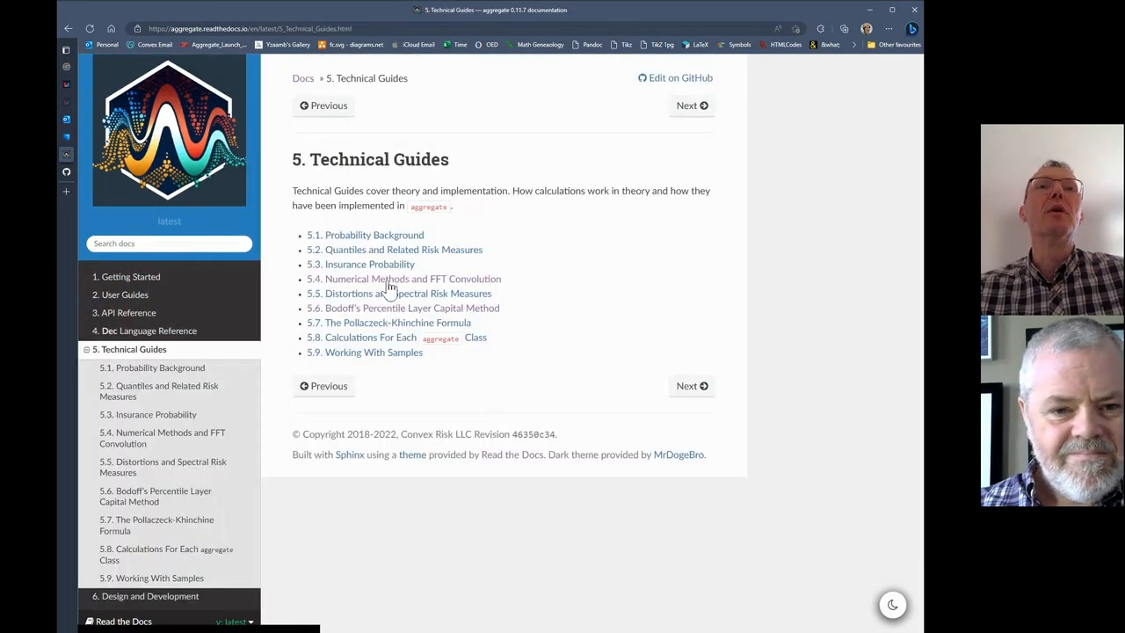
left_click(412, 278)
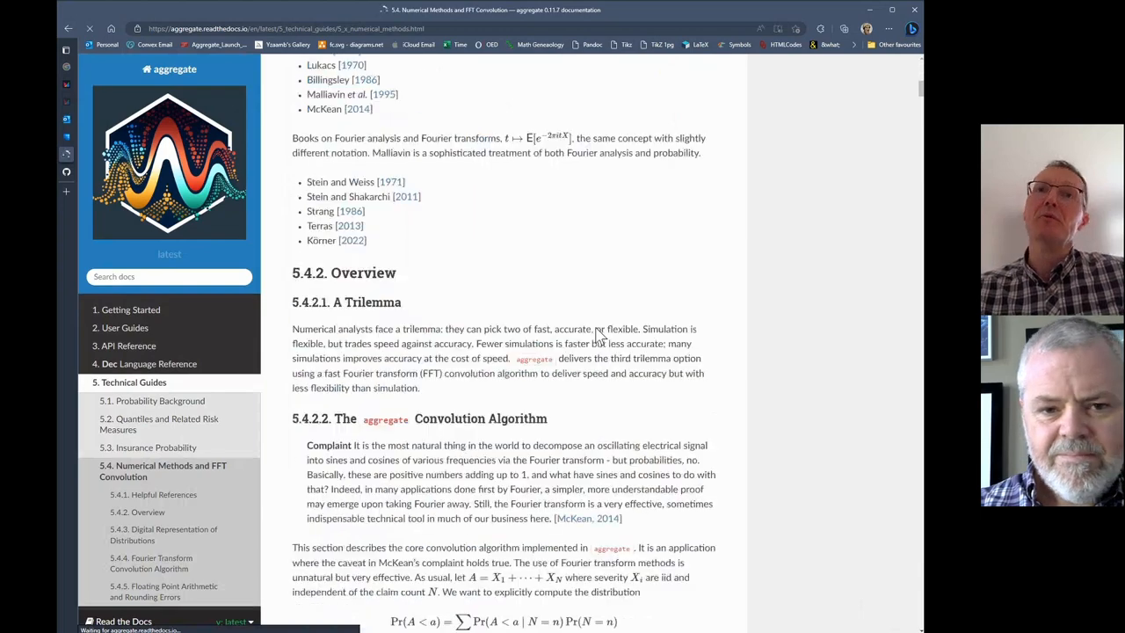
scroll("down", 3)
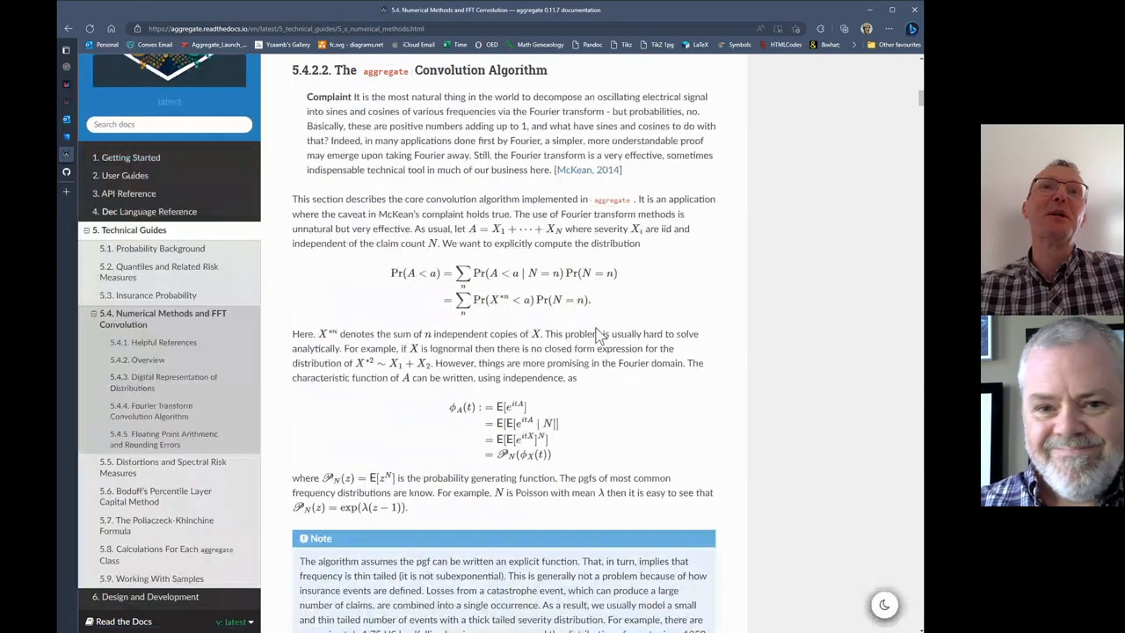
scroll("down", 3)
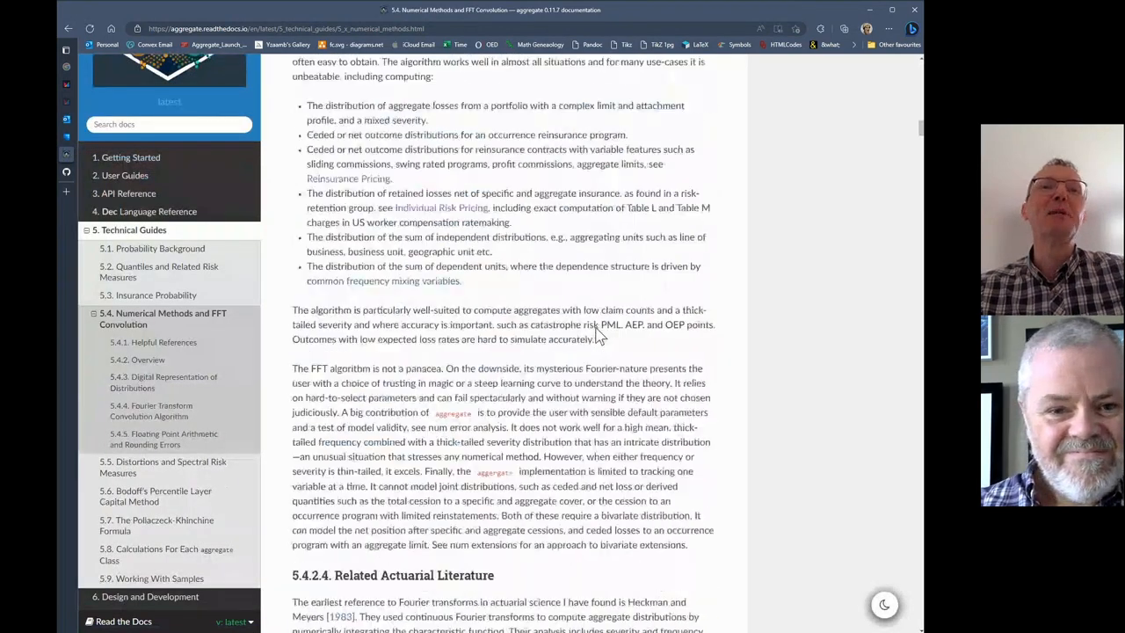
scroll("down", 3)
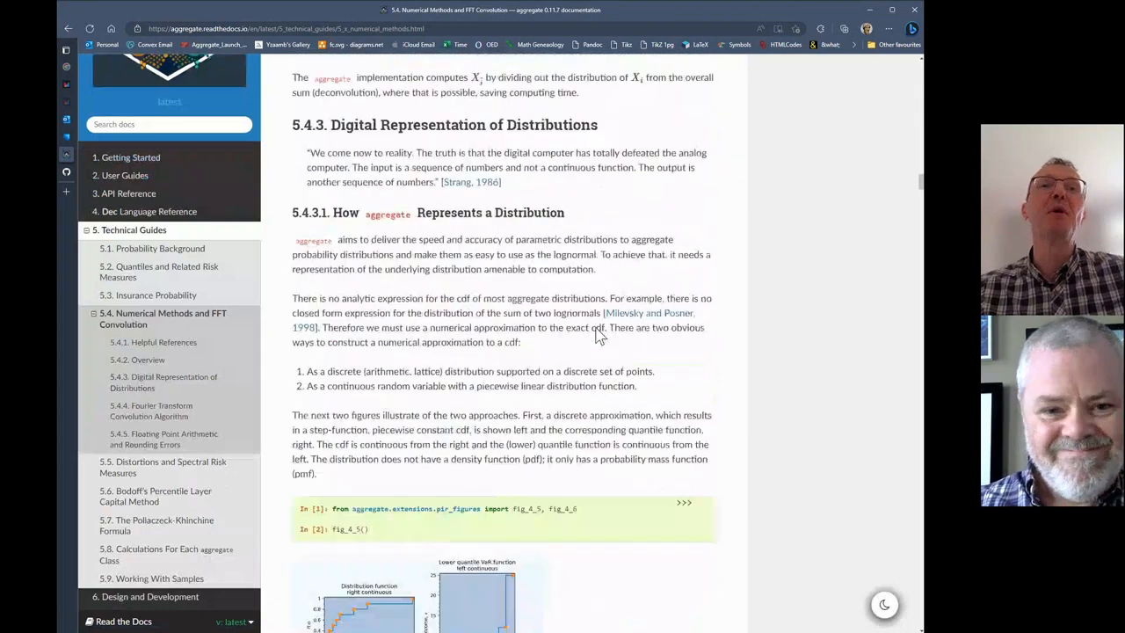
scroll("down", 3)
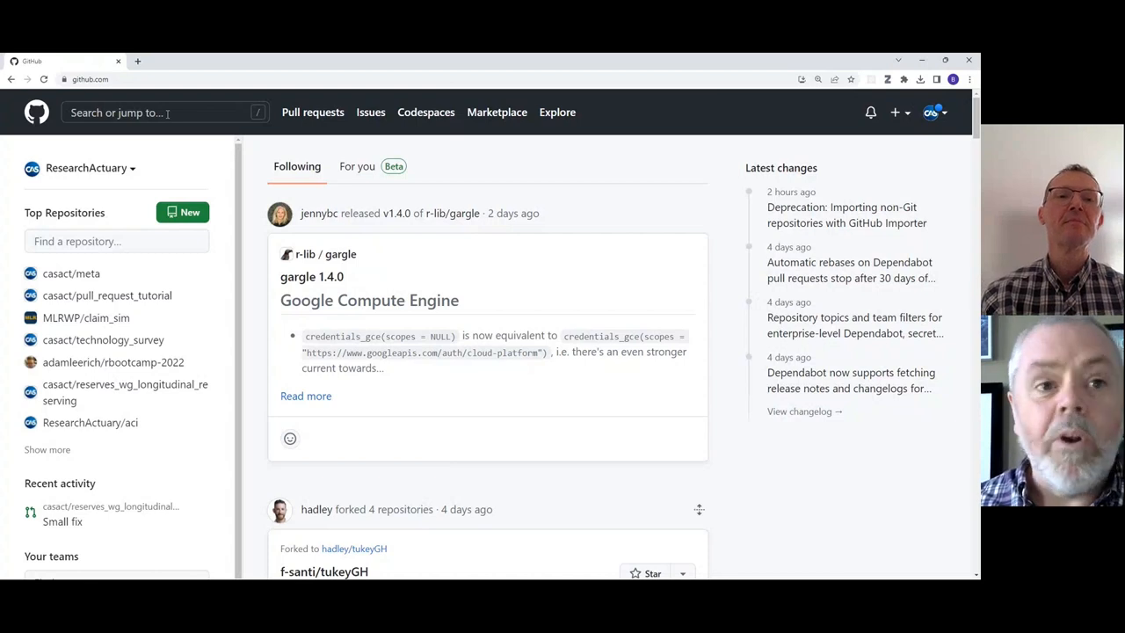
left_click(158, 113)
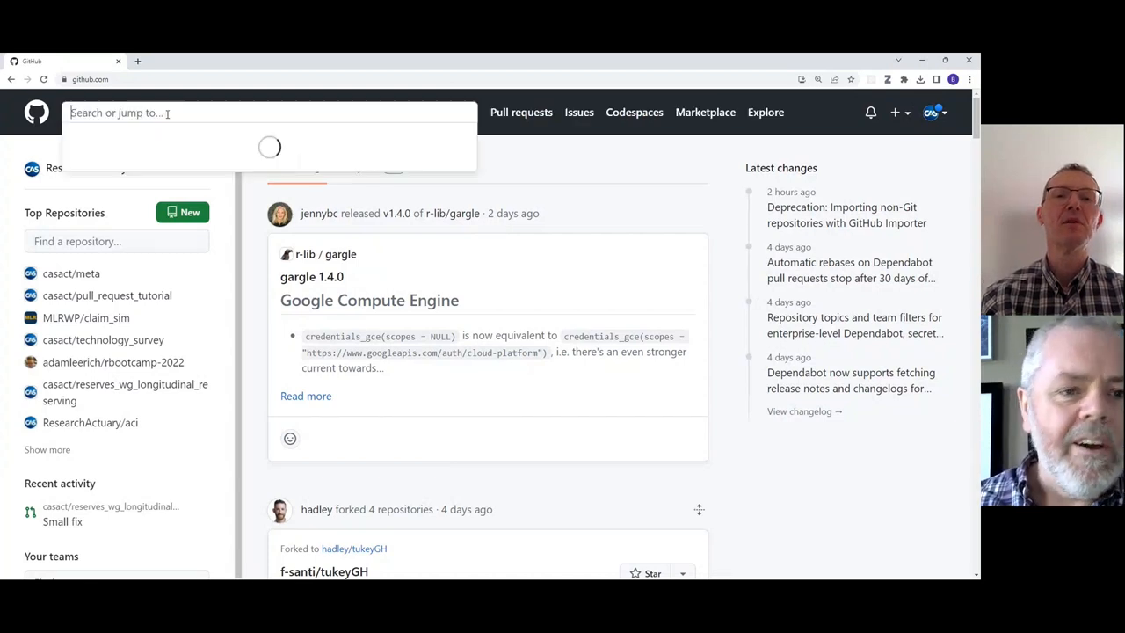
type("mildenhall")
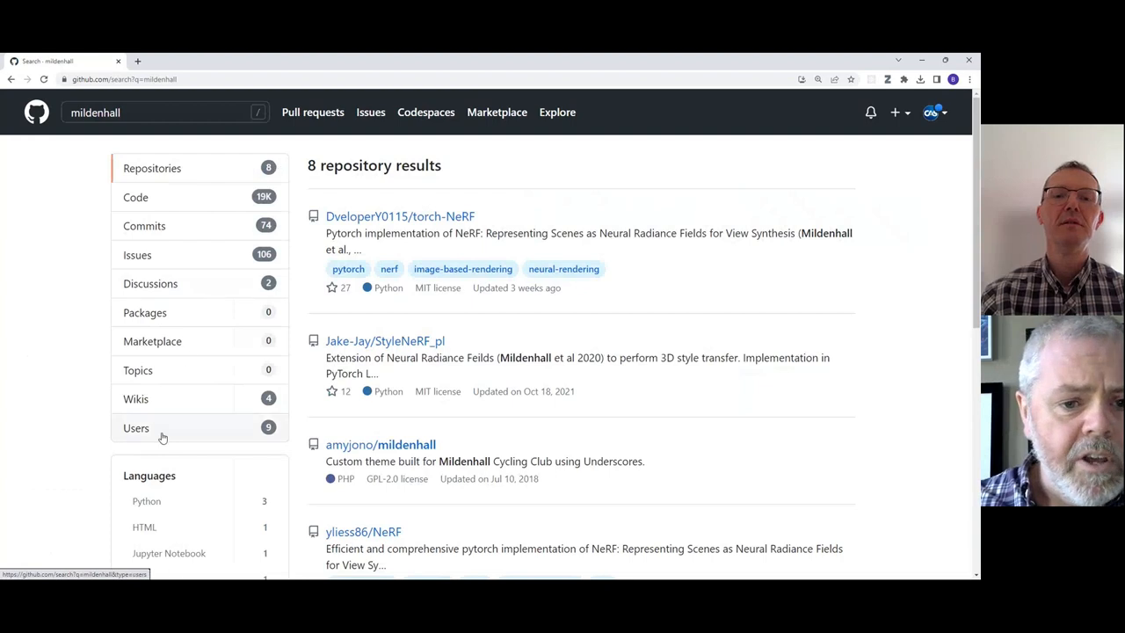
left_click(137, 429)
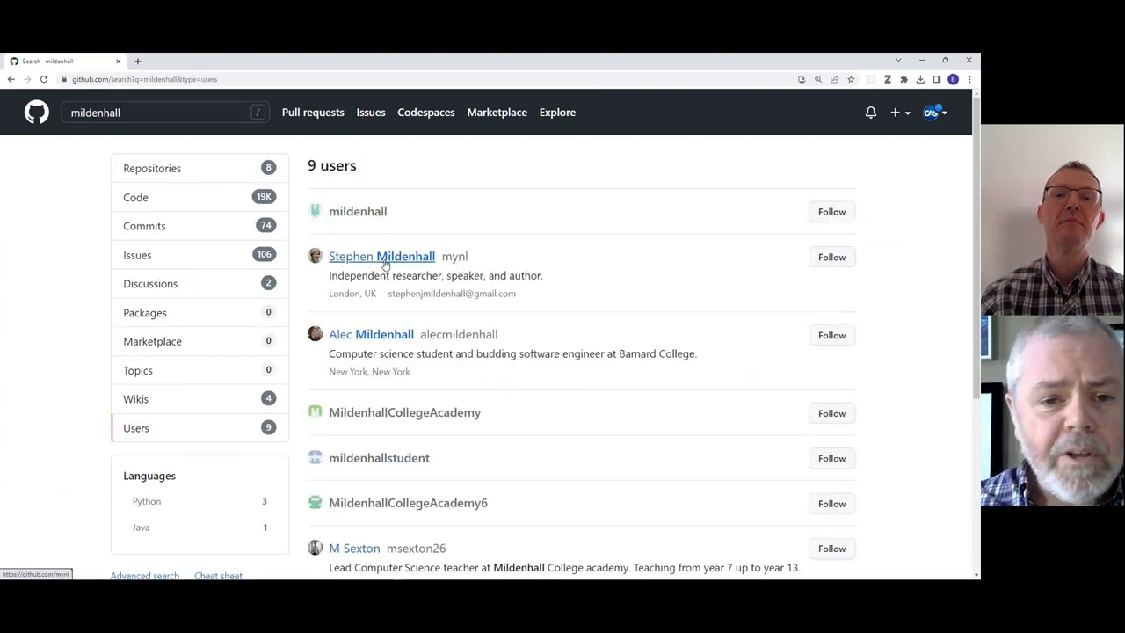
left_click(381, 257)
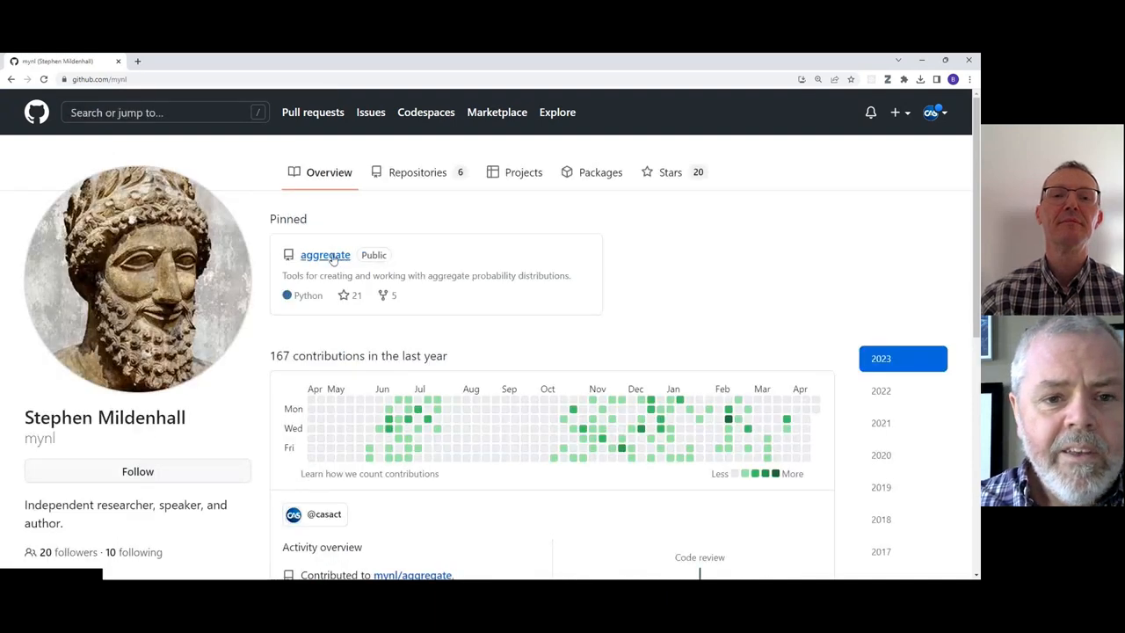
mouse_move(325, 255)
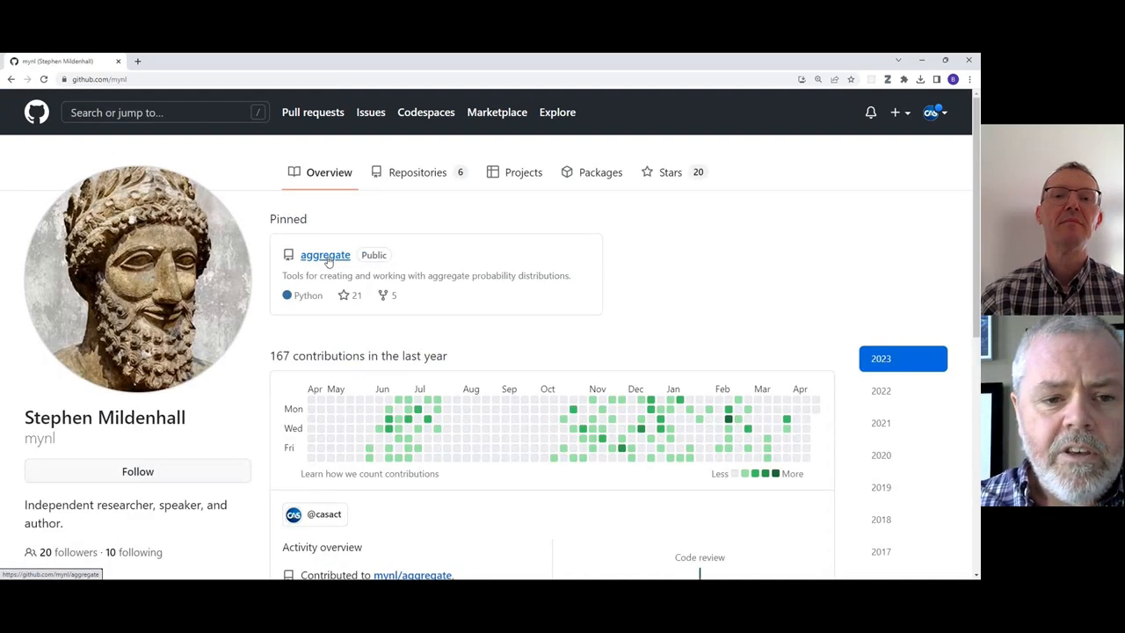
left_click(326, 255)
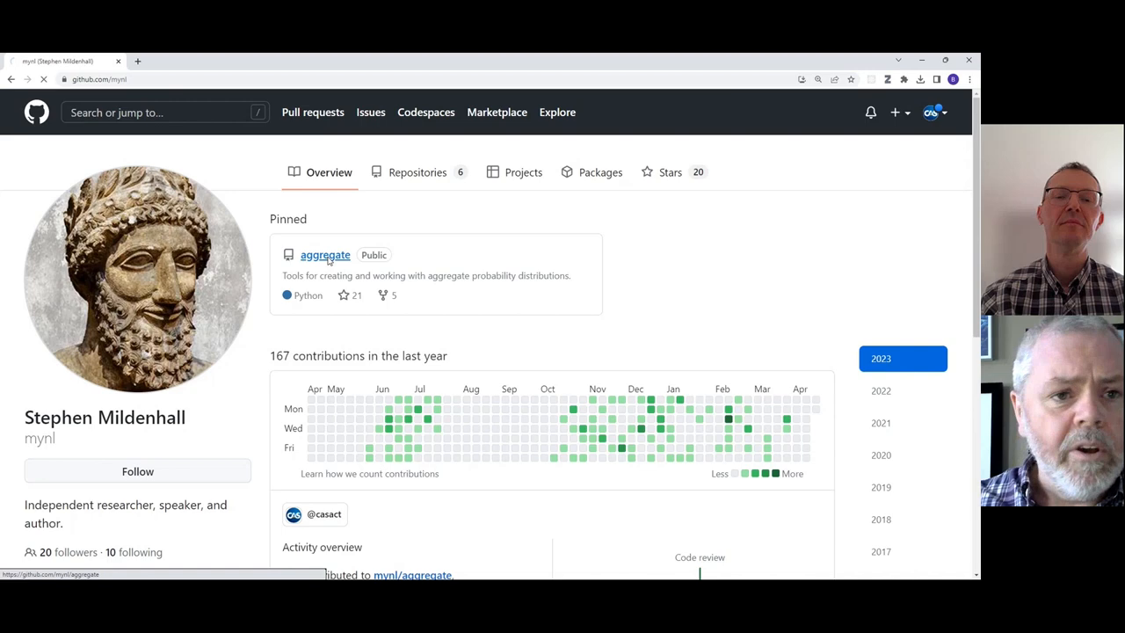
Step: Fork mynl/aggregate into the signed-in account, keeping the default name and master branch only
left_click(325, 255)
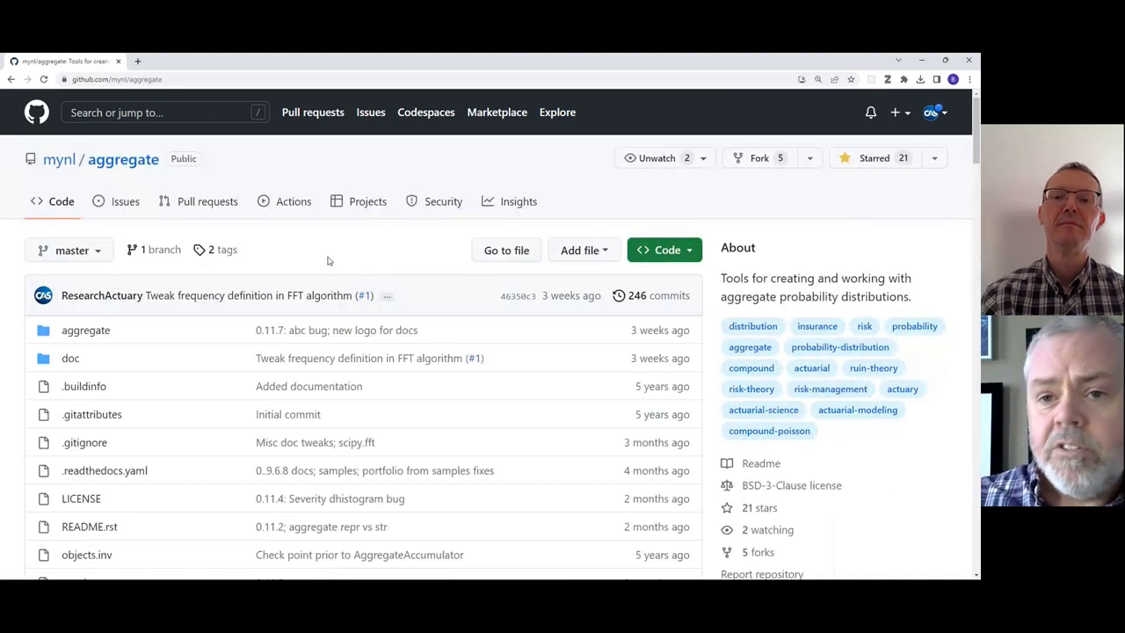
mouse_move(760, 161)
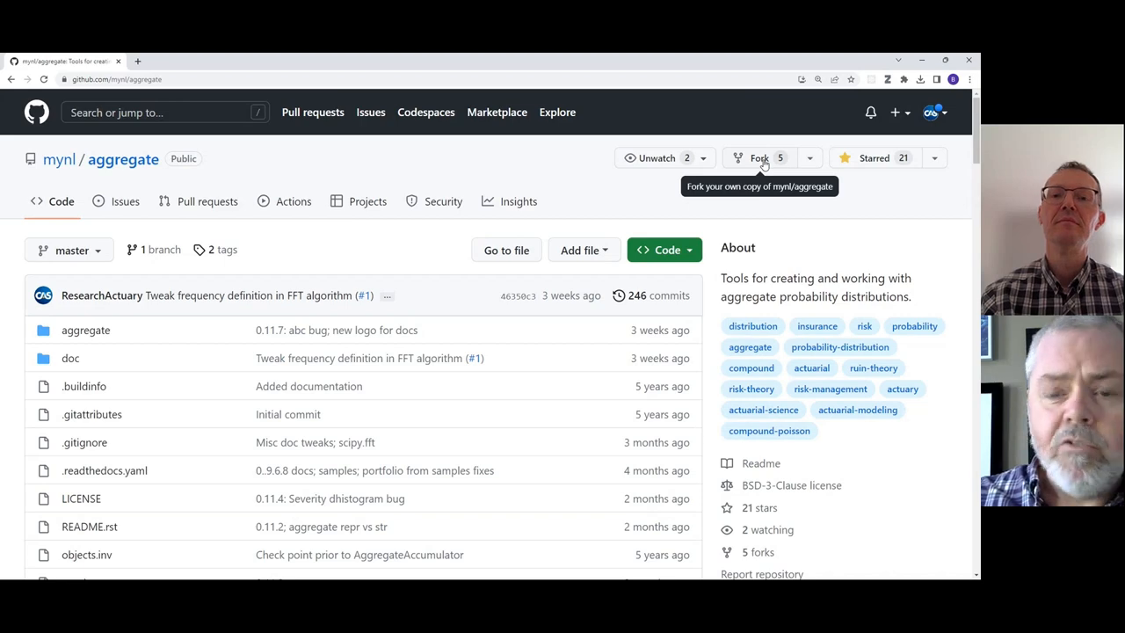
left_click(758, 159)
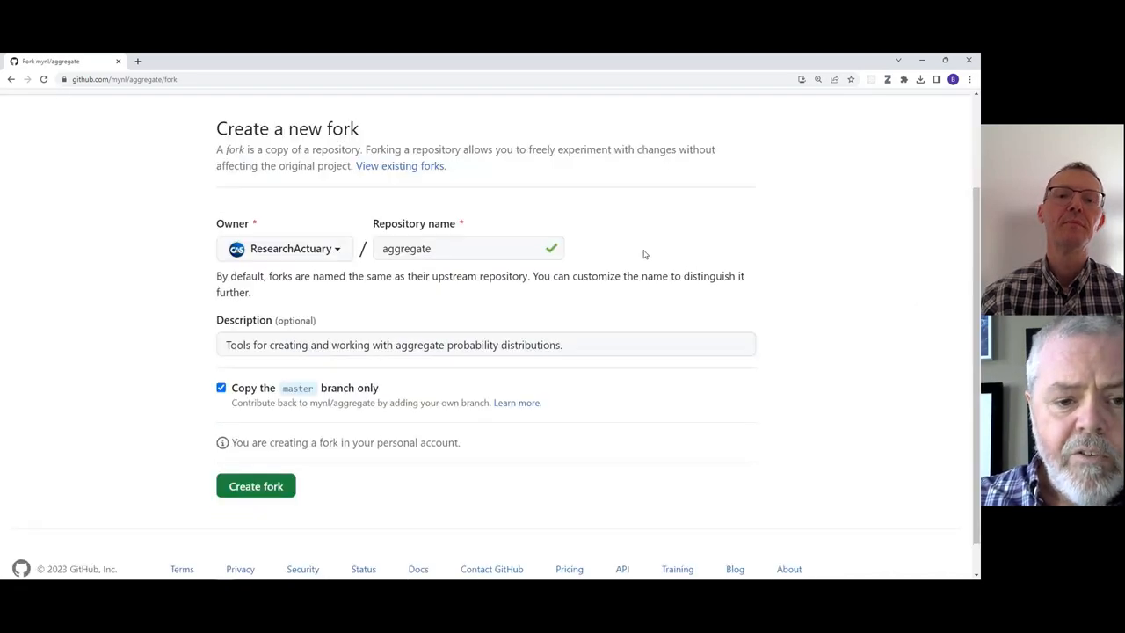
scroll("down", 3)
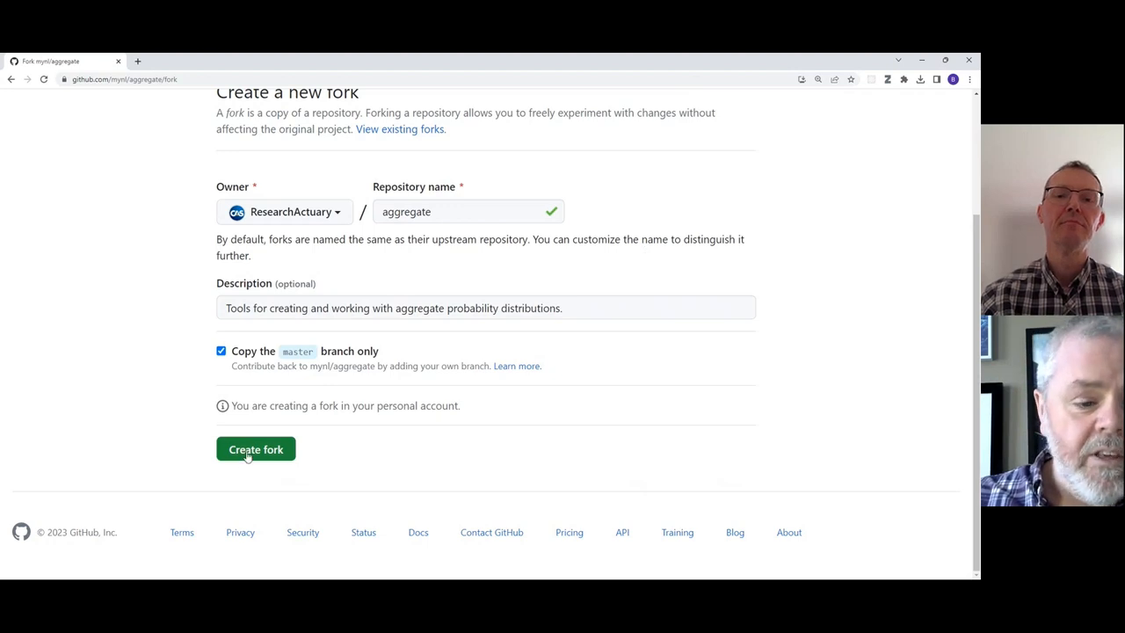
left_click(257, 450)
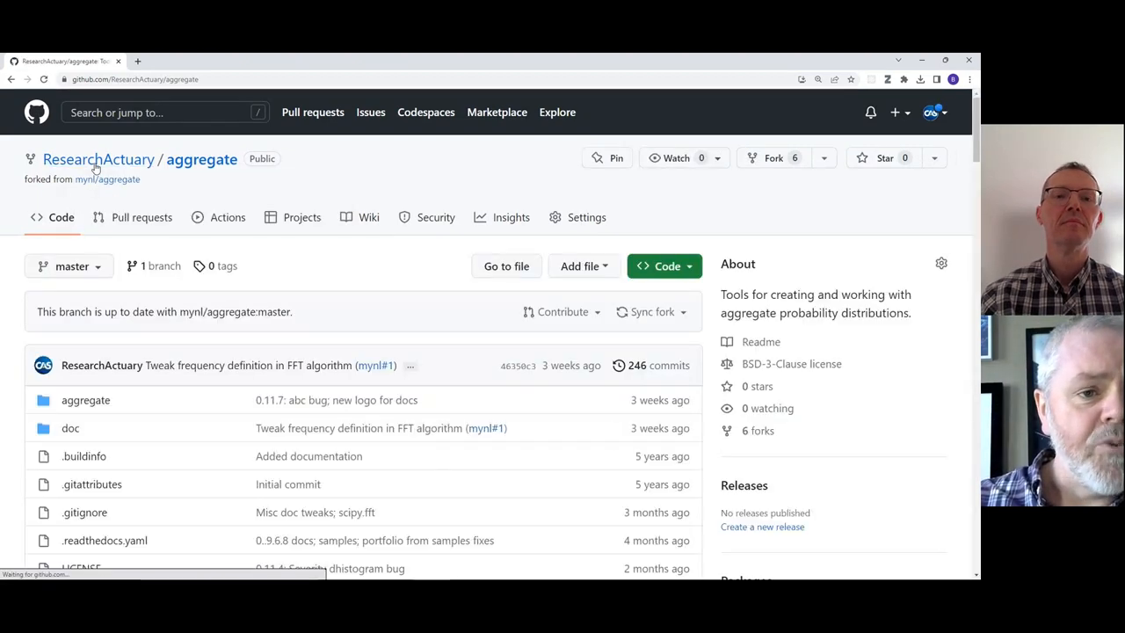
mouse_move(200, 159)
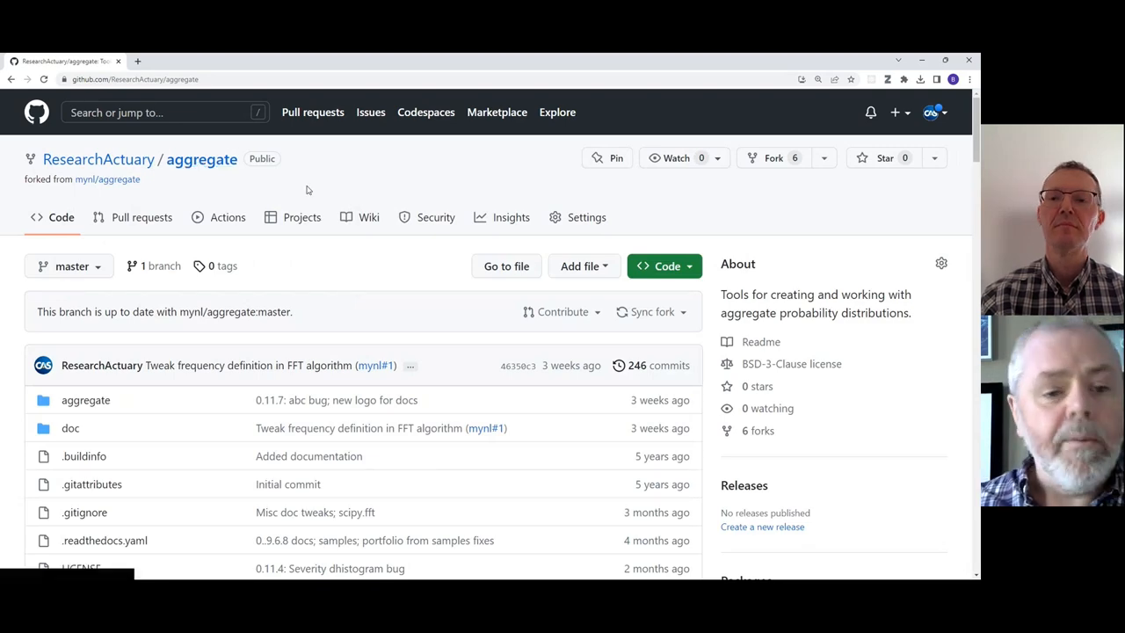
Step: List the doc folder of the ResearchActuary/aggregate fork
scroll("down", 3)
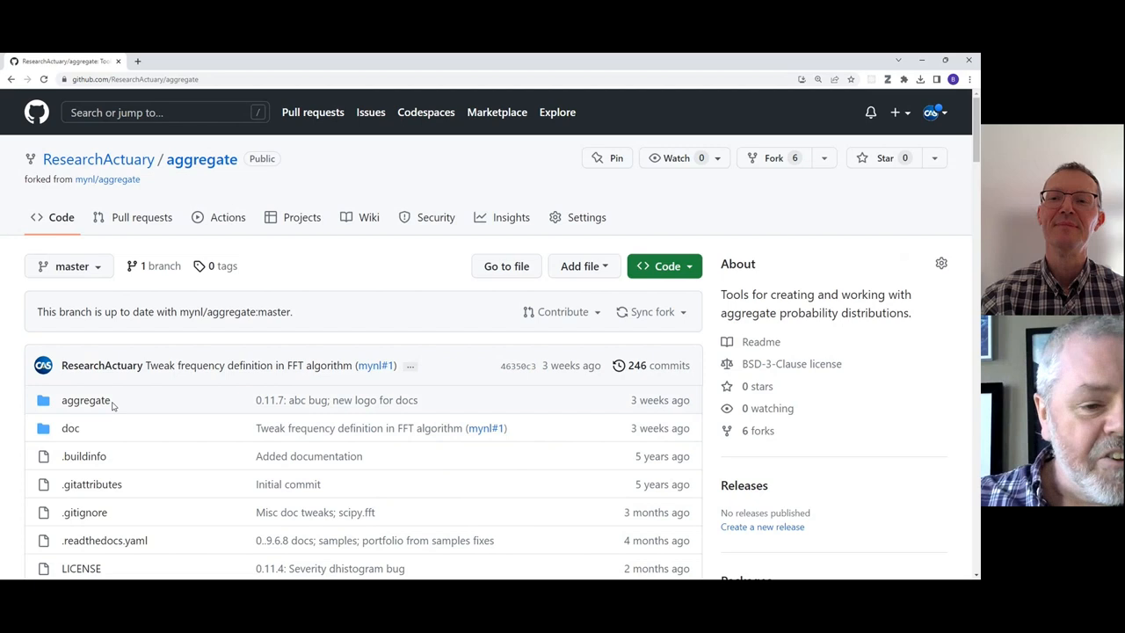
mouse_move(161, 402)
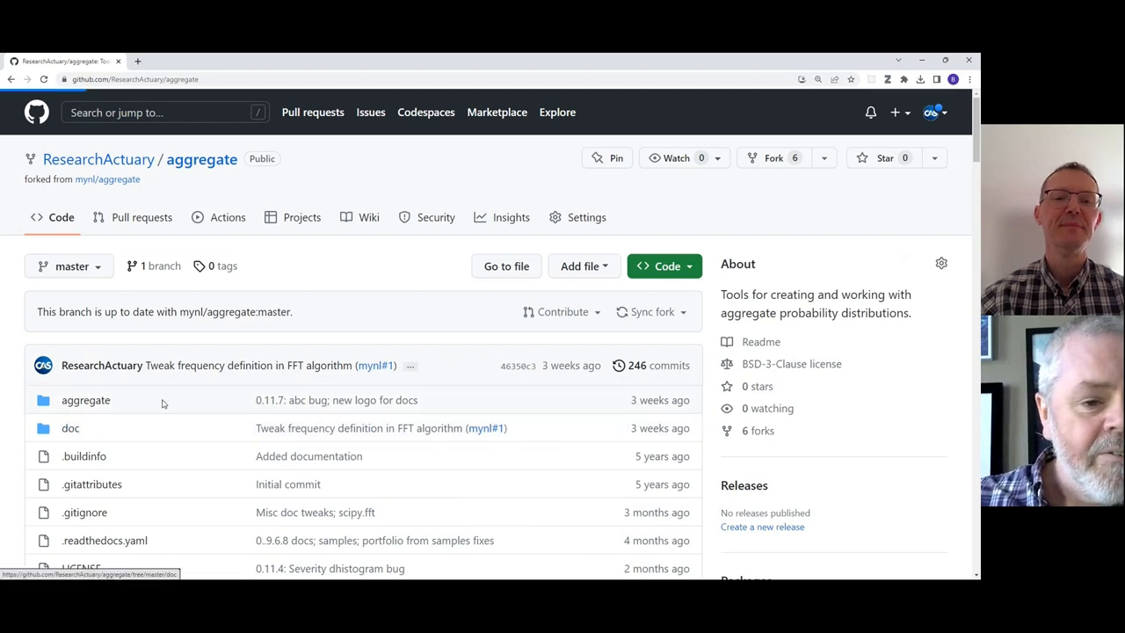
left_click(70, 429)
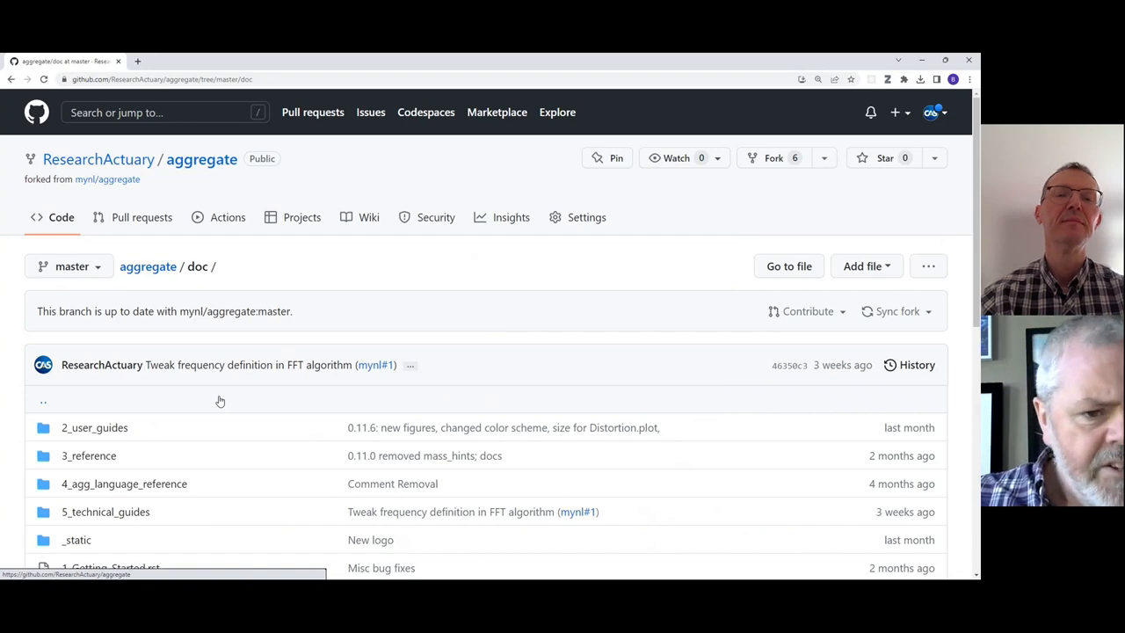
Step: List the 5_technical_guides folder with its chapter 5 rst files
scroll("down", 3)
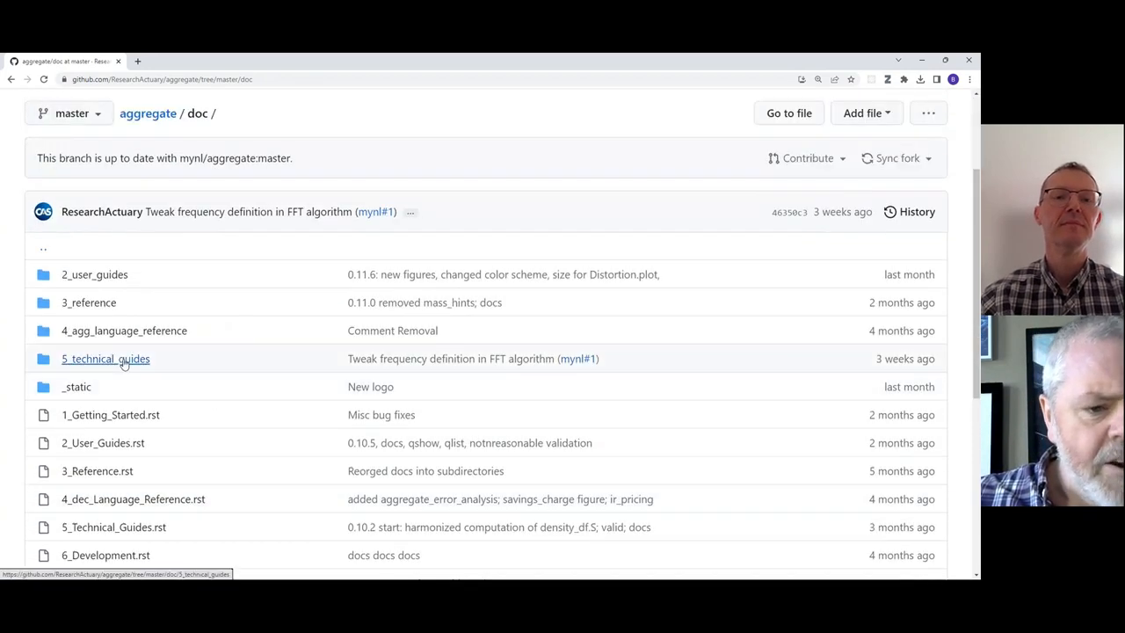
left_click(105, 358)
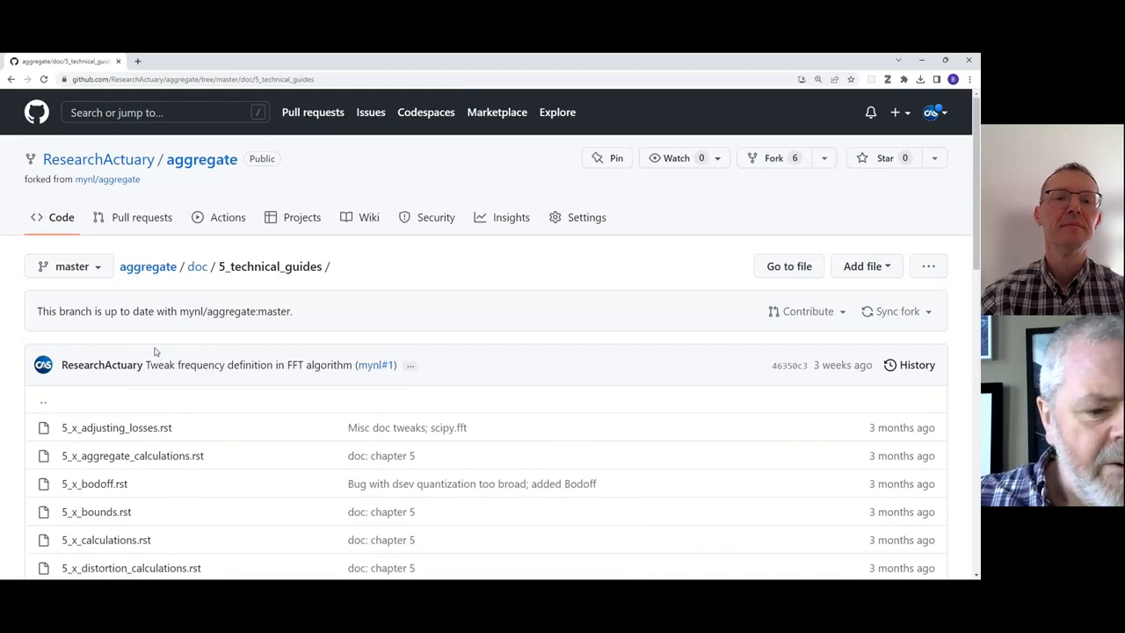
scroll("down", 3)
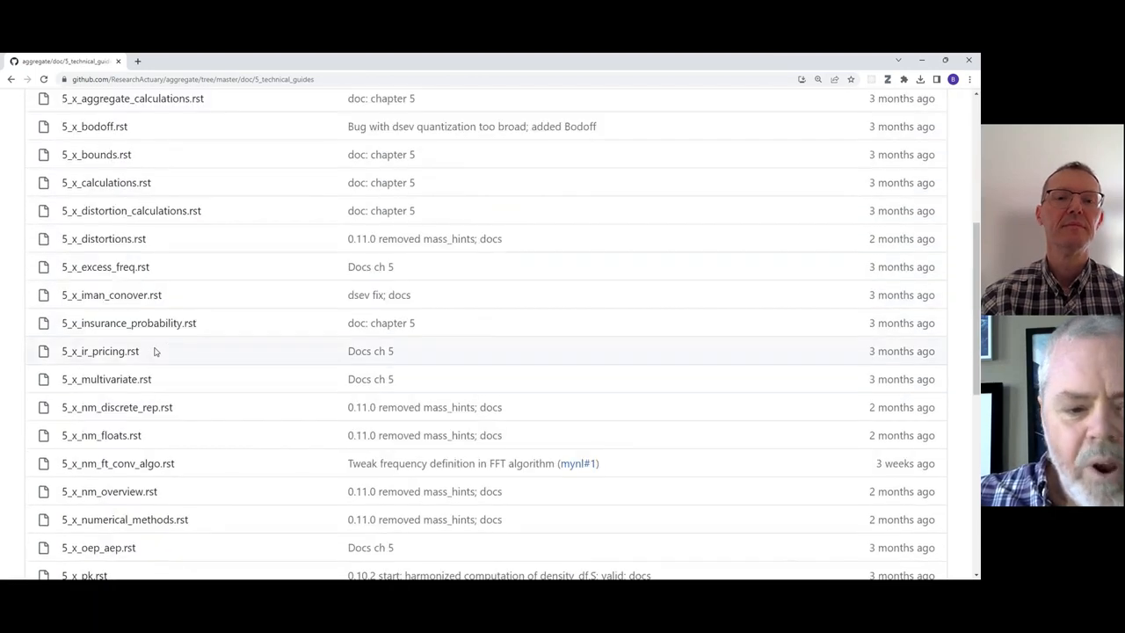
scroll("down", 3)
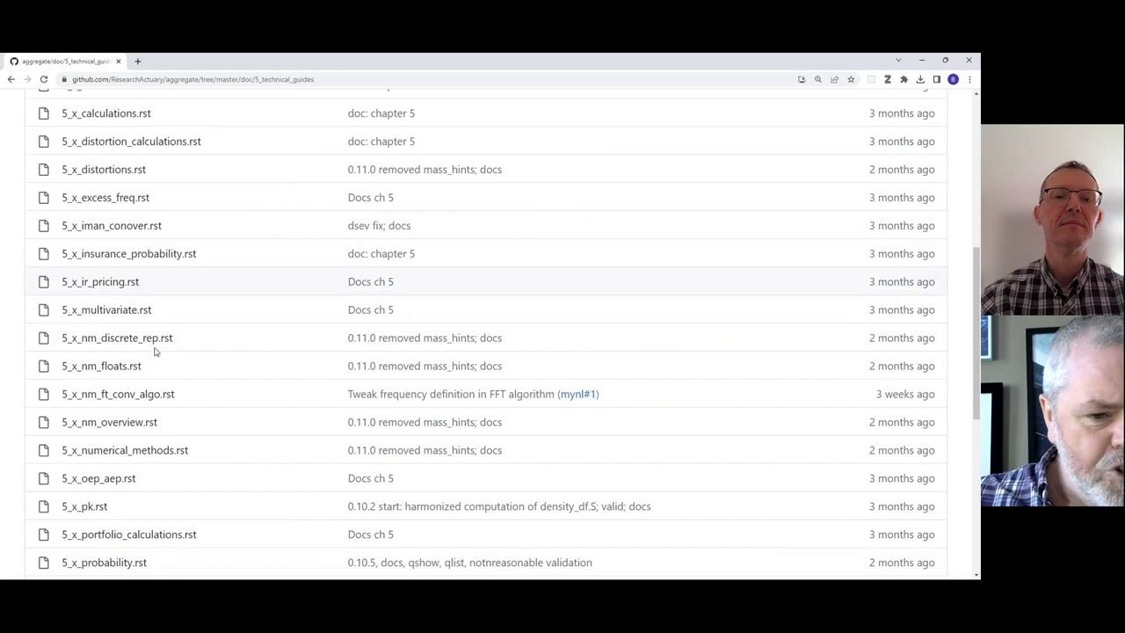
Step: View the rendered 5_x_nm_ft_conv_algo.rst Fourier Transform Convolution Algorithm page
scroll("down", 3)
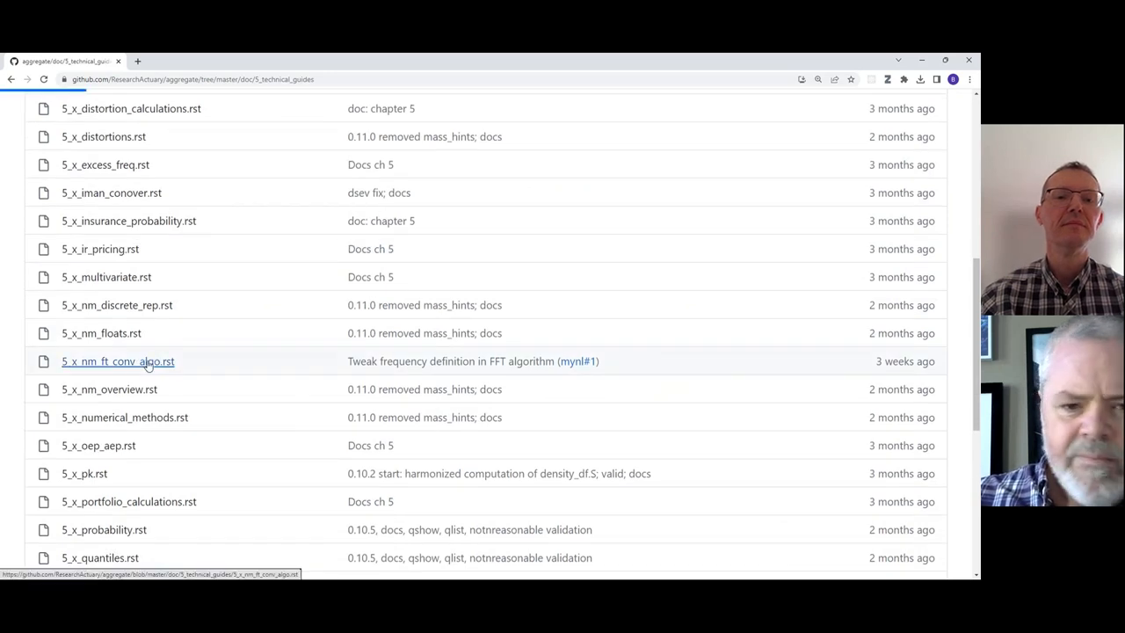
left_click(116, 362)
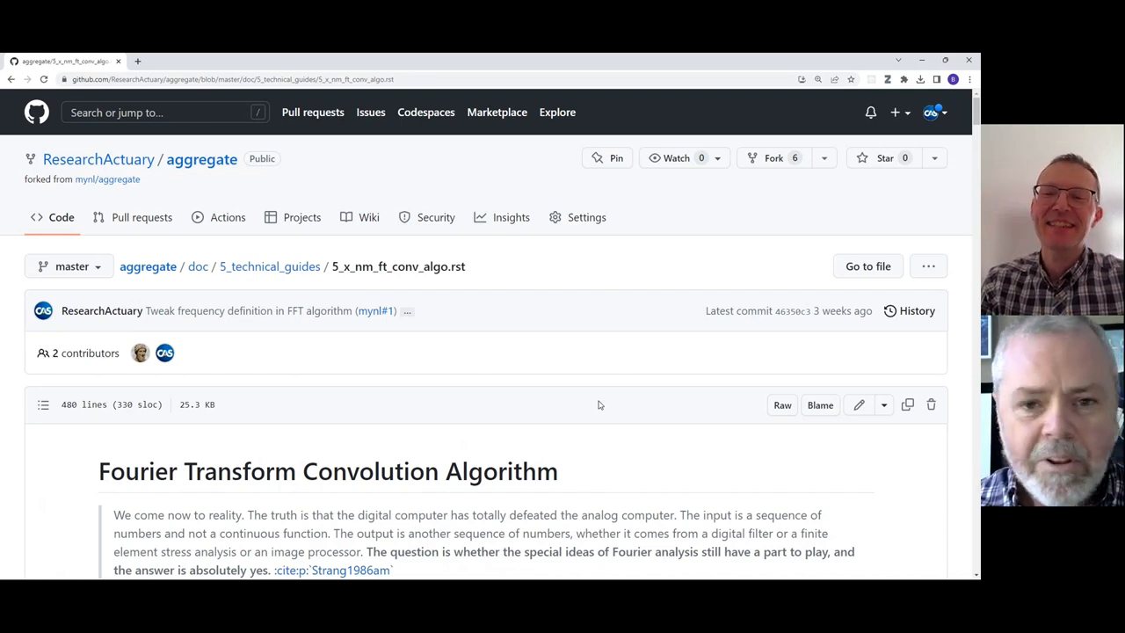
Step: Scroll the rendered algorithm page down toward the Fourier transforms passage
scroll("down", 3)
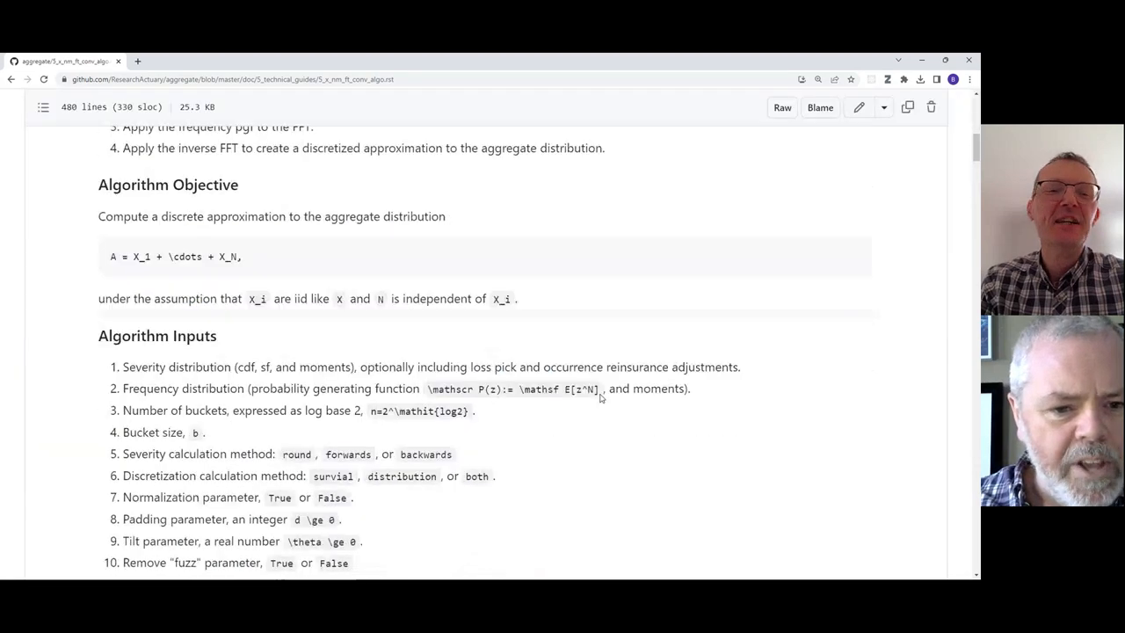
scroll("down", 3)
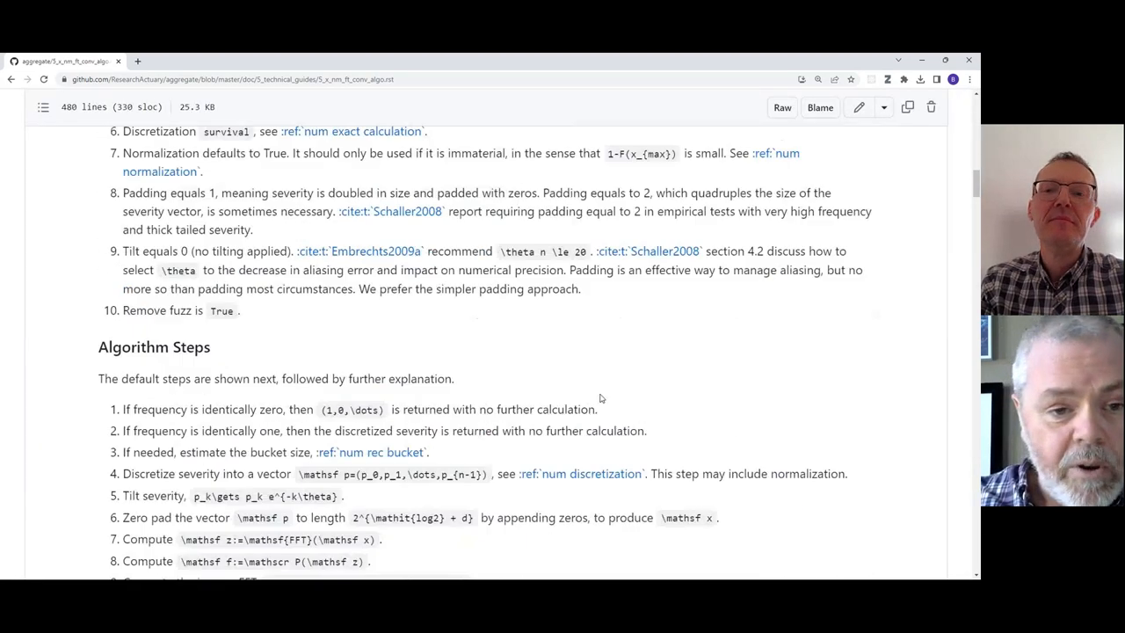
scroll("down", 3)
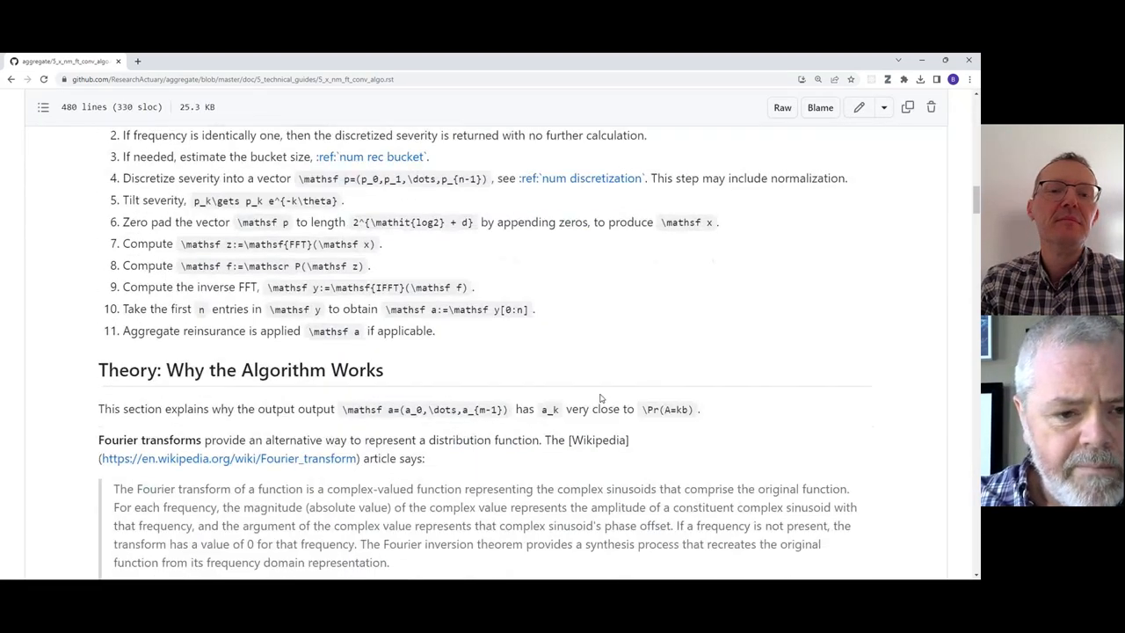
scroll("down", 3)
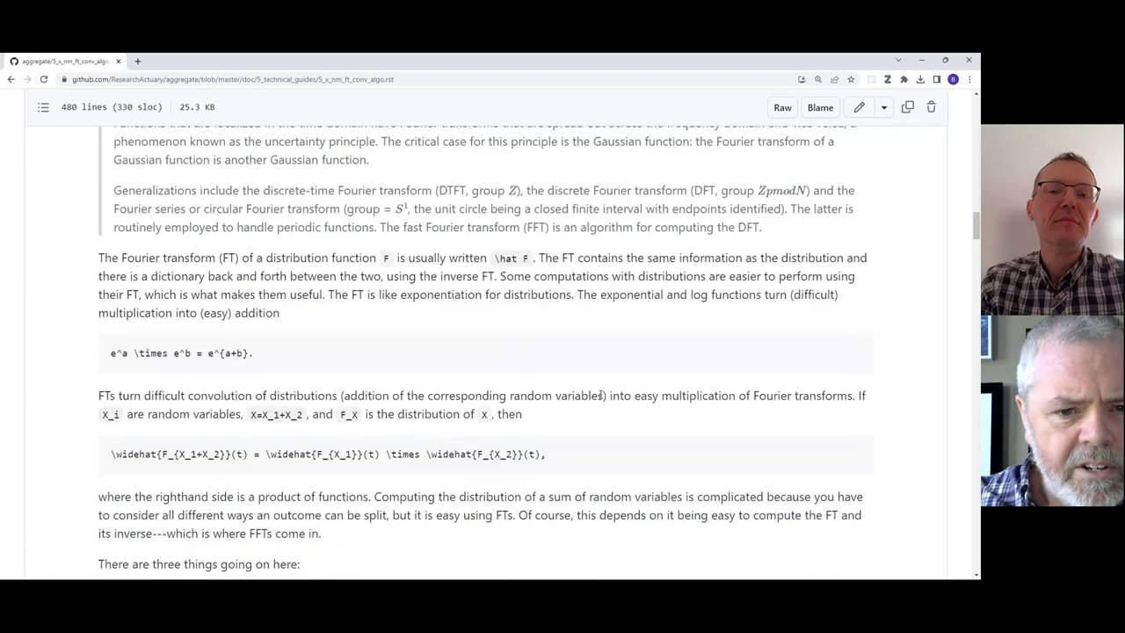
scroll("down", 3)
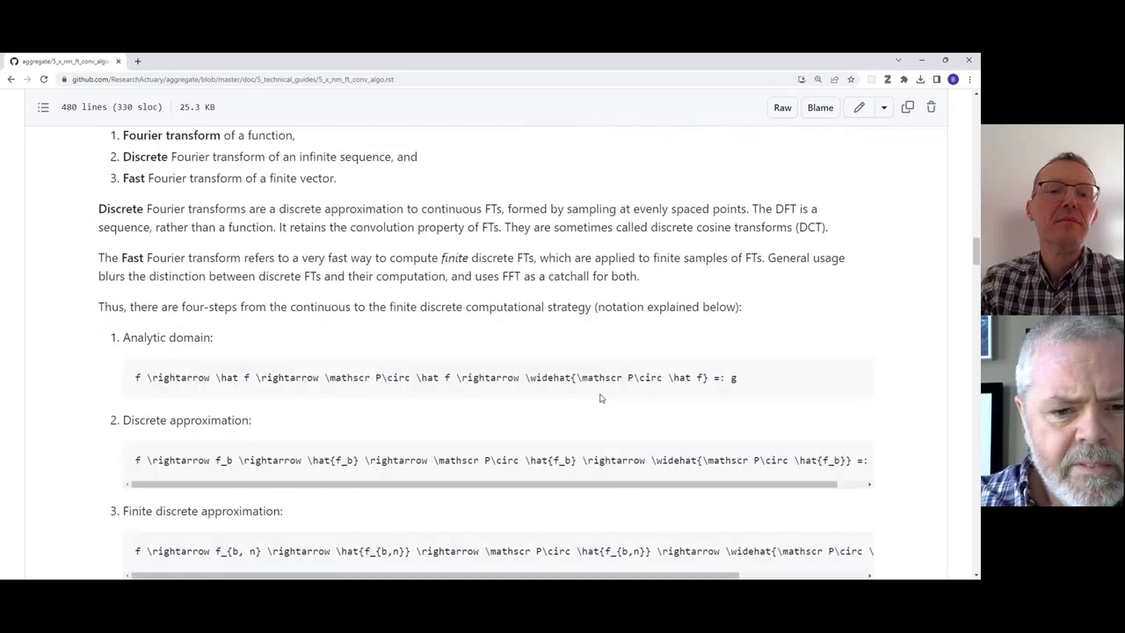
scroll("down", 3)
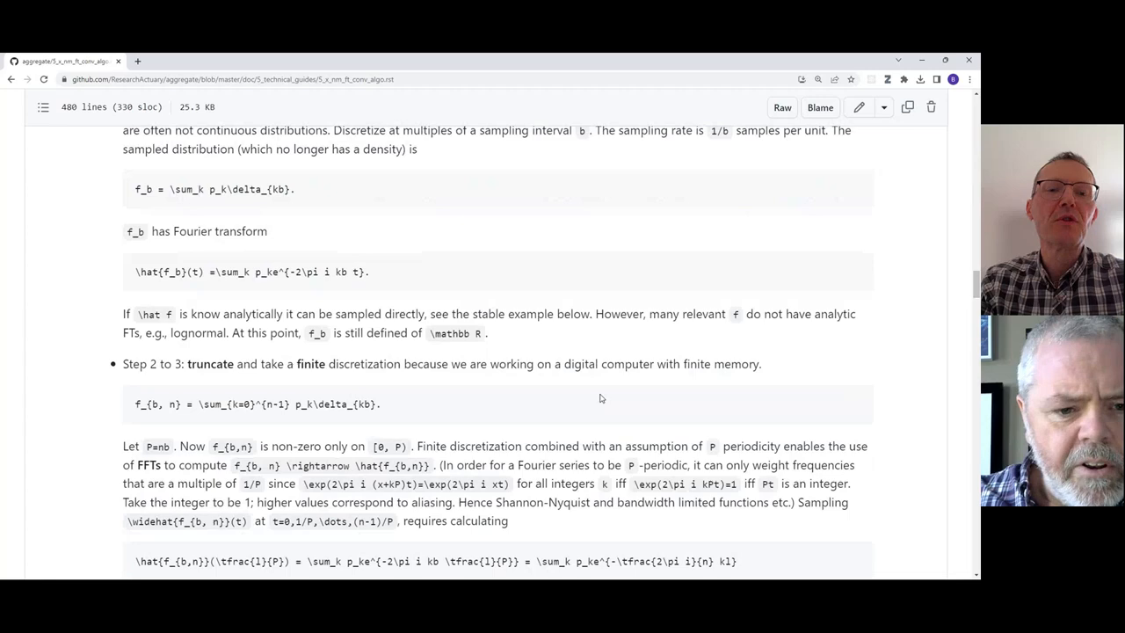
scroll("down", 3)
type("generaliz")
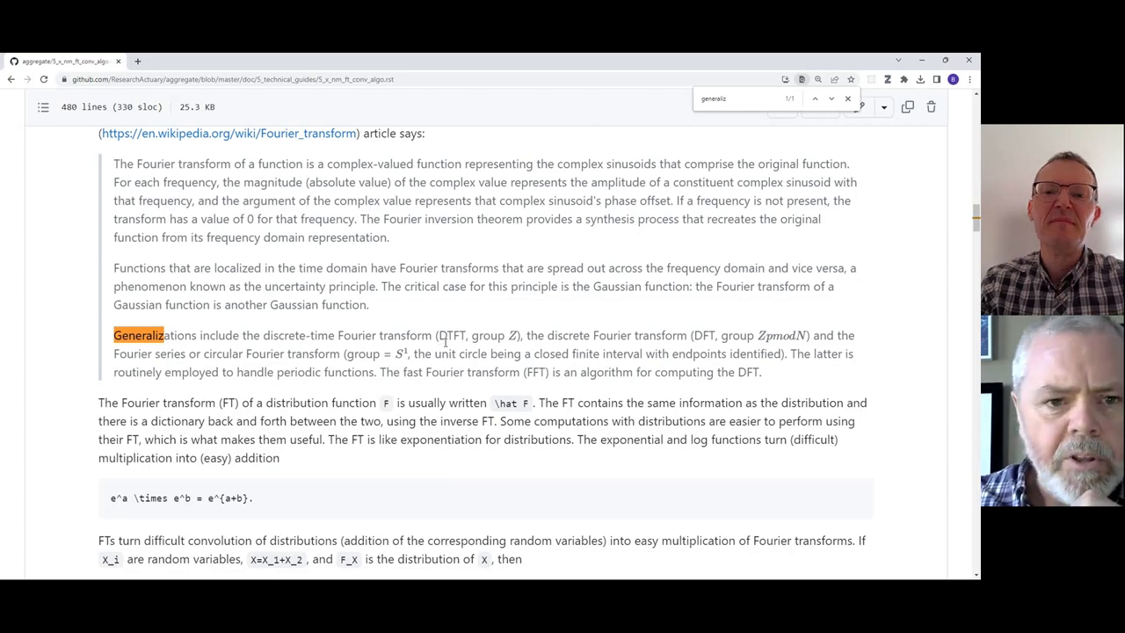
Step: Dismiss the find highlight and settle on the Generalizations passage about Fourier transforms
left_click(848, 99)
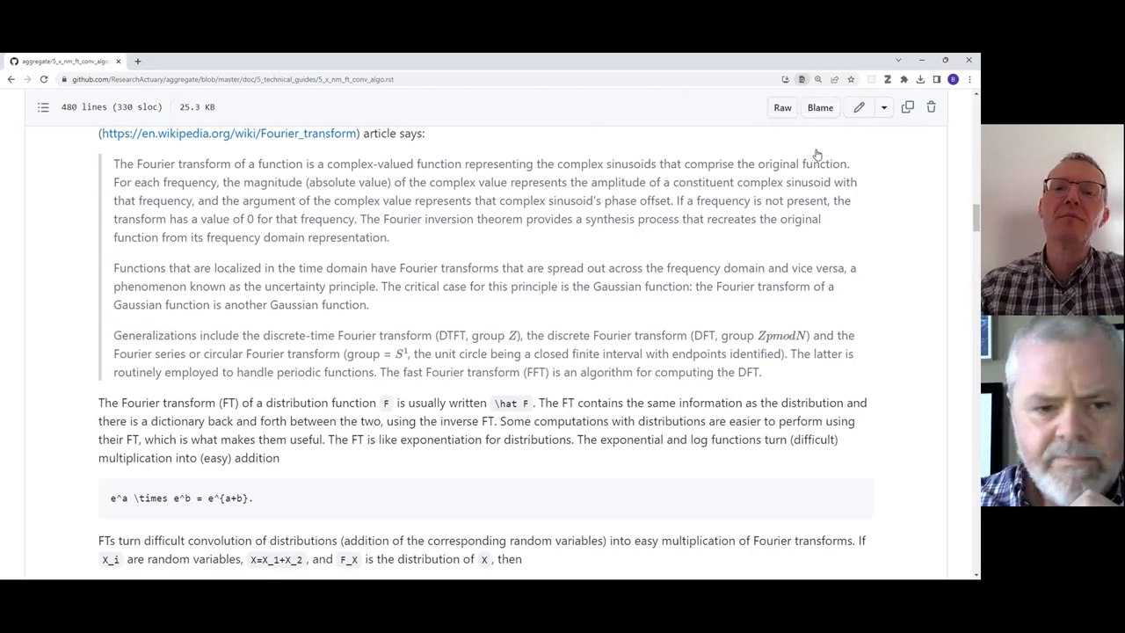
scroll("down", 3)
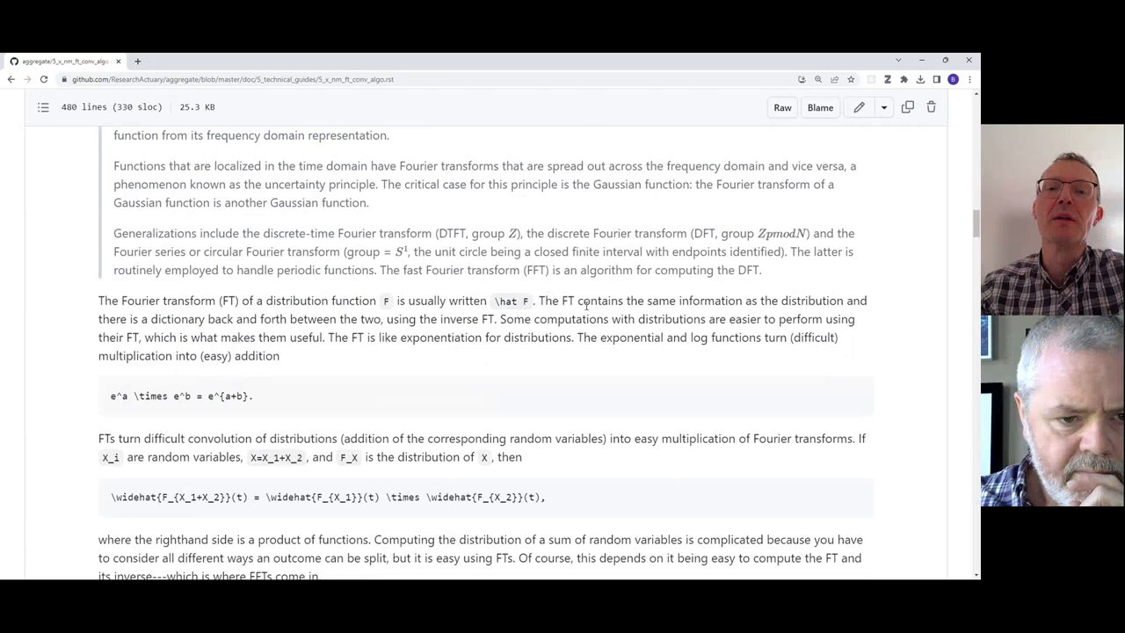
scroll("down", 3)
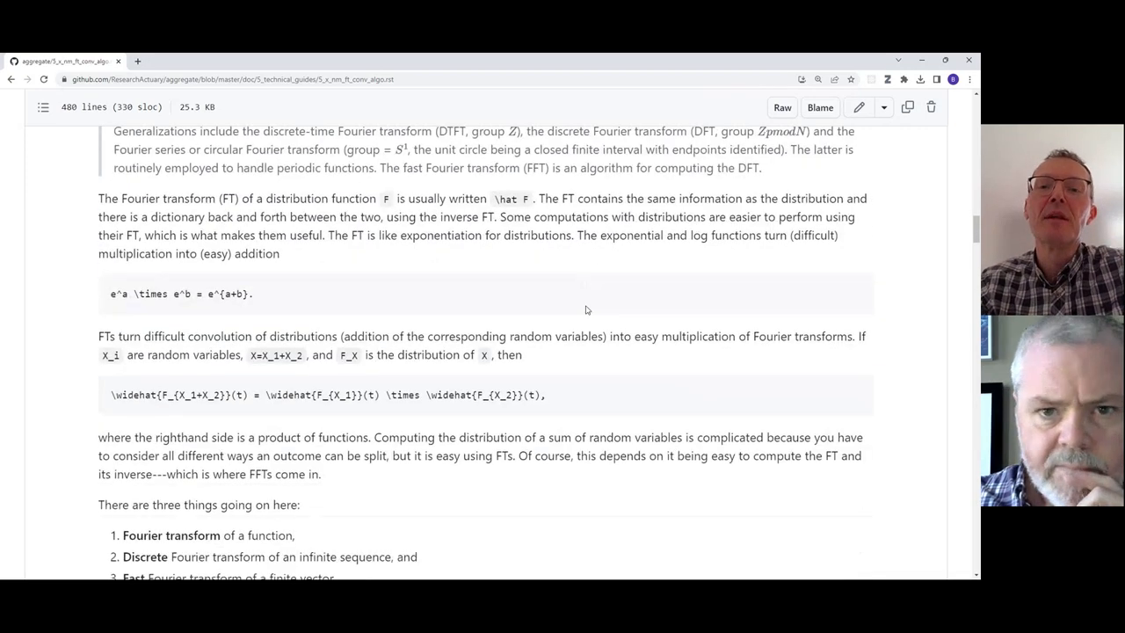
scroll("up", 3)
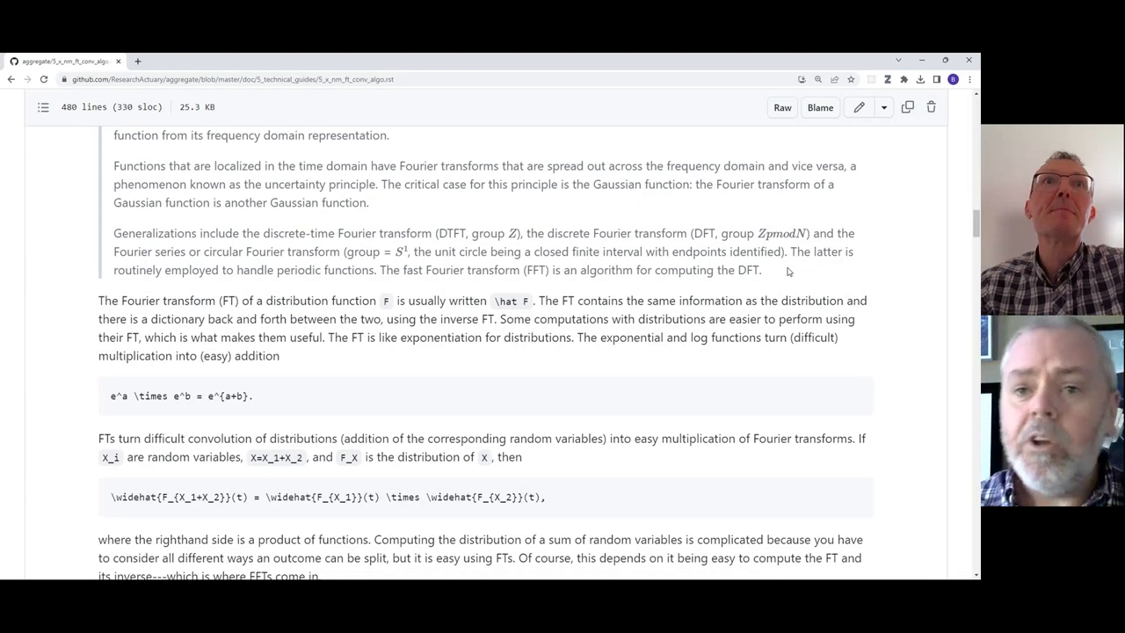
mouse_move(861, 132)
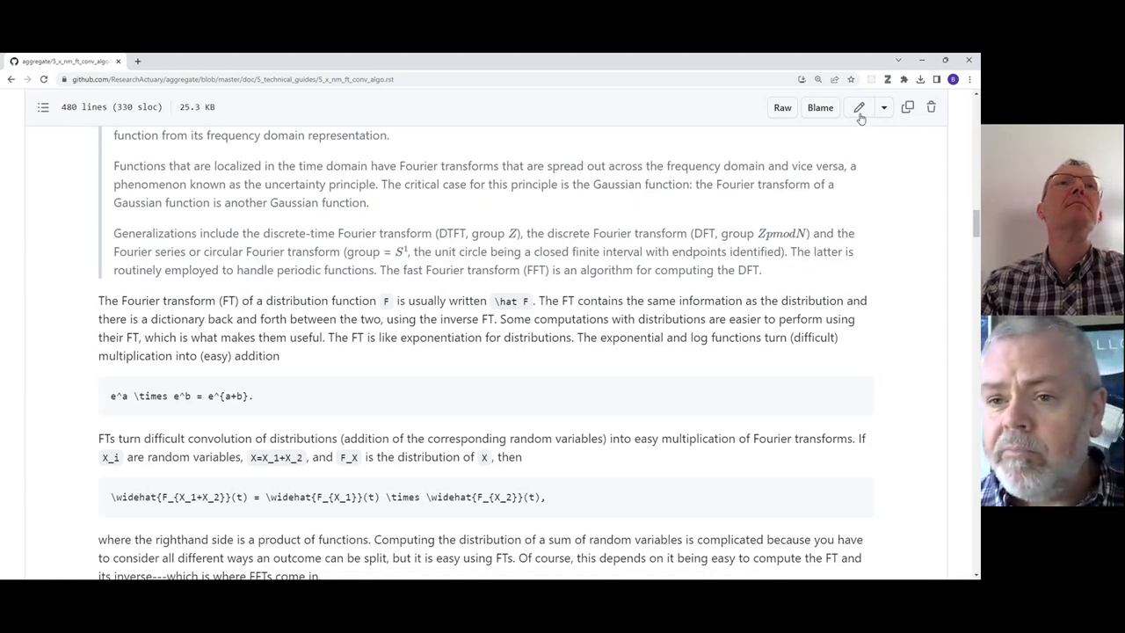
Step: Edit 5_x_nm_ft_conv_algo.rst on master in GitHub's web editor
left_click(858, 107)
type("Gener")
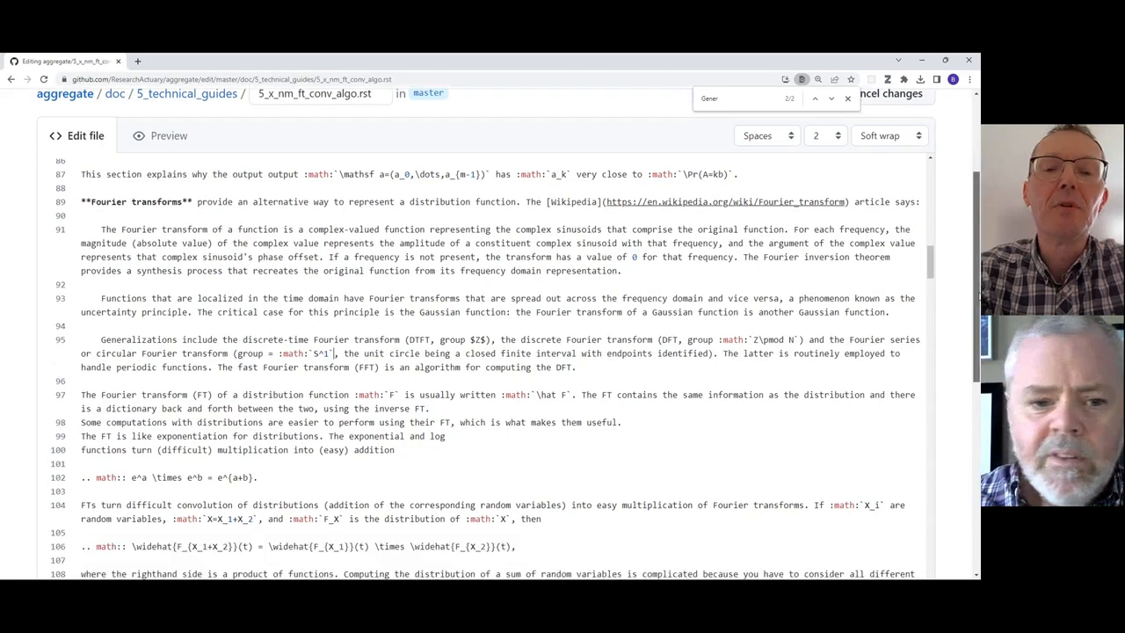
Step: Commit the edits to the fork's master as 'Fix LaTeX math format' and return to the repository page
left_click(890, 93)
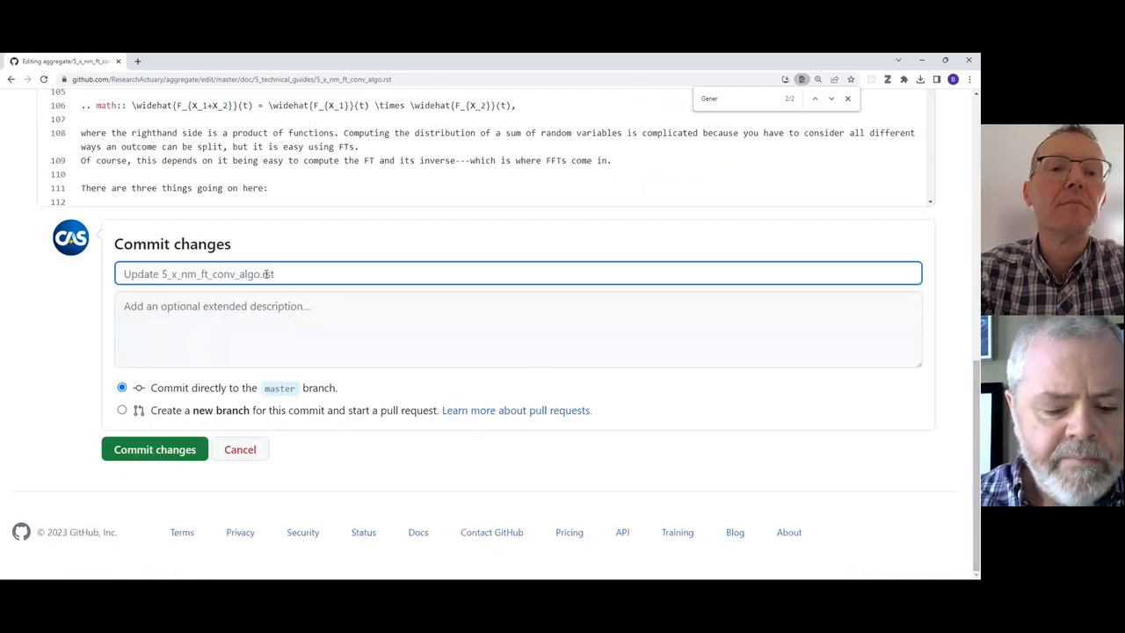
type("Fix LaTe")
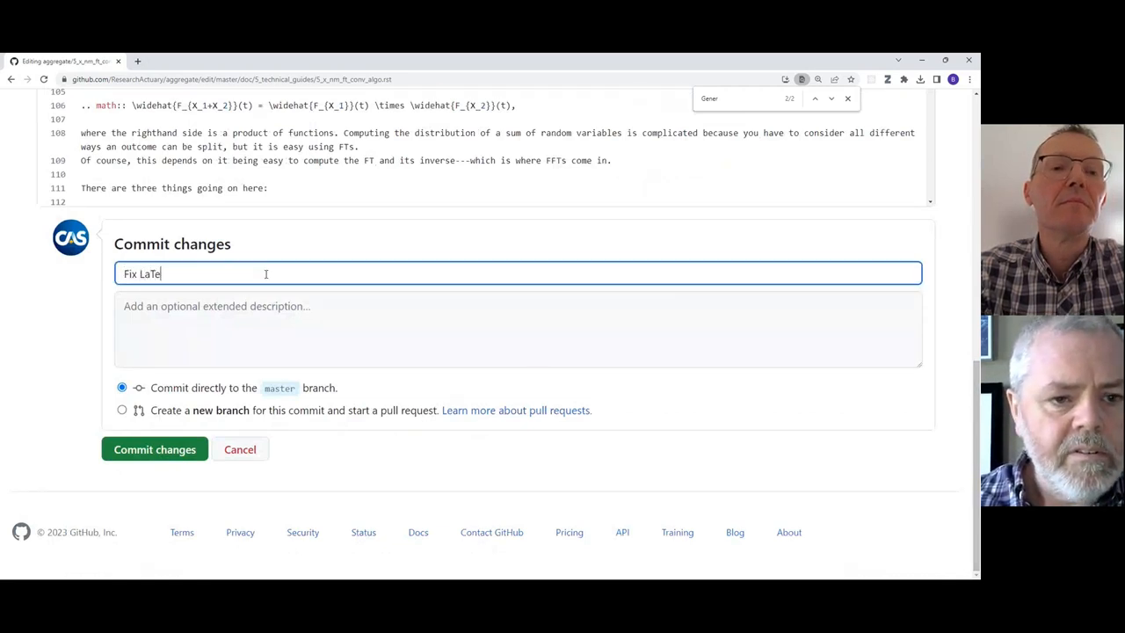
type("X math format")
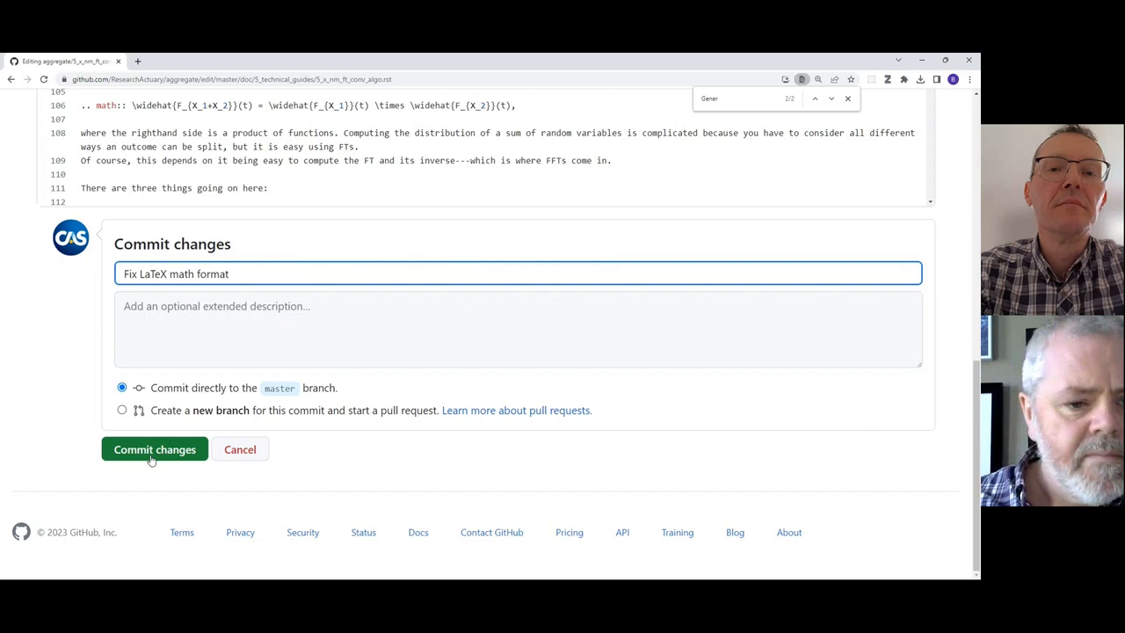
left_click(155, 450)
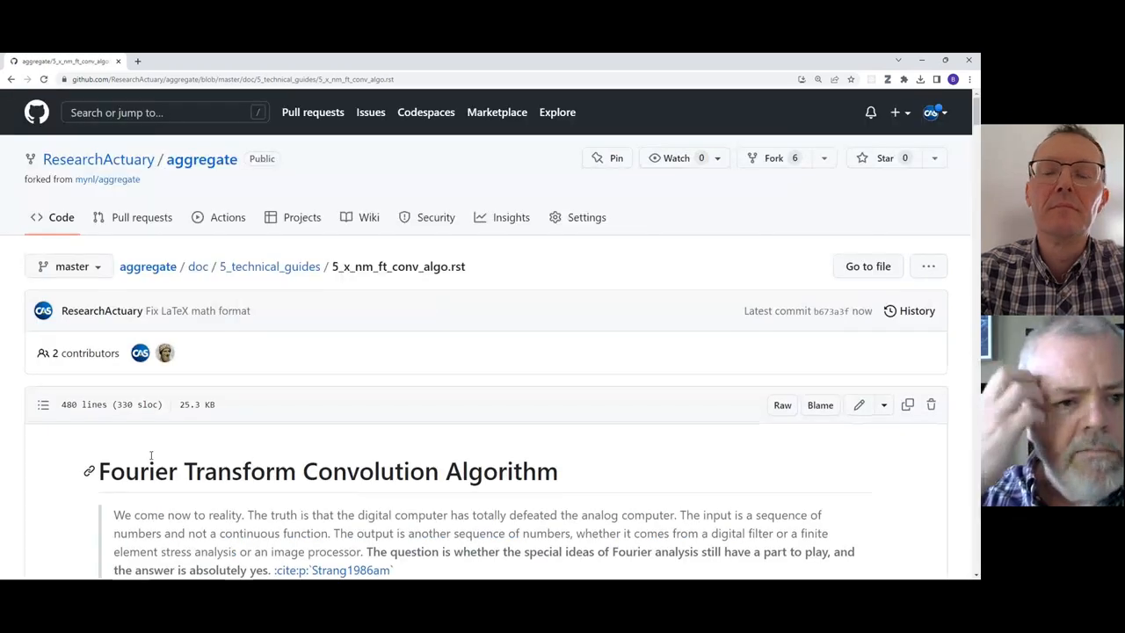
mouse_move(147, 267)
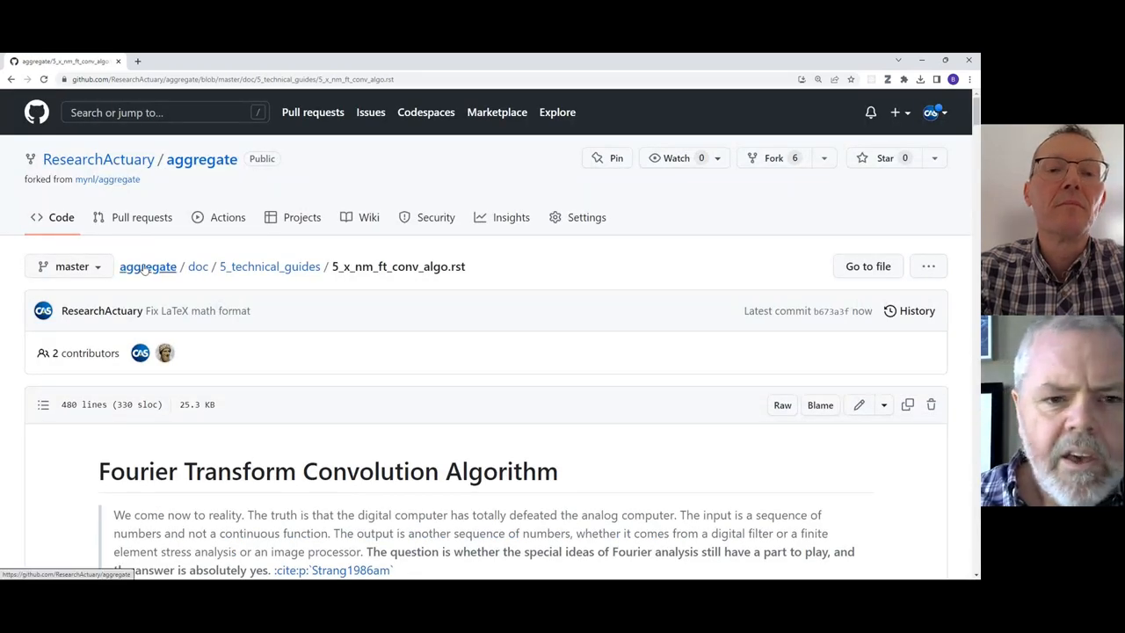
mouse_move(397, 332)
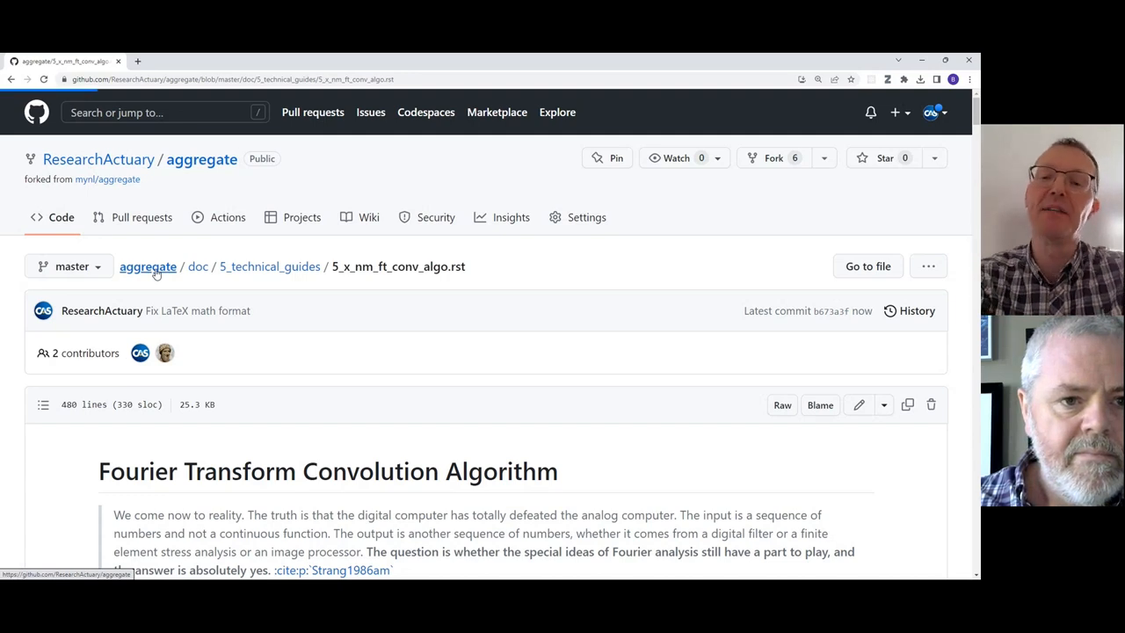
left_click(147, 267)
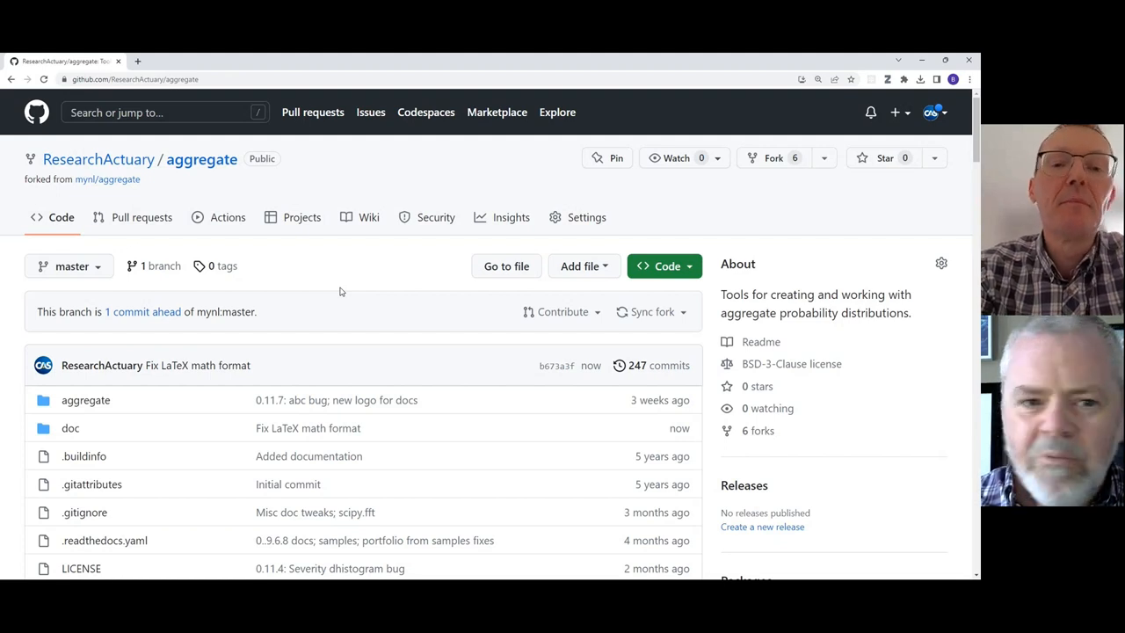
mouse_move(141, 218)
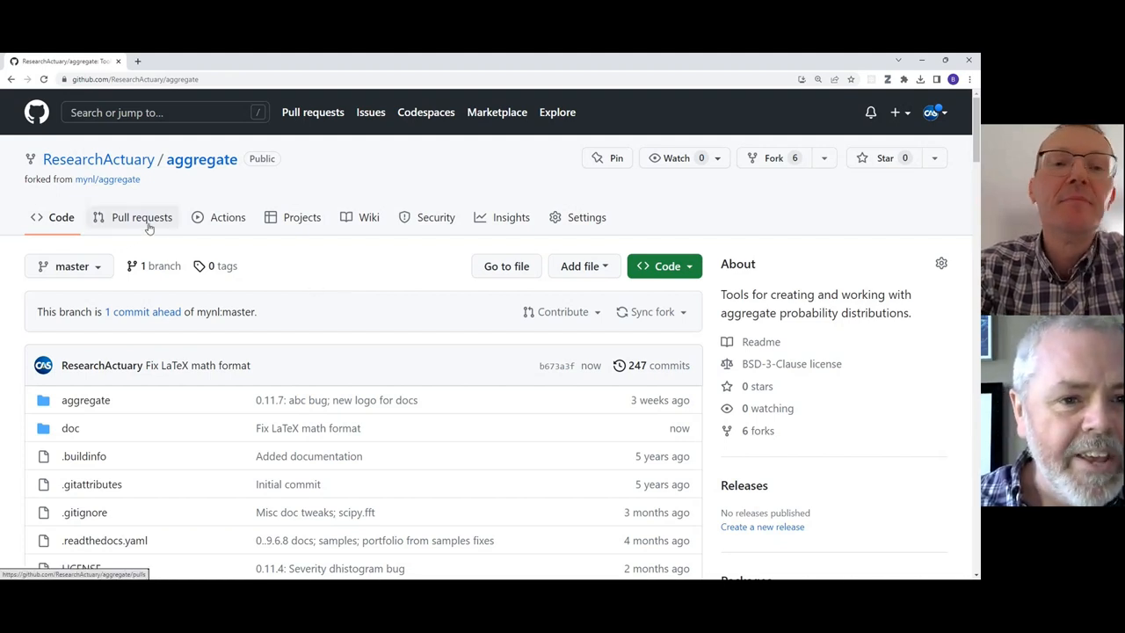
Step: Start a new pull request from the fork's master into mynl/aggregate's master
left_click(140, 218)
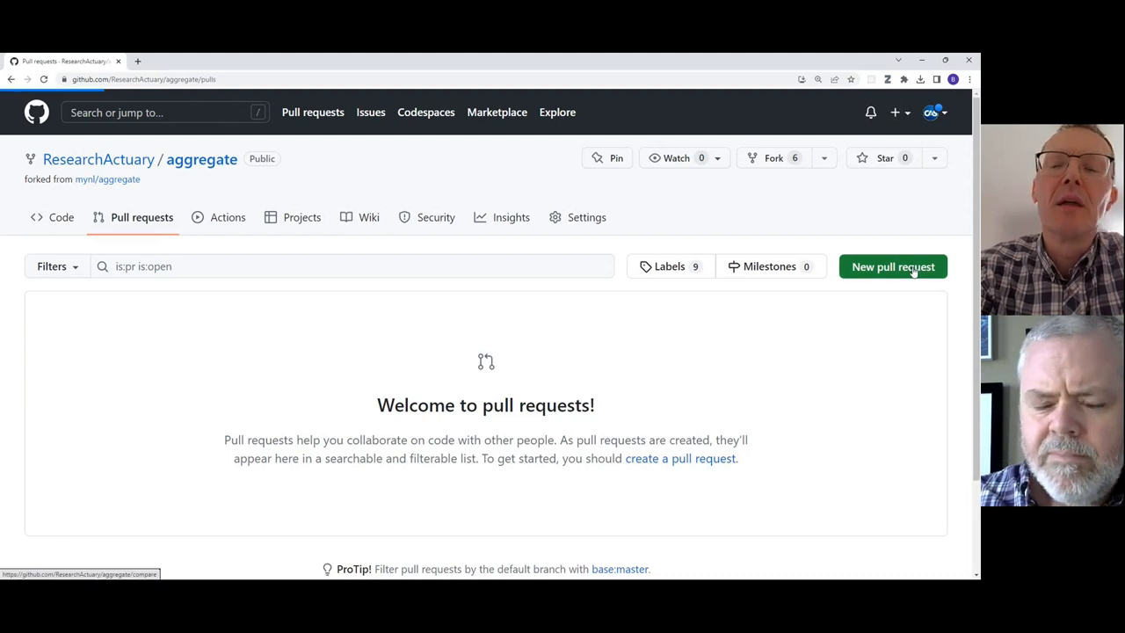
left_click(894, 267)
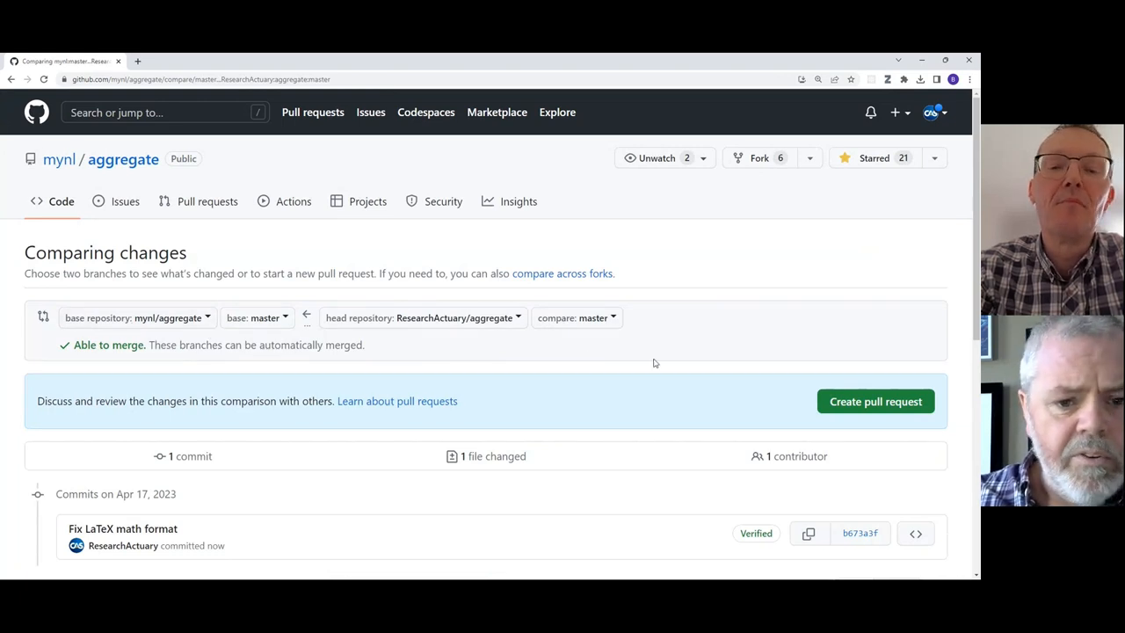
left_click(876, 400)
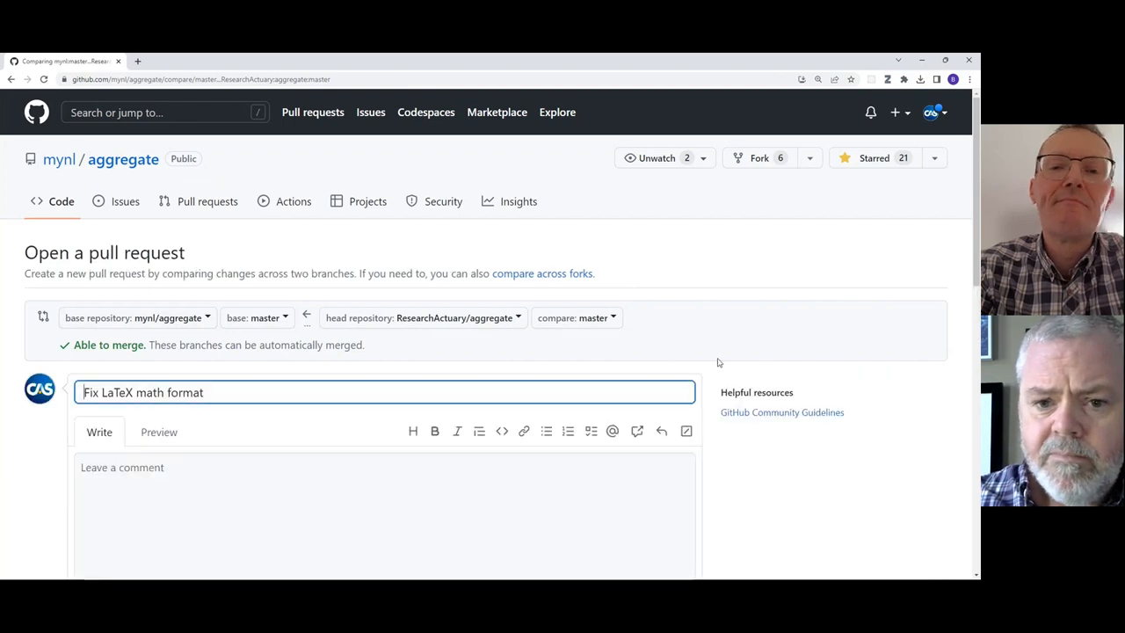
Step: Submit the 'Fix LaTeX math format' pull request as #2 on mynl/aggregate
scroll("down", 3)
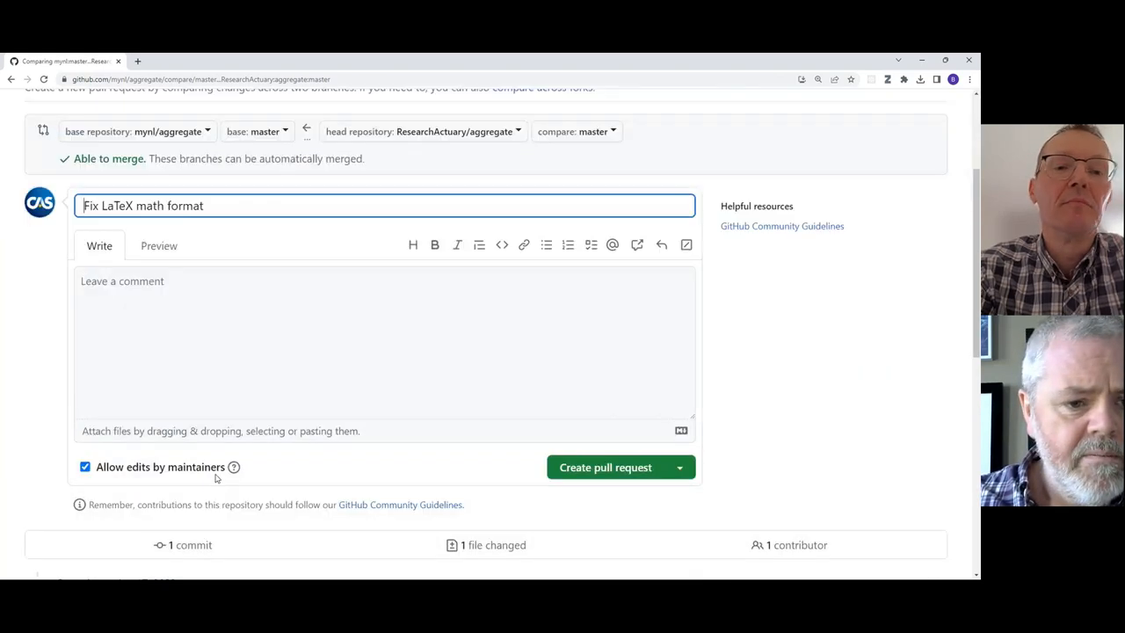
scroll("down", 3)
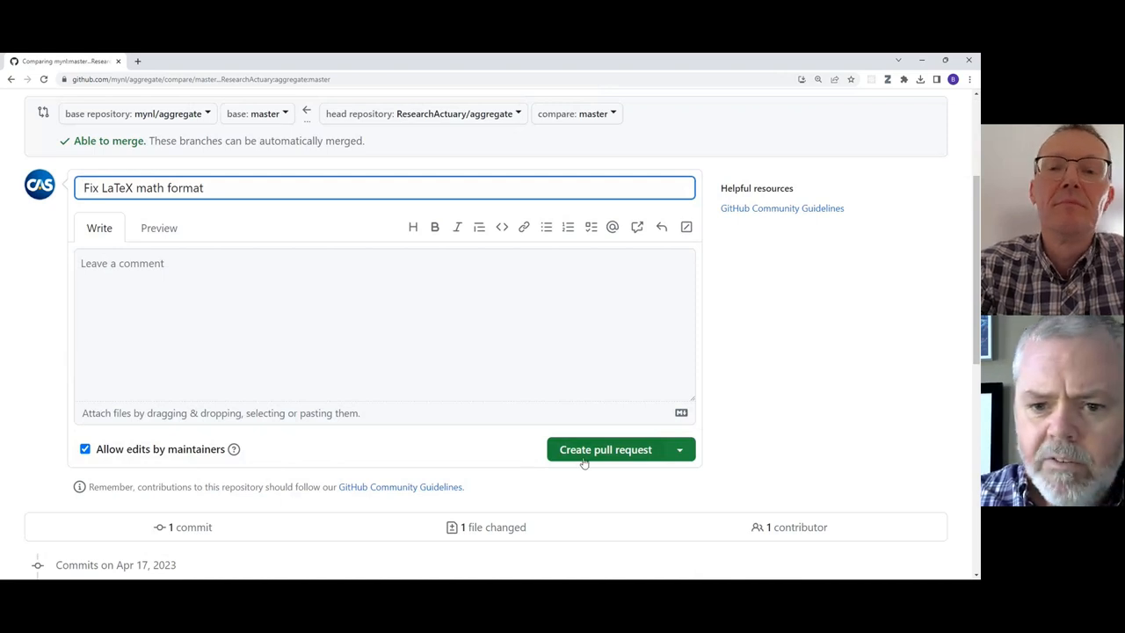
left_click(605, 450)
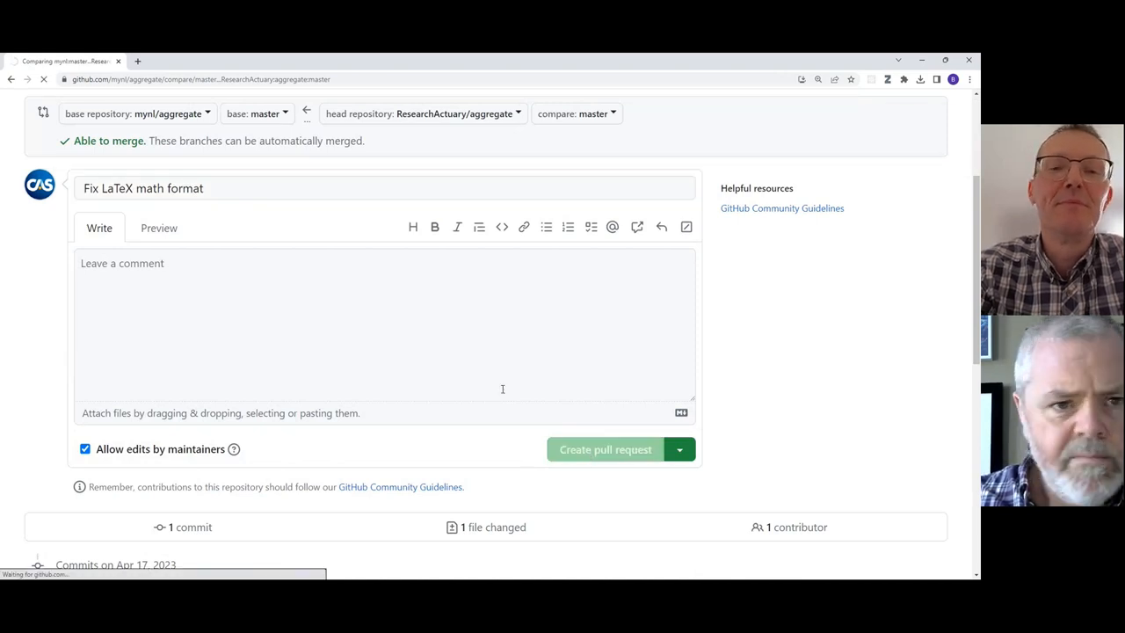
left_click(605, 450)
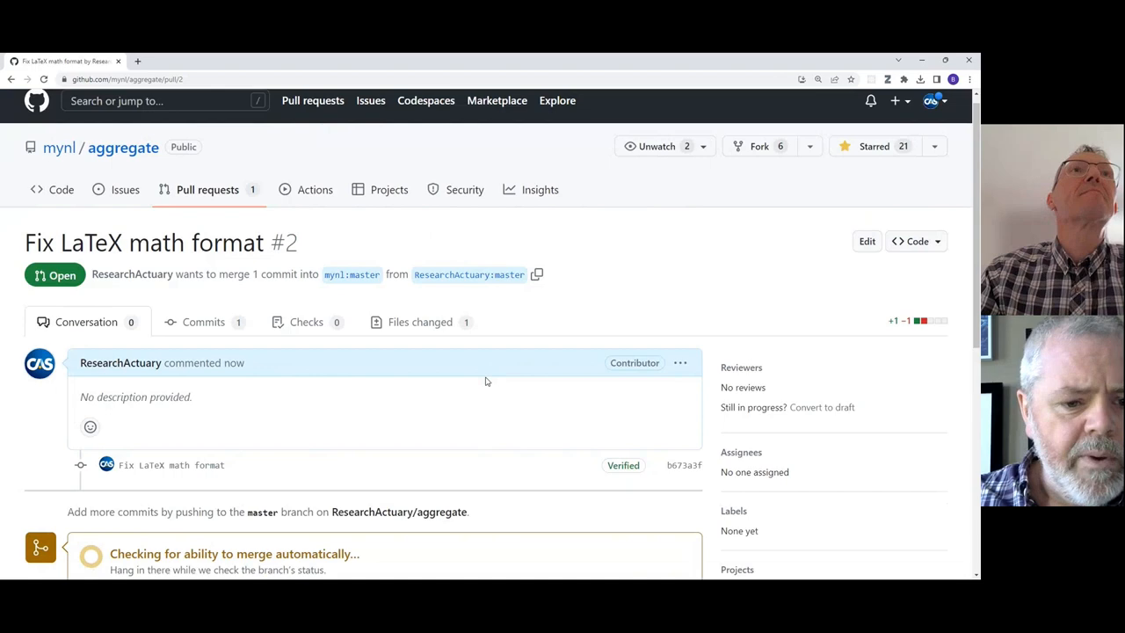
scroll("down", 3)
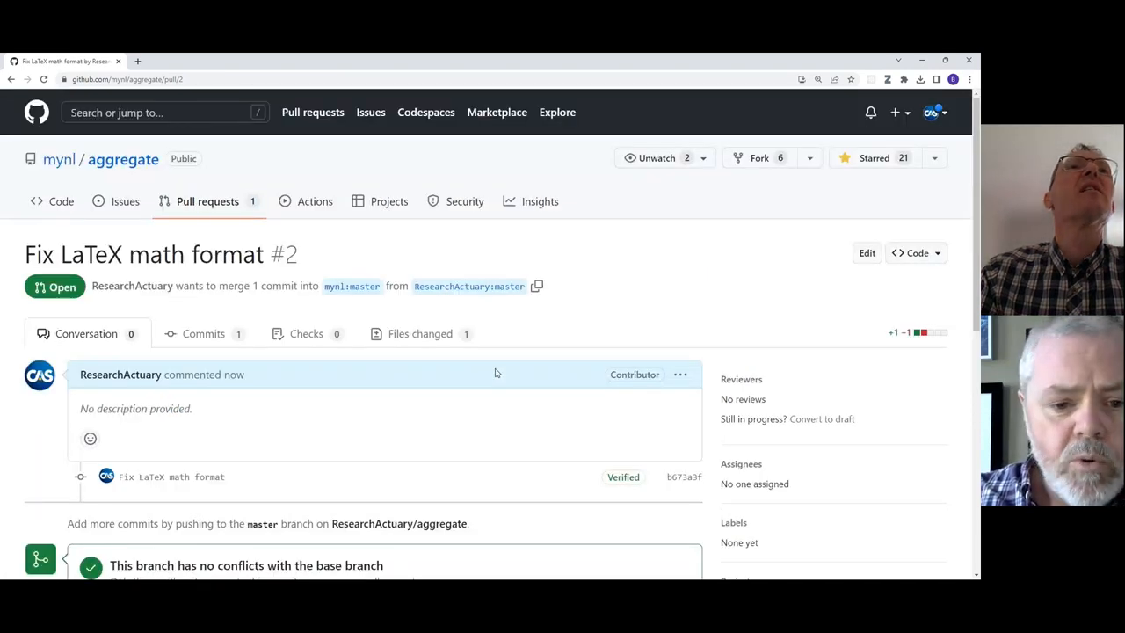
mouse_move(612, 225)
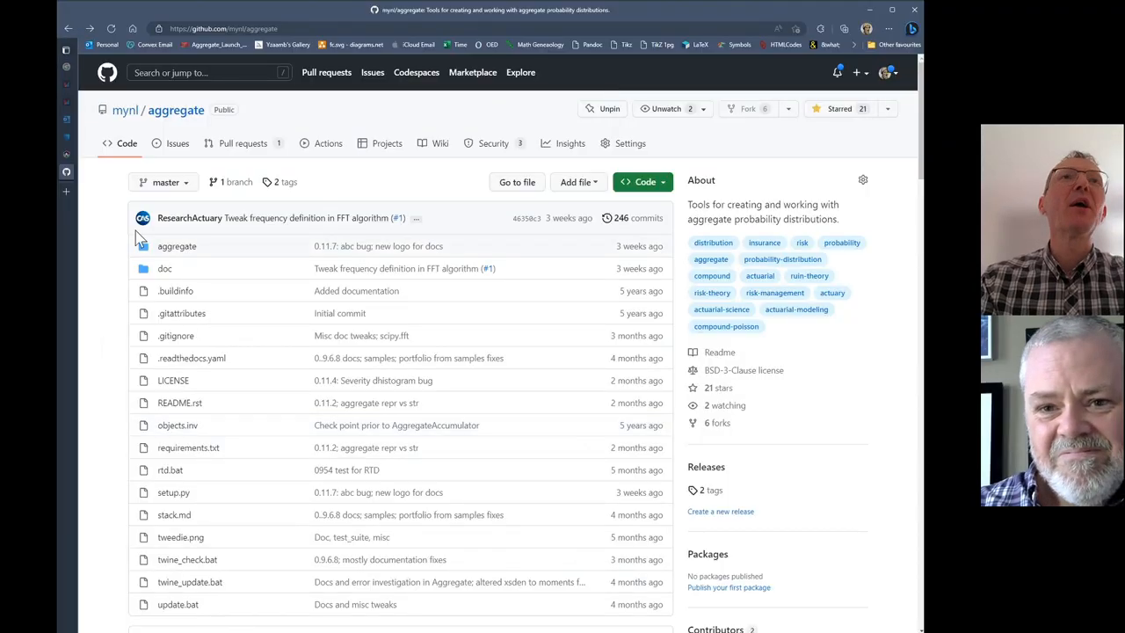
mouse_move(202, 144)
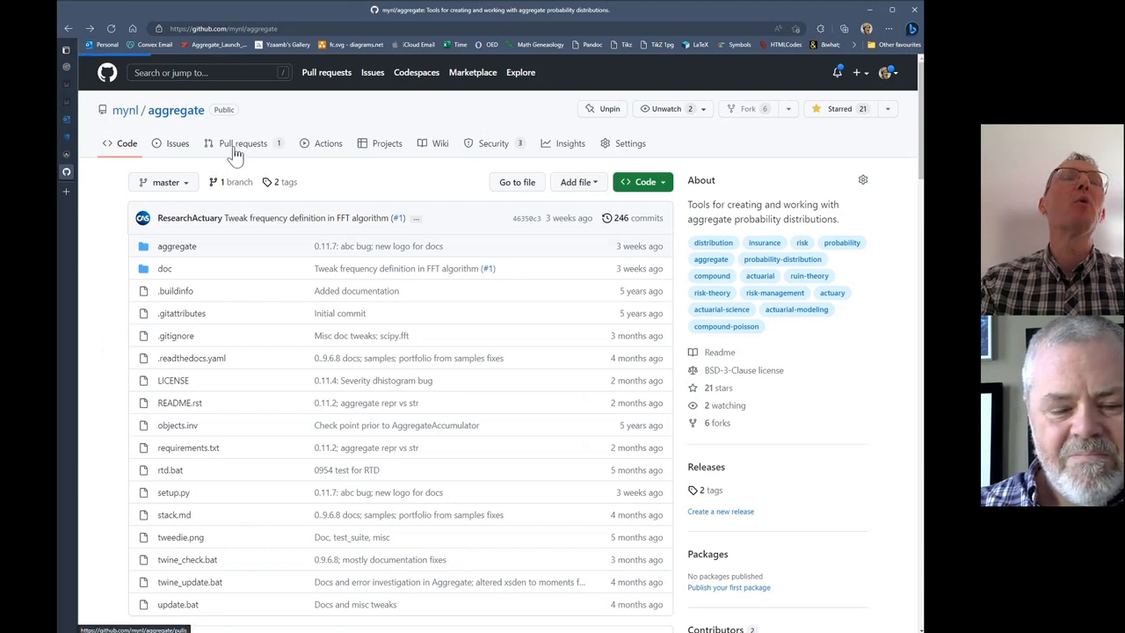
Step: View mynl/aggregate's open pull request #2, Fix LaTeX math format
left_click(243, 144)
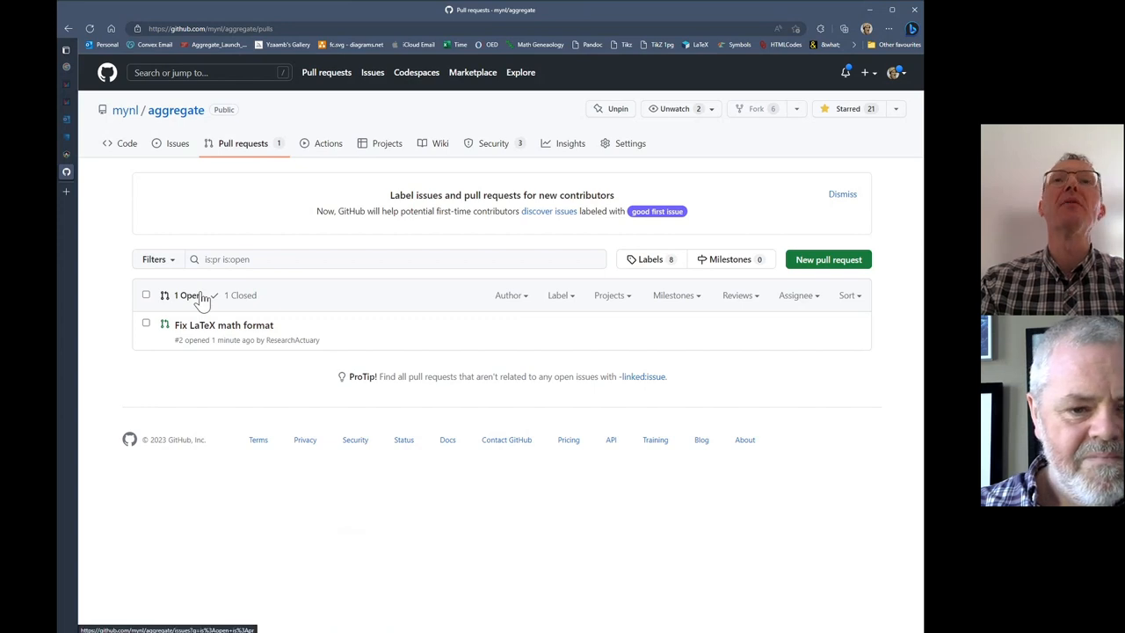
mouse_move(223, 325)
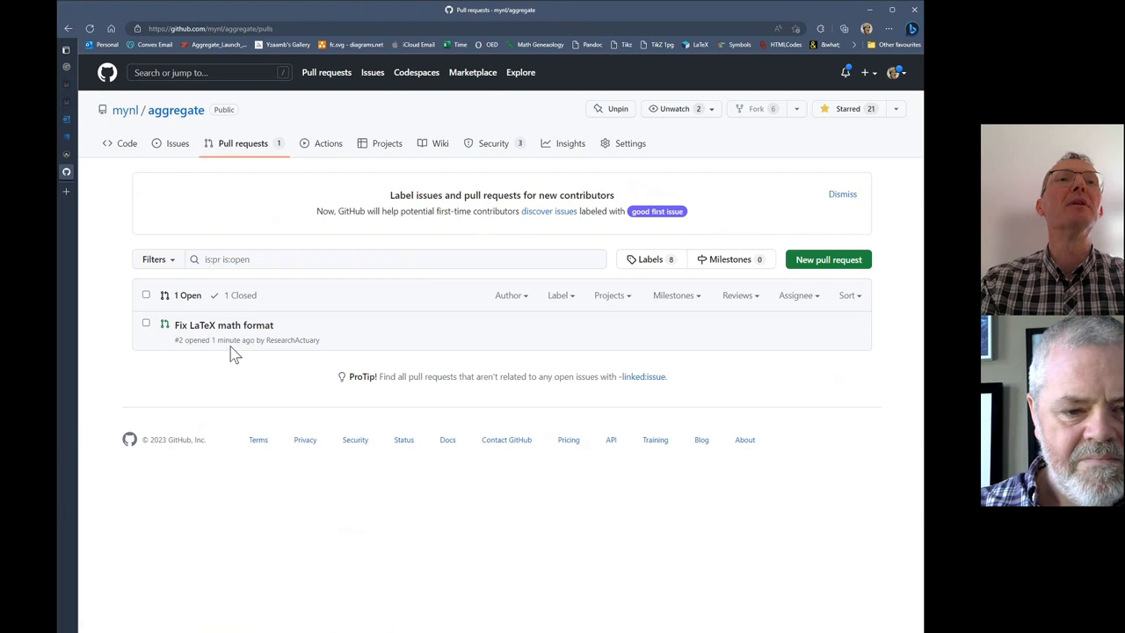
mouse_move(224, 323)
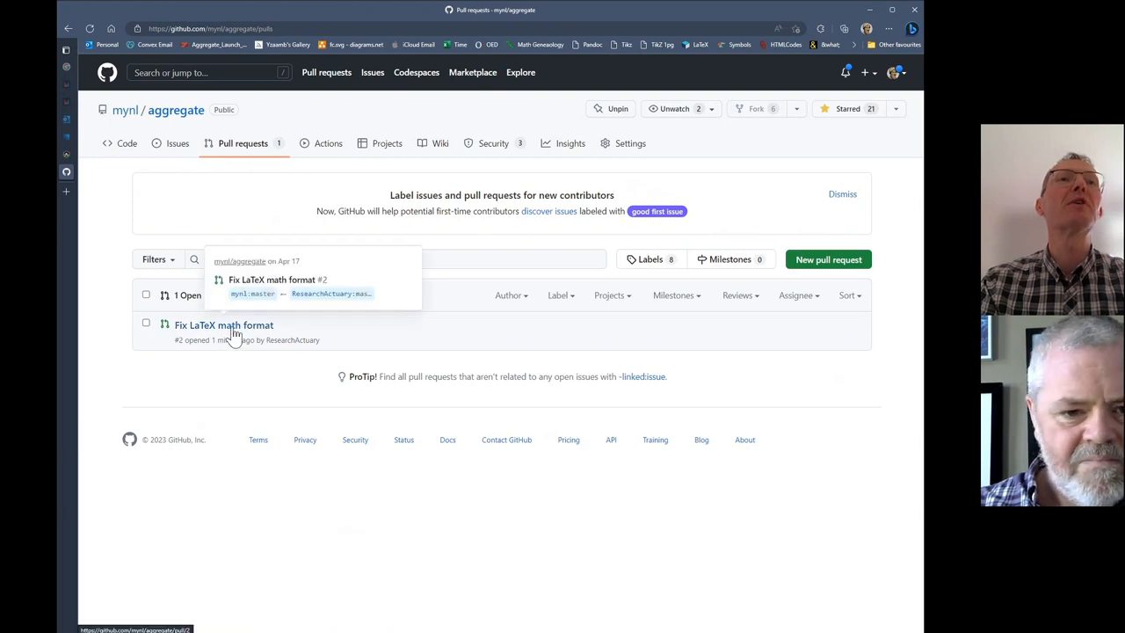
left_click(224, 323)
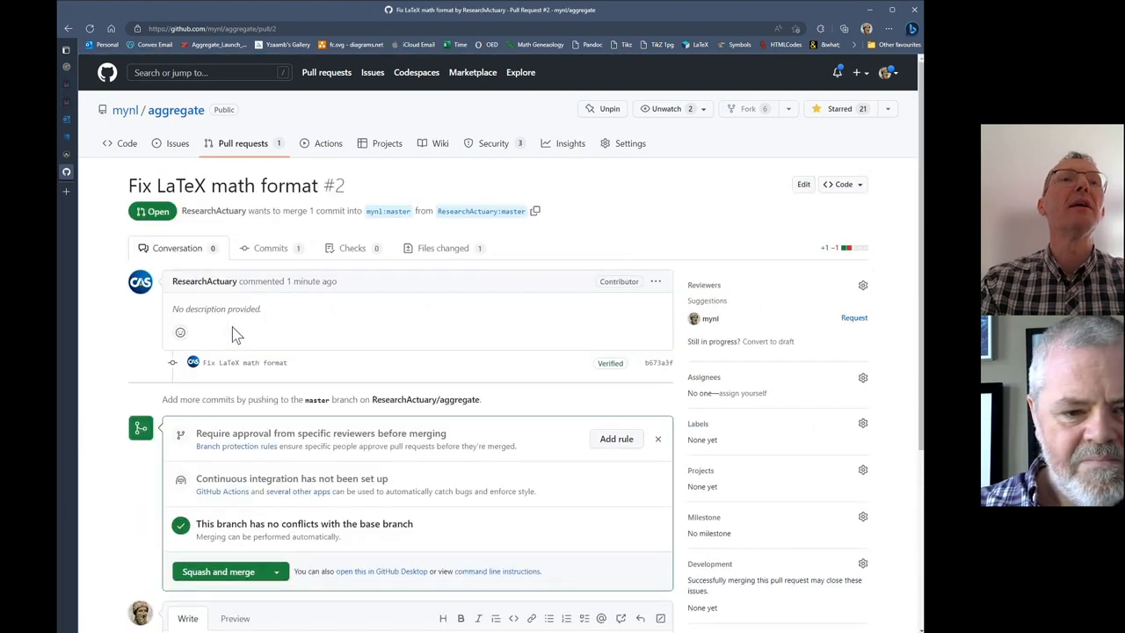
Step: Review the pull request's single commit diff showing the :math: fixes in 5_x_nm_ft_conv_algo.rst
scroll("down", 3)
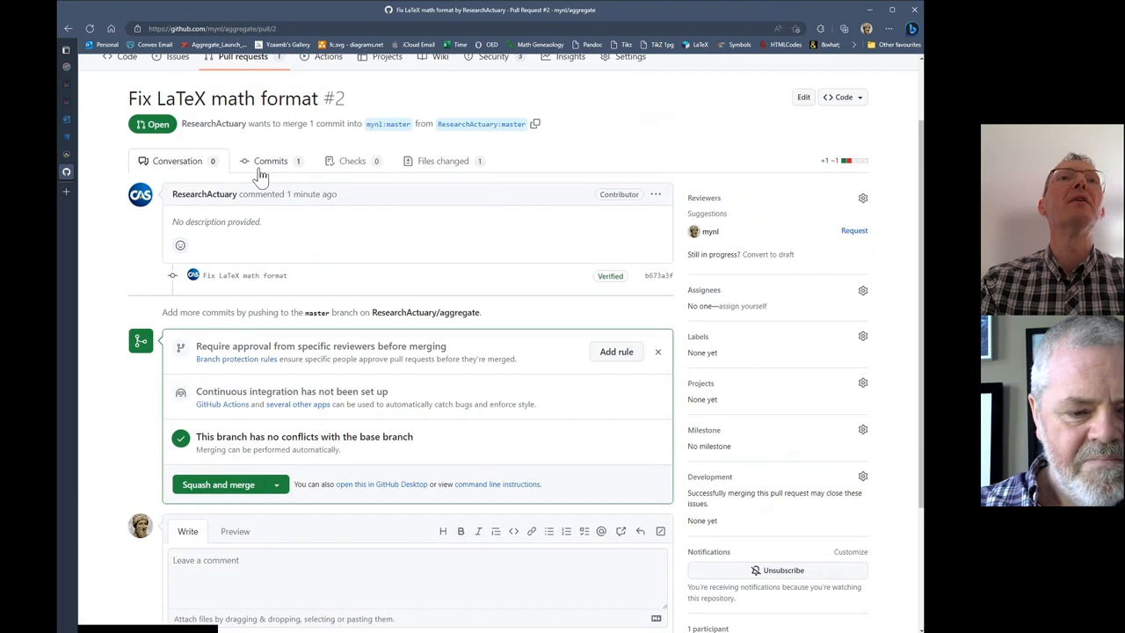
left_click(270, 162)
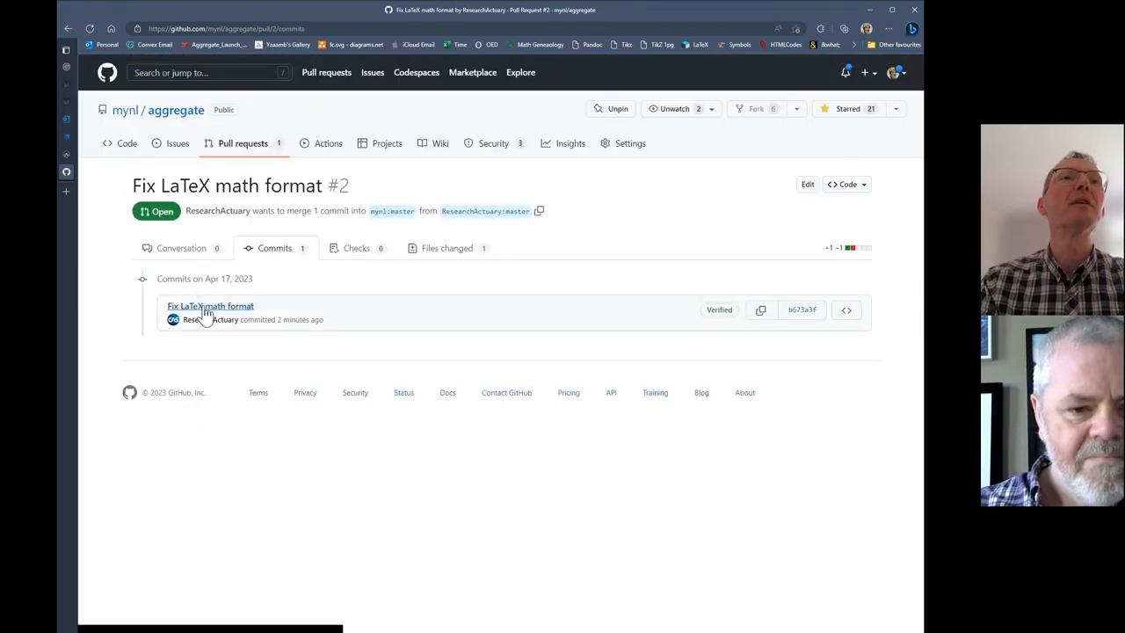
mouse_move(210, 306)
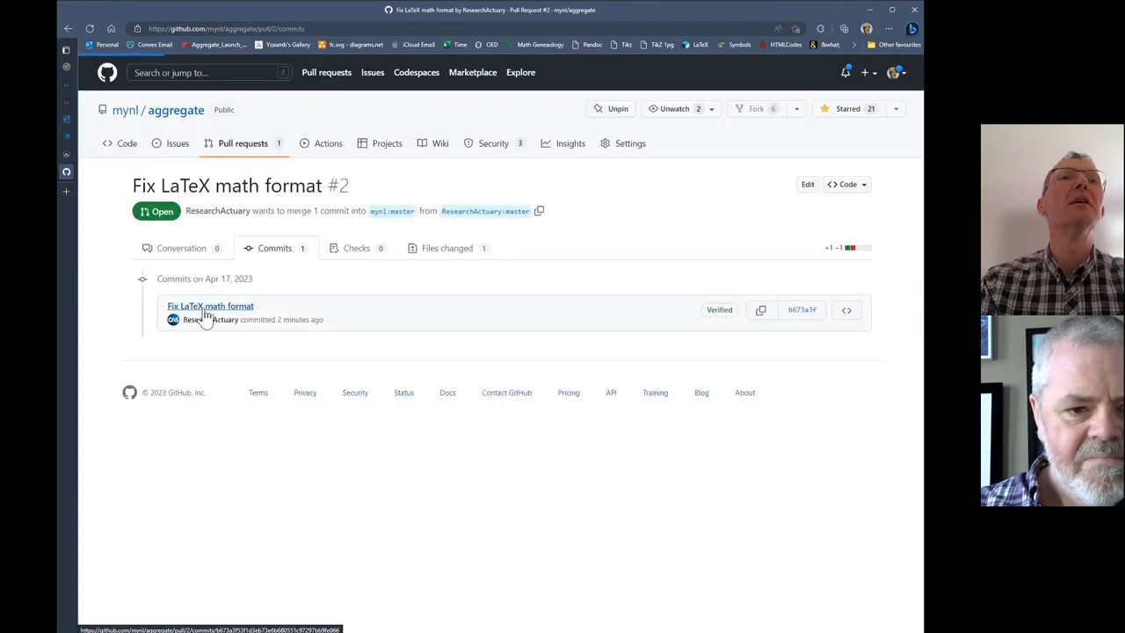
left_click(211, 306)
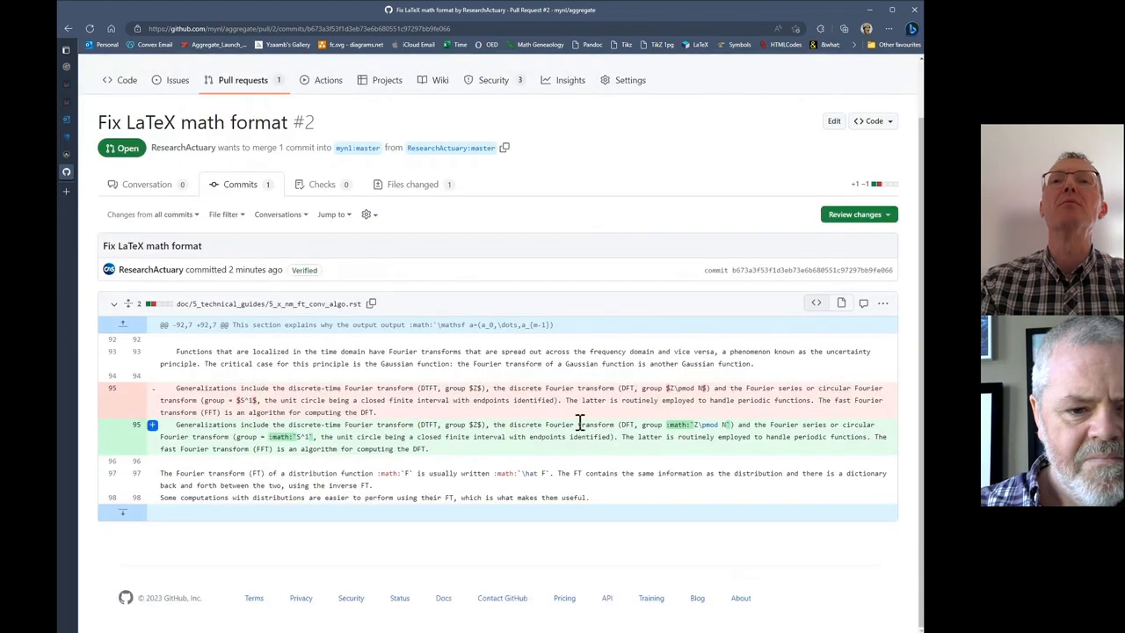
mouse_move(601, 401)
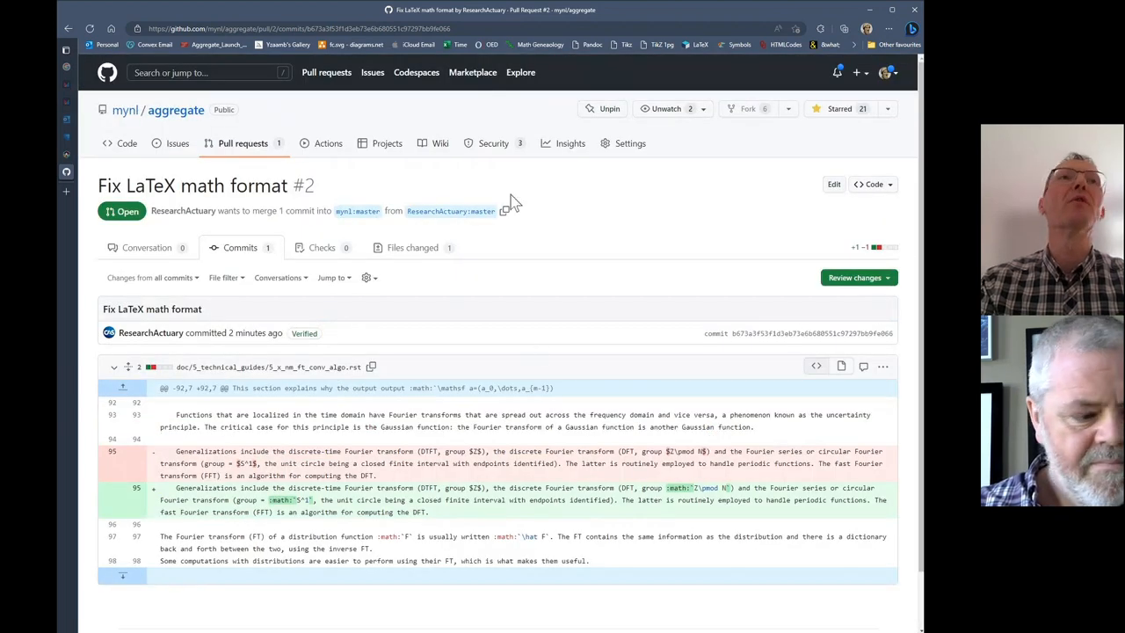
left_click(70, 28)
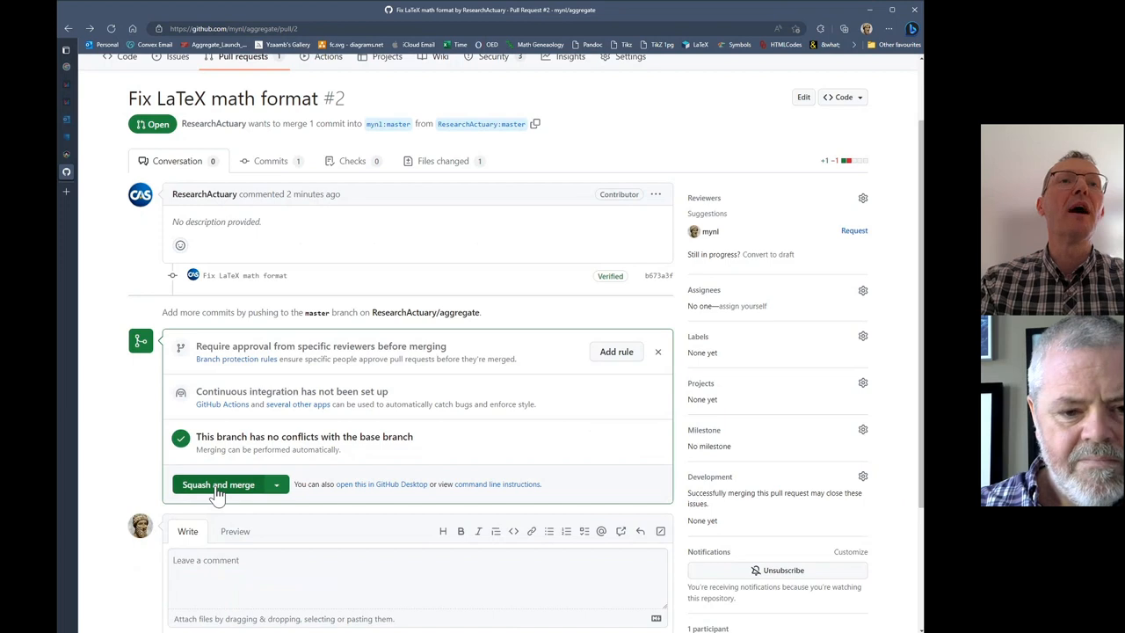
Step: Squash-merge pull request #2 into mynl:master with a 'Doc change' comment
left_click(218, 485)
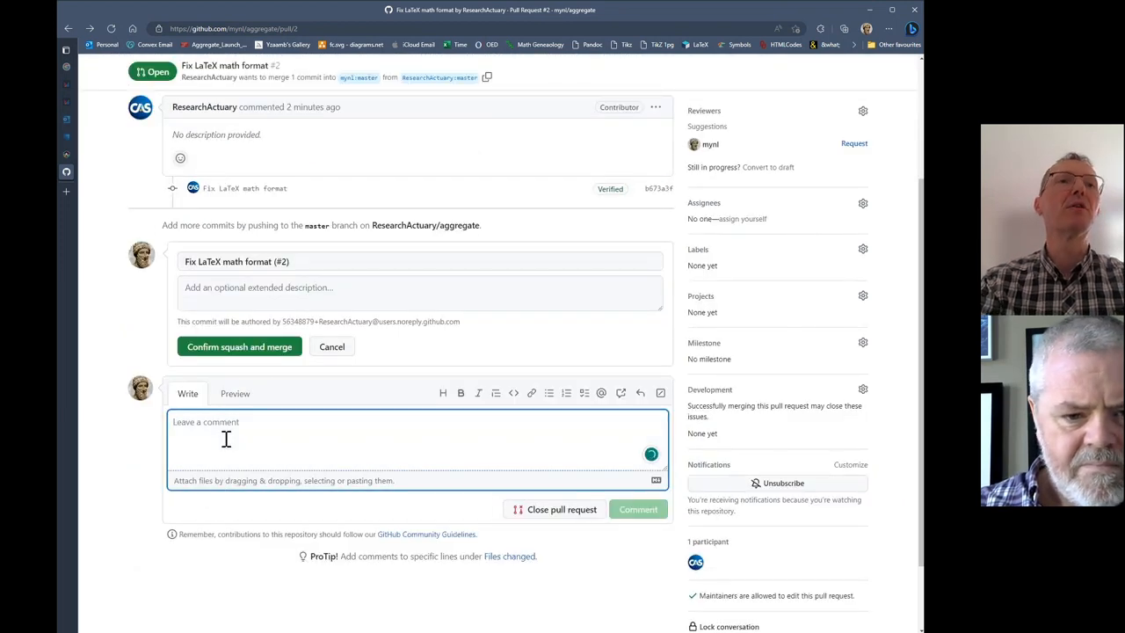
type("Doc")
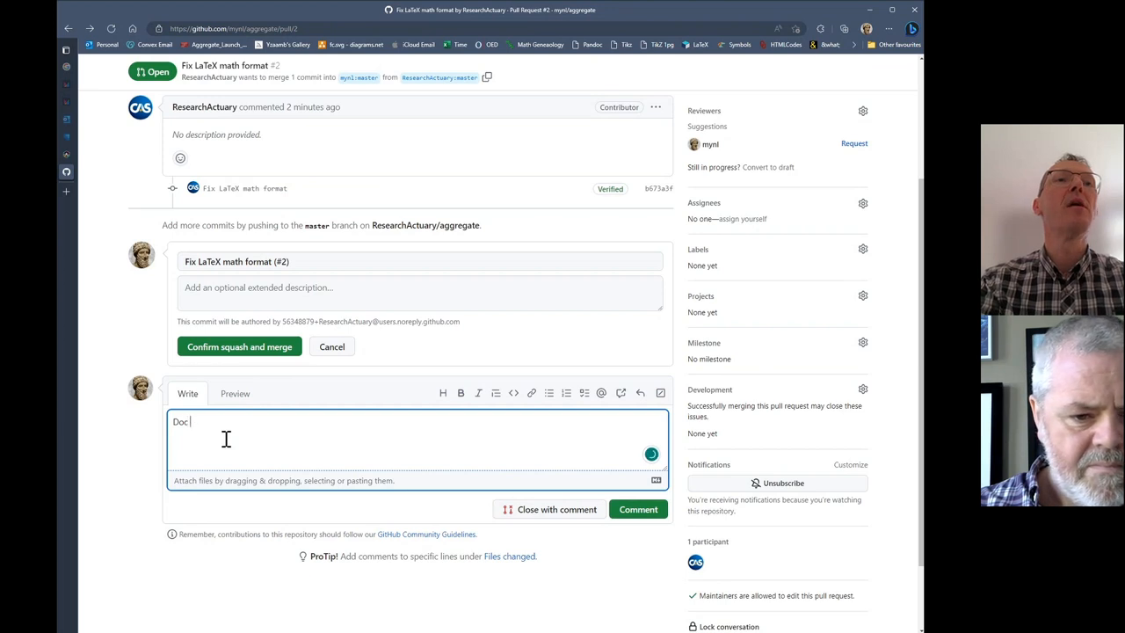
type("change")
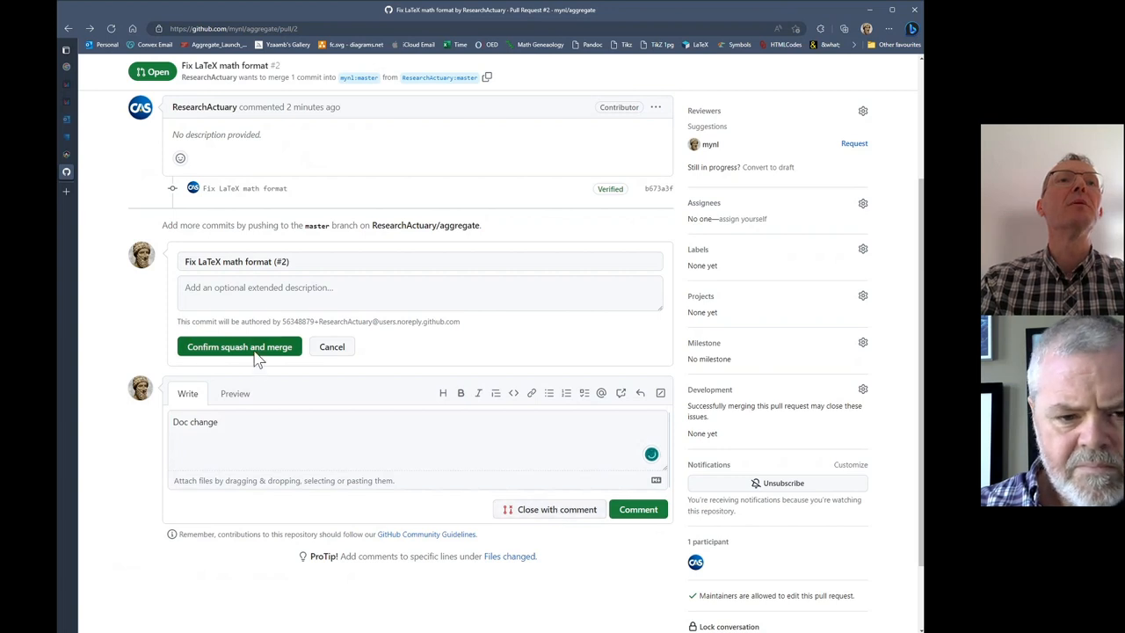
left_click(239, 346)
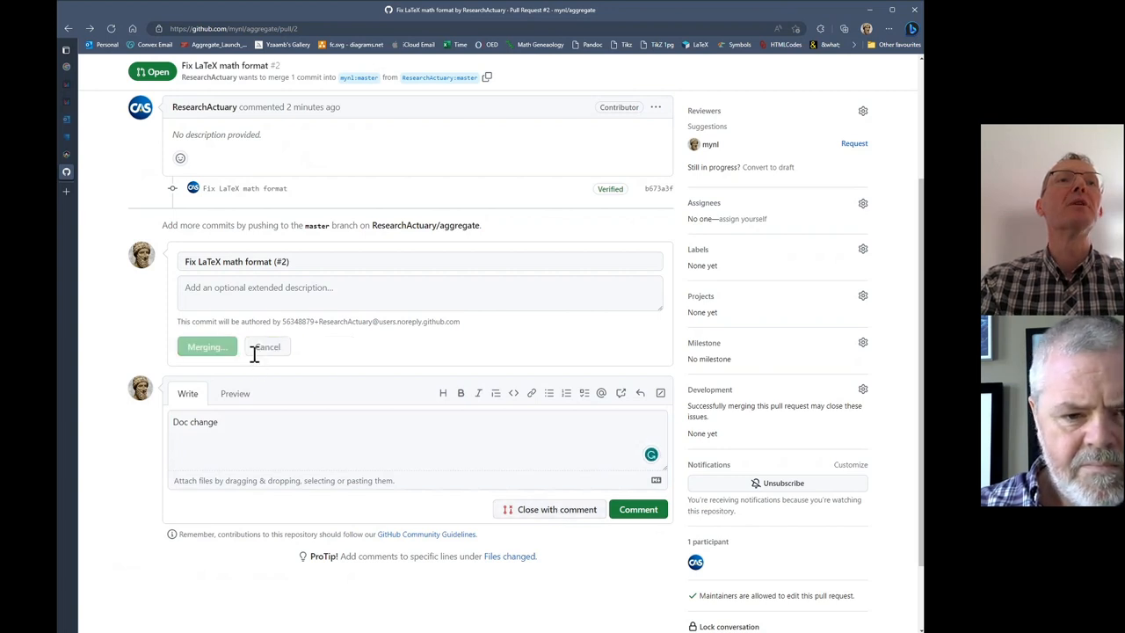
left_click(207, 347)
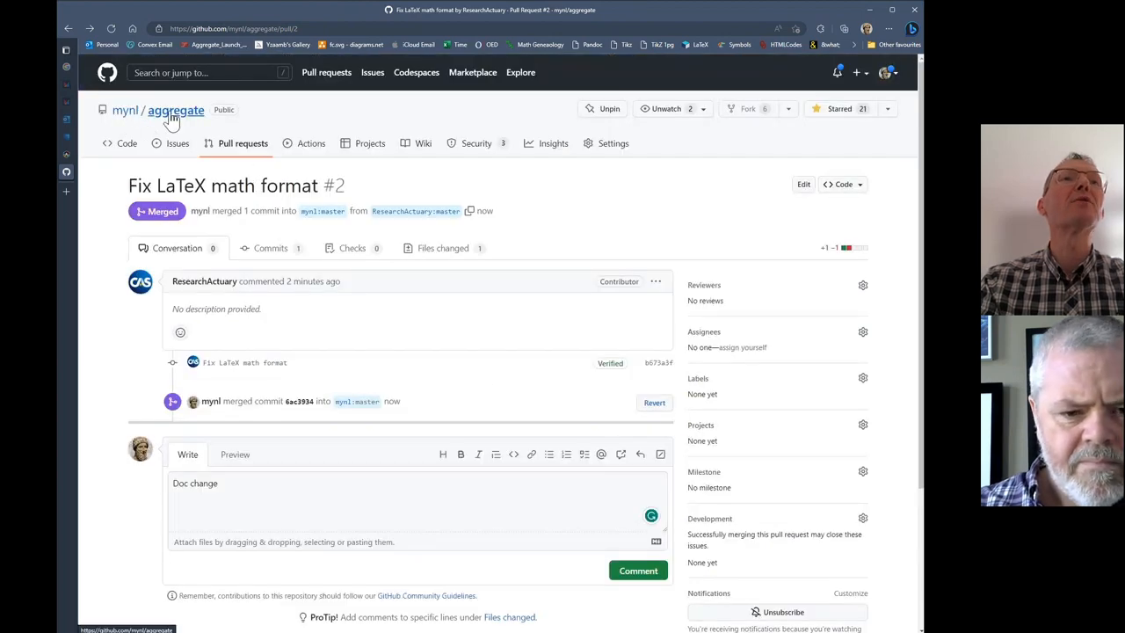
Step: Browse mynl/aggregate's master into the doc/5_technical_guides folder
left_click(176, 109)
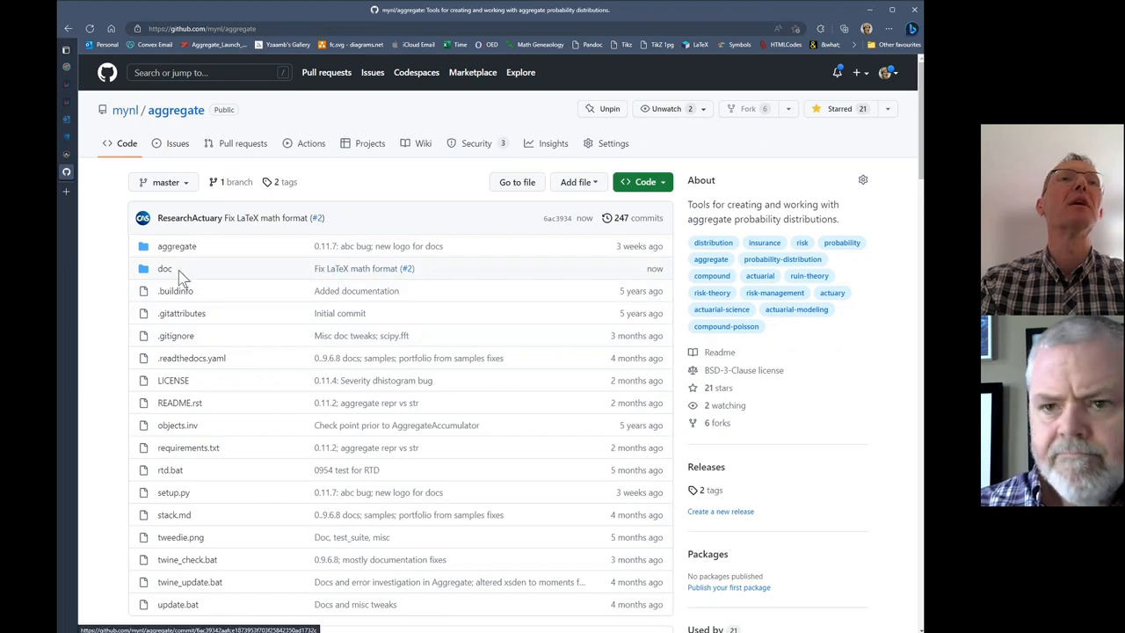
left_click(165, 267)
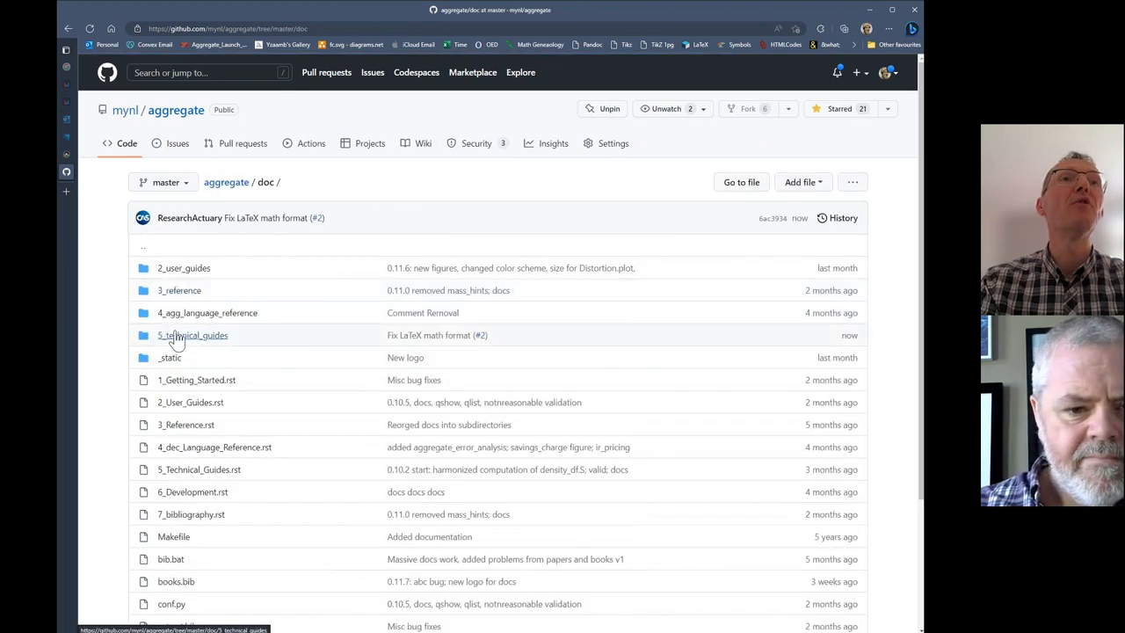
left_click(193, 334)
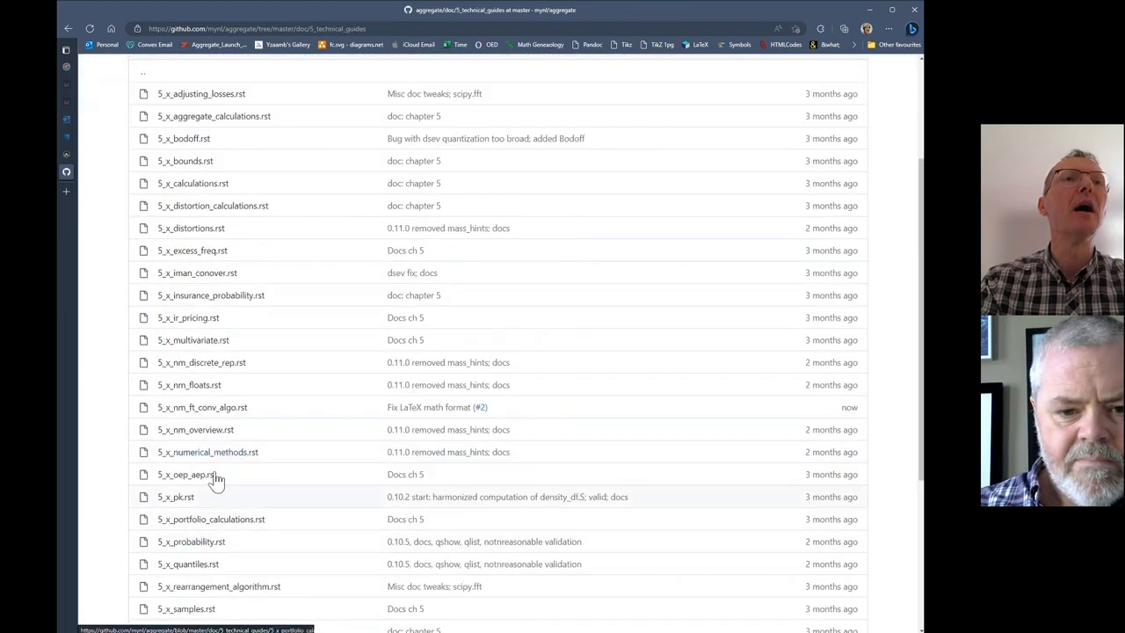
scroll("down", 3)
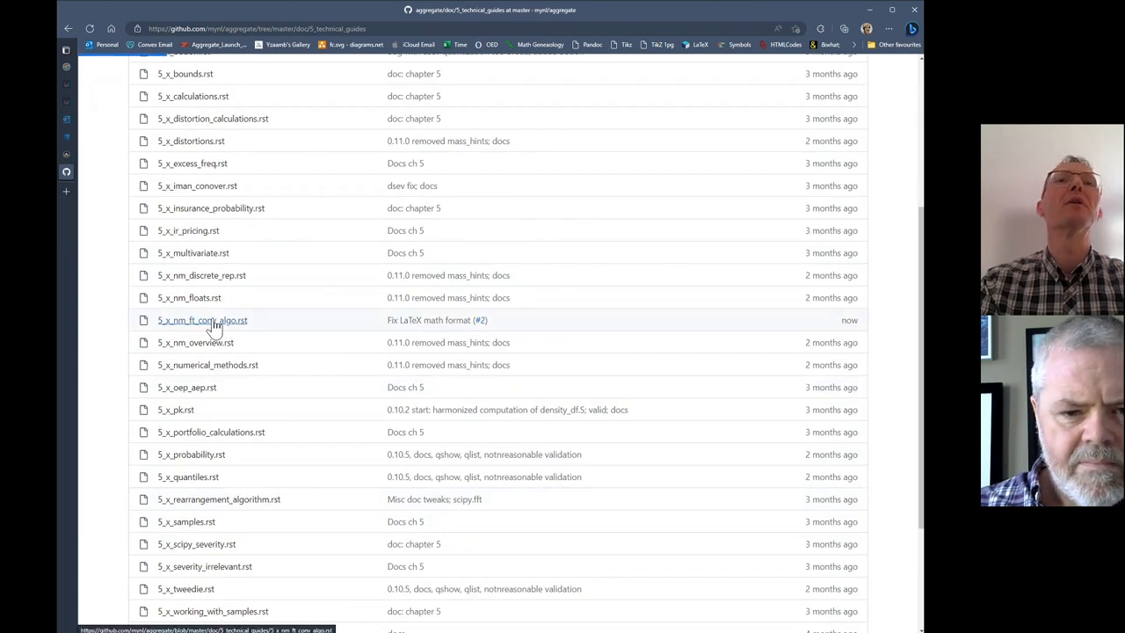
Step: View the rendered 5_x_nm_ft_conv_algo.rst Fourier Transform Convolution Algorithm guide
left_click(202, 320)
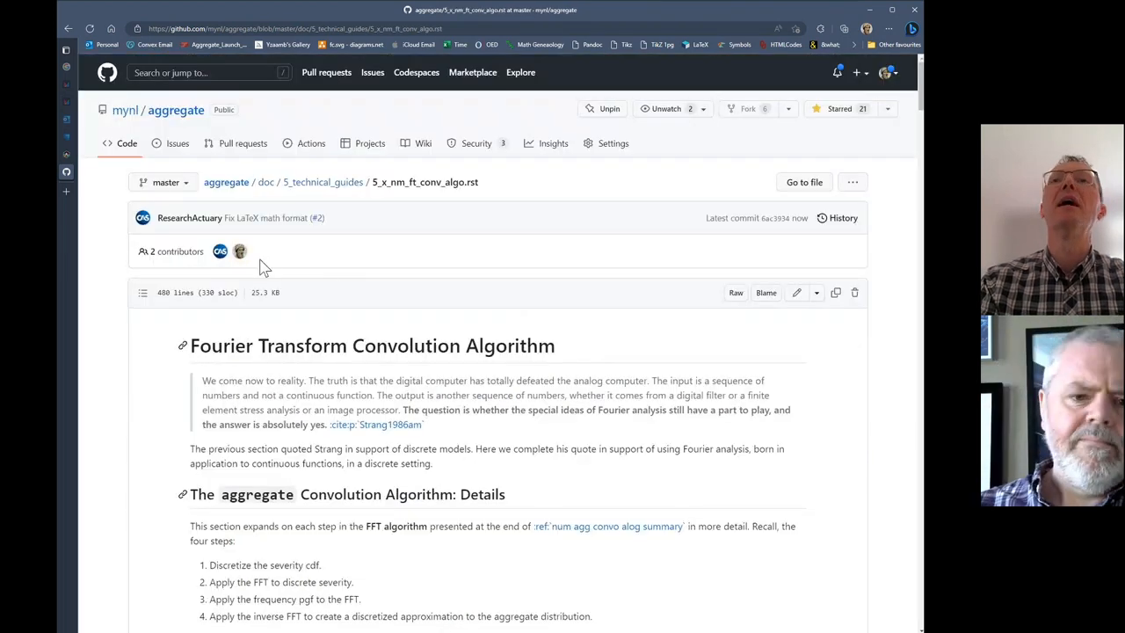
scroll("down", 3)
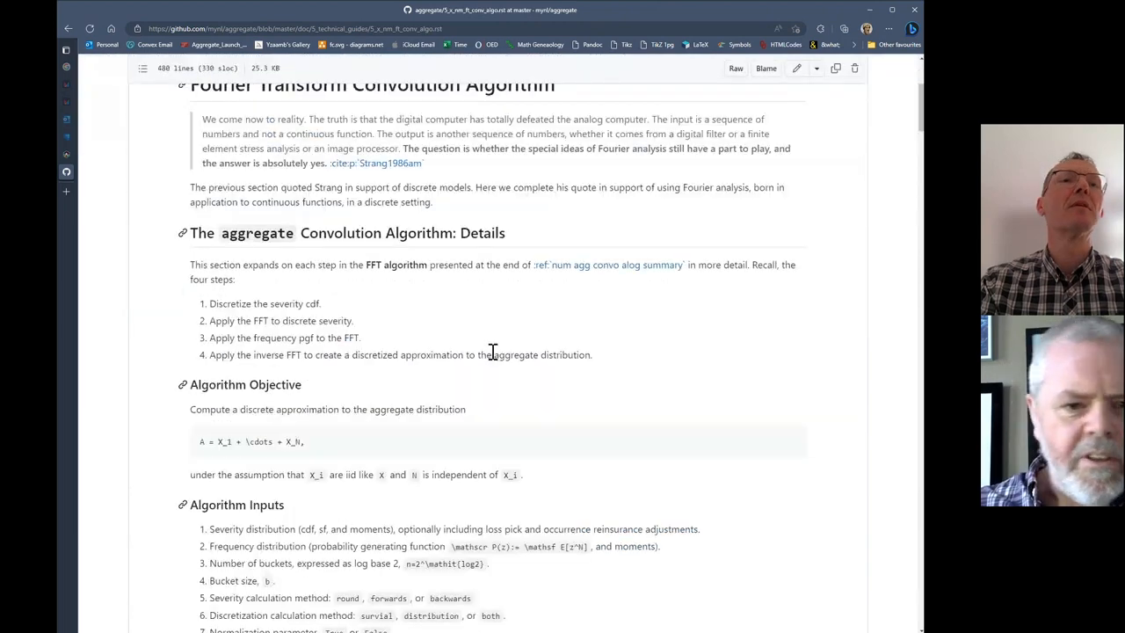
scroll("up", 3)
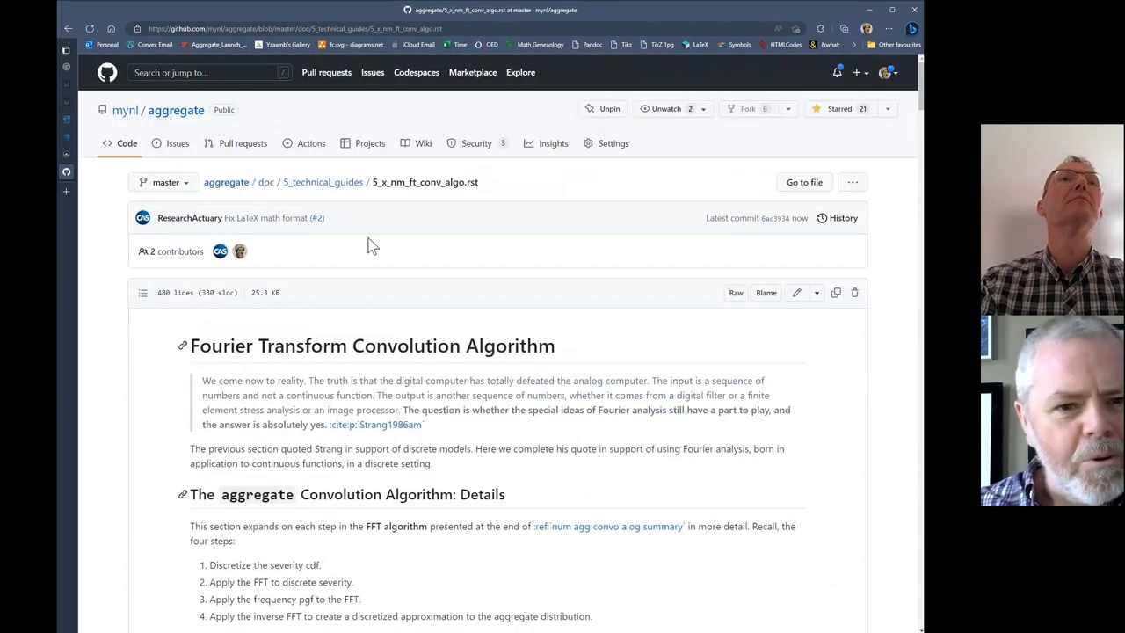
mouse_move(265, 253)
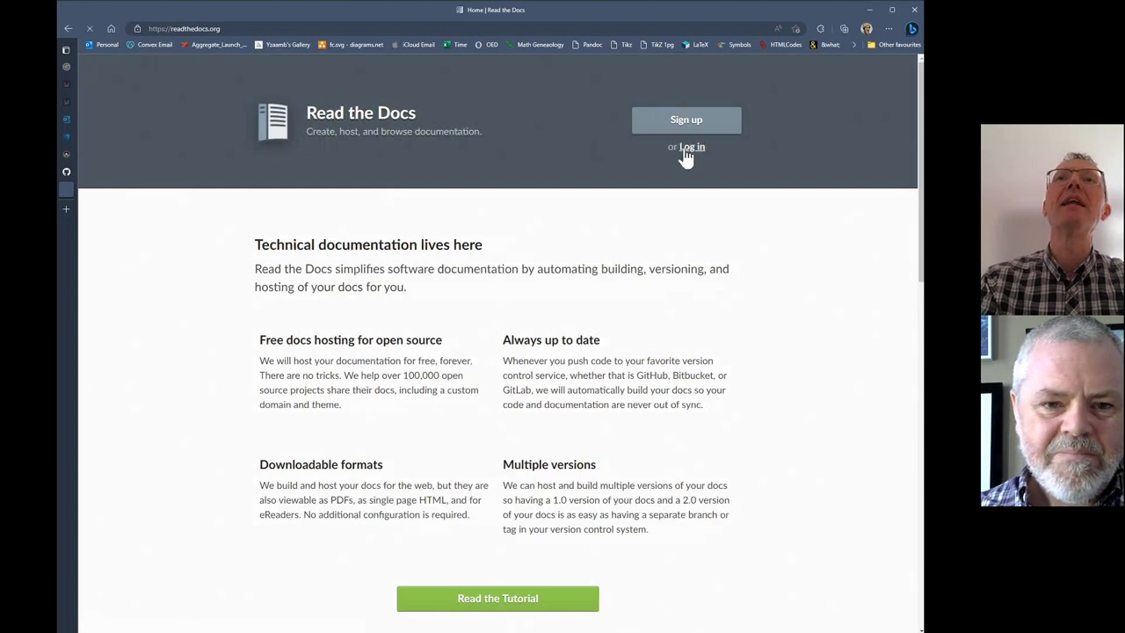
Step: Sign in to Read the Docs and go to the aggregate project's overview page
left_click(692, 148)
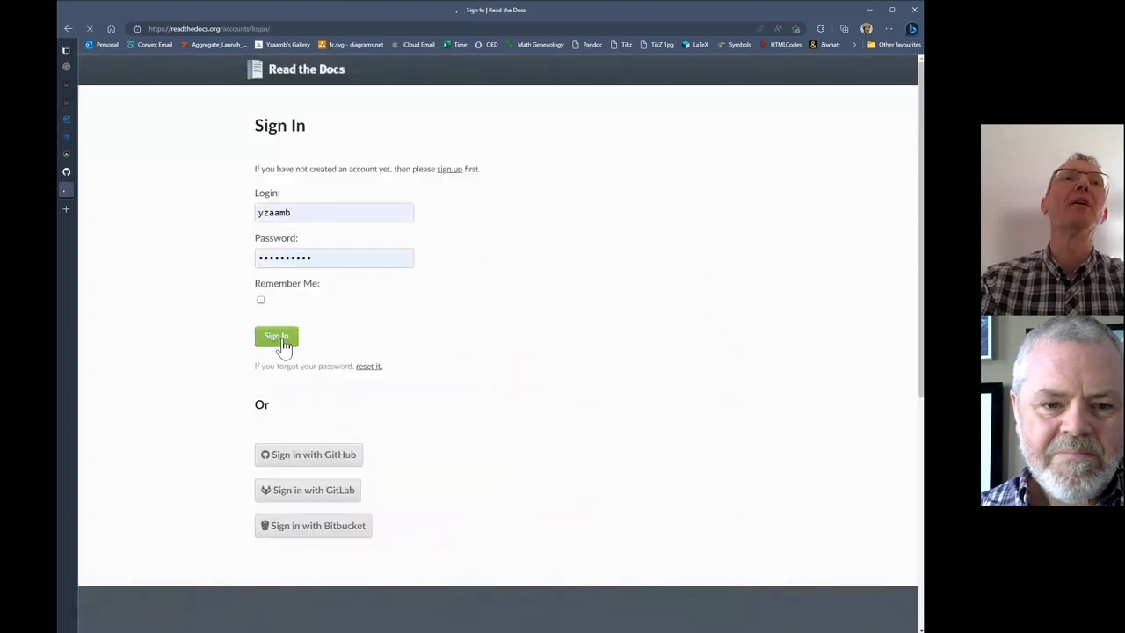
left_click(276, 336)
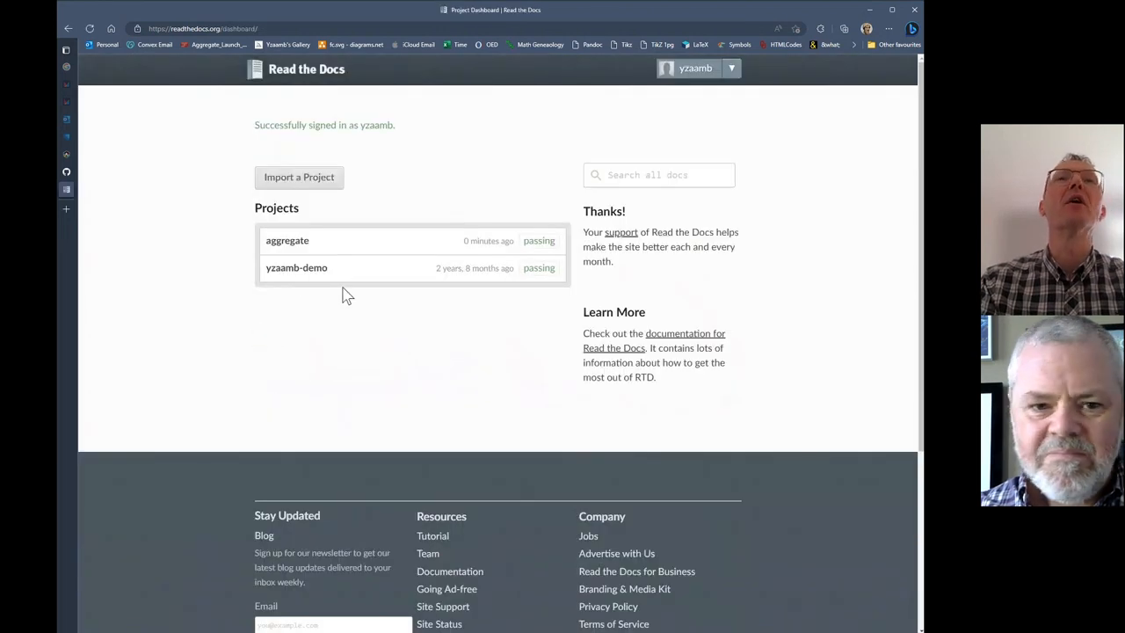
left_click(288, 239)
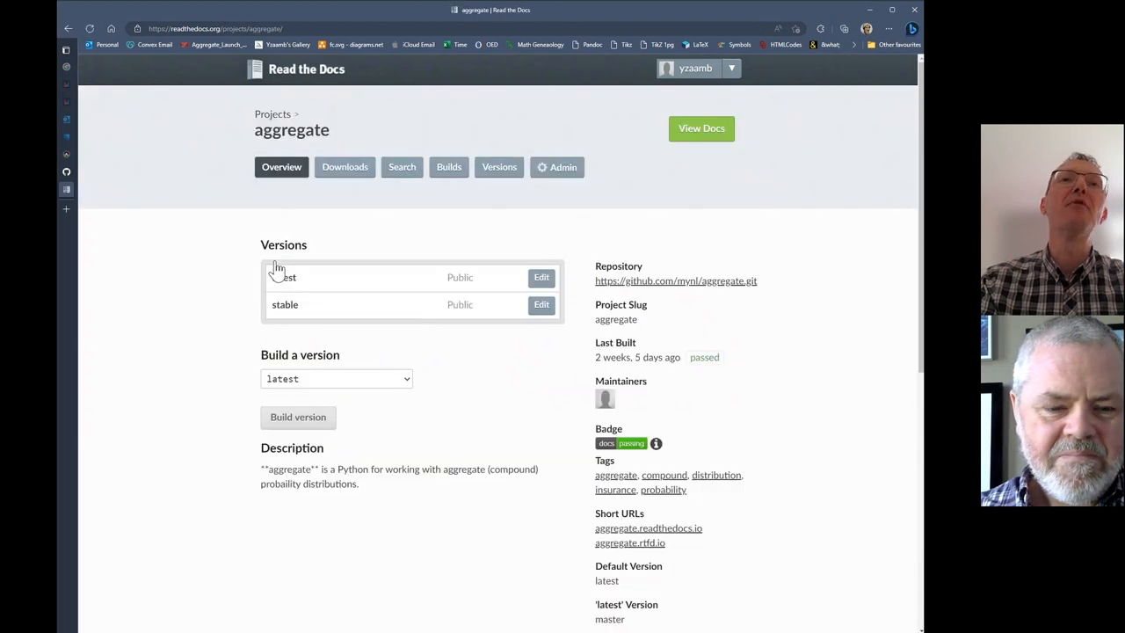
mouse_move(278, 272)
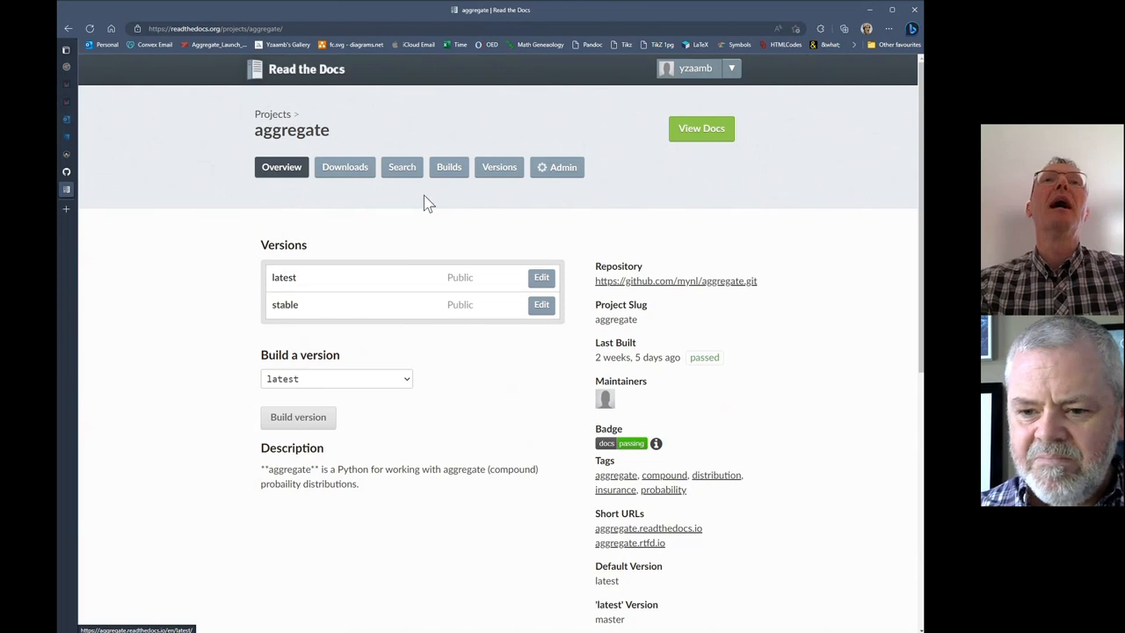
Step: View the aggregate project's Recent Builds list showing a new latest build installing
left_click(448, 167)
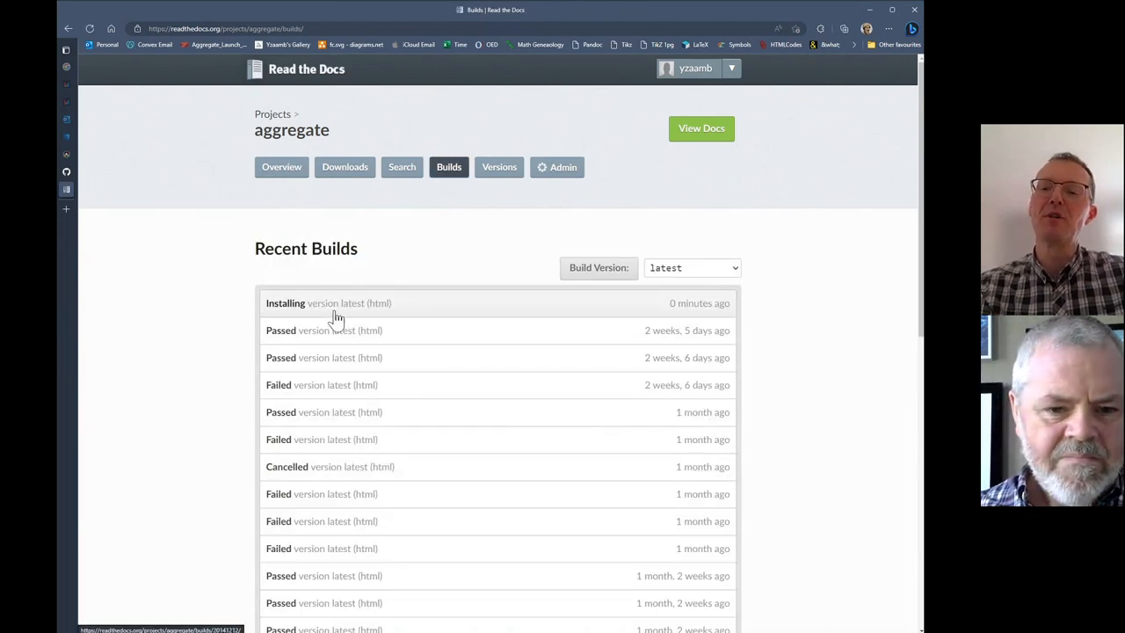
mouse_move(343, 324)
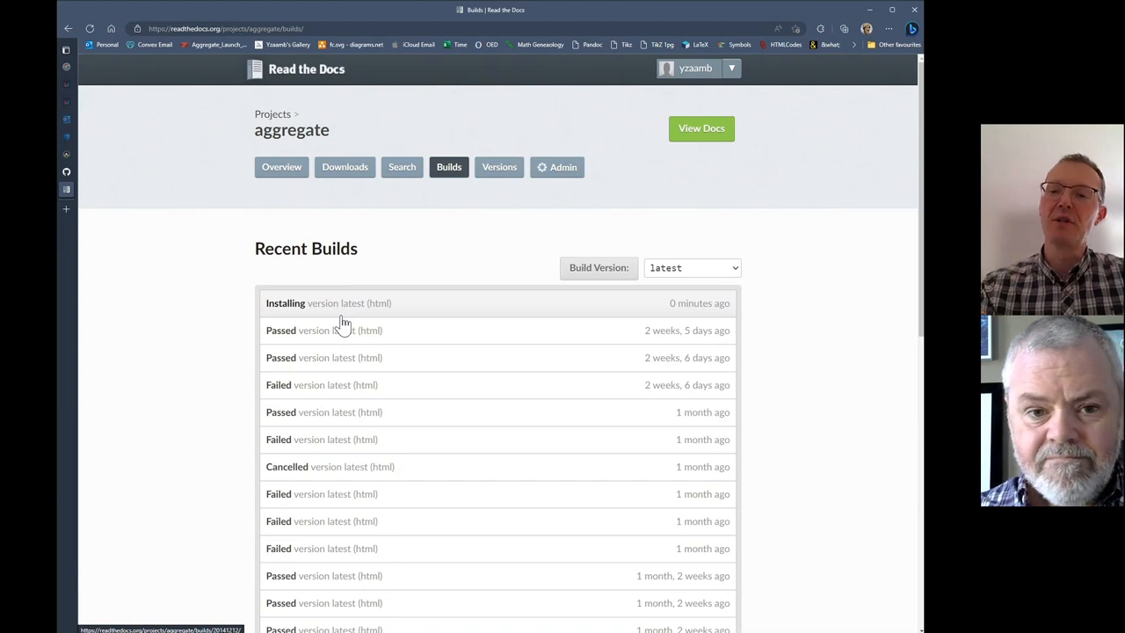
mouse_move(313, 308)
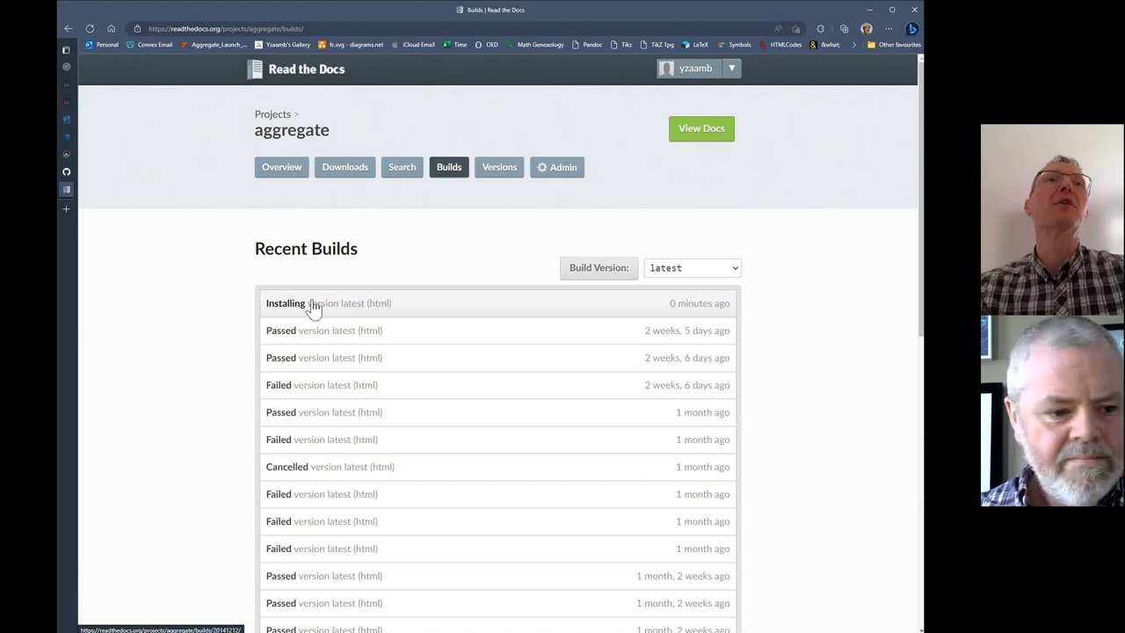
left_click(65, 49)
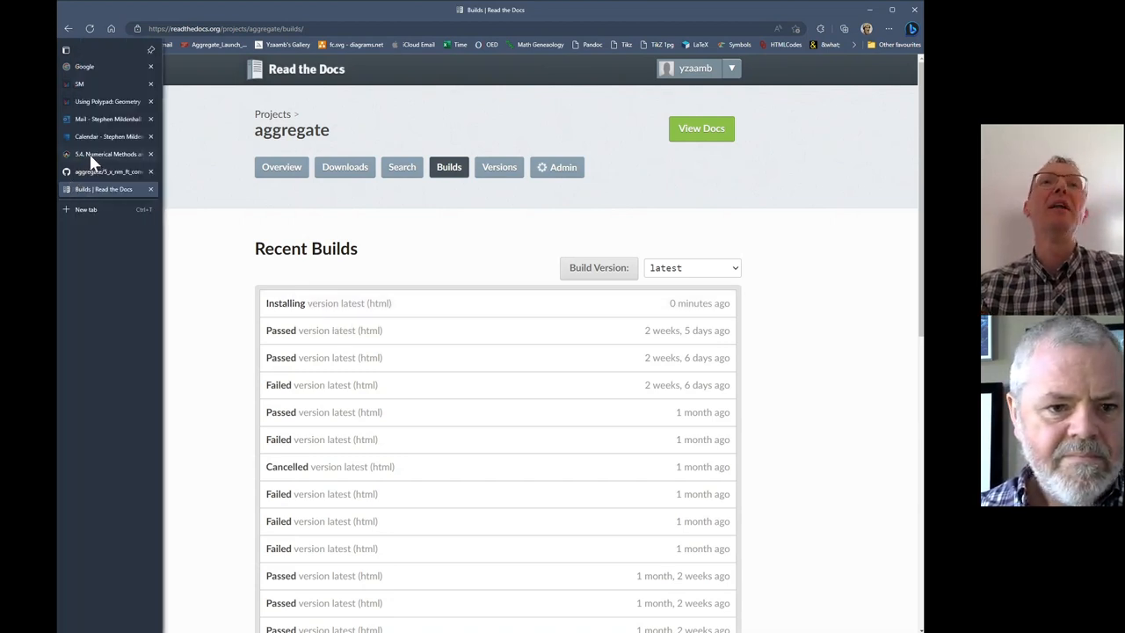